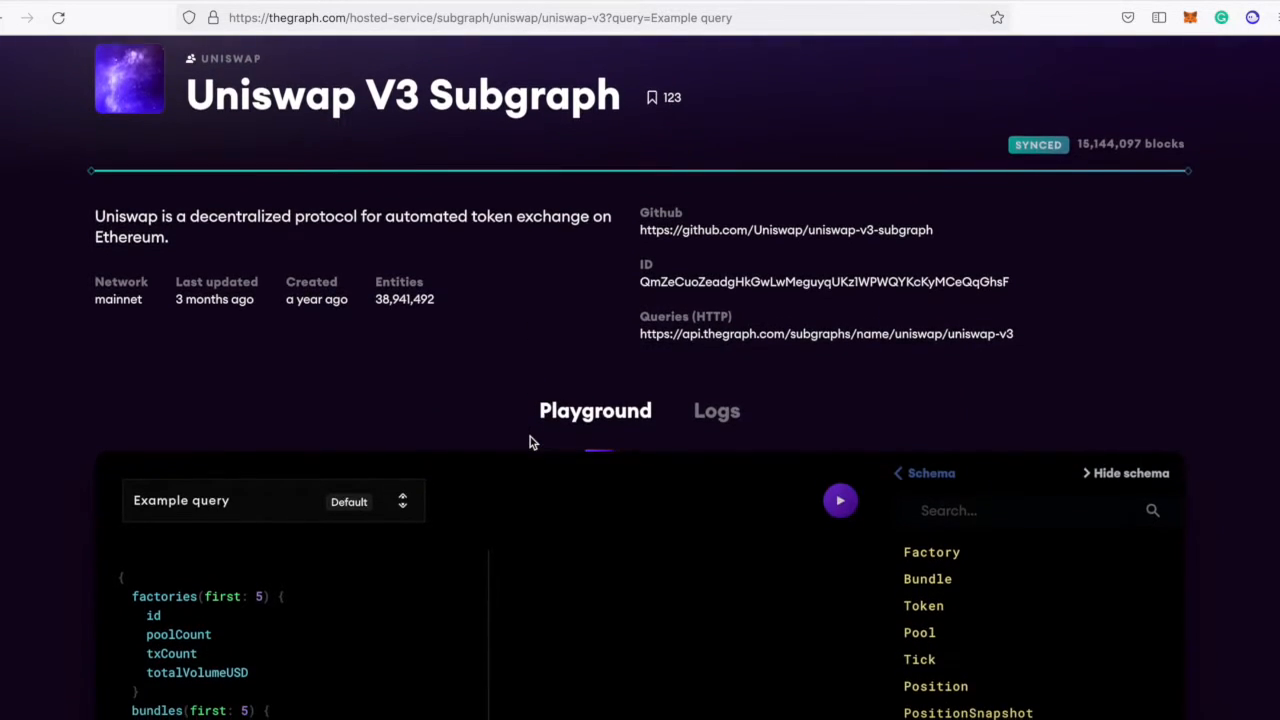
Step: Write const axios = require('axios') in getData.js and confirm axios is listed in package.json
scroll(down, 3)
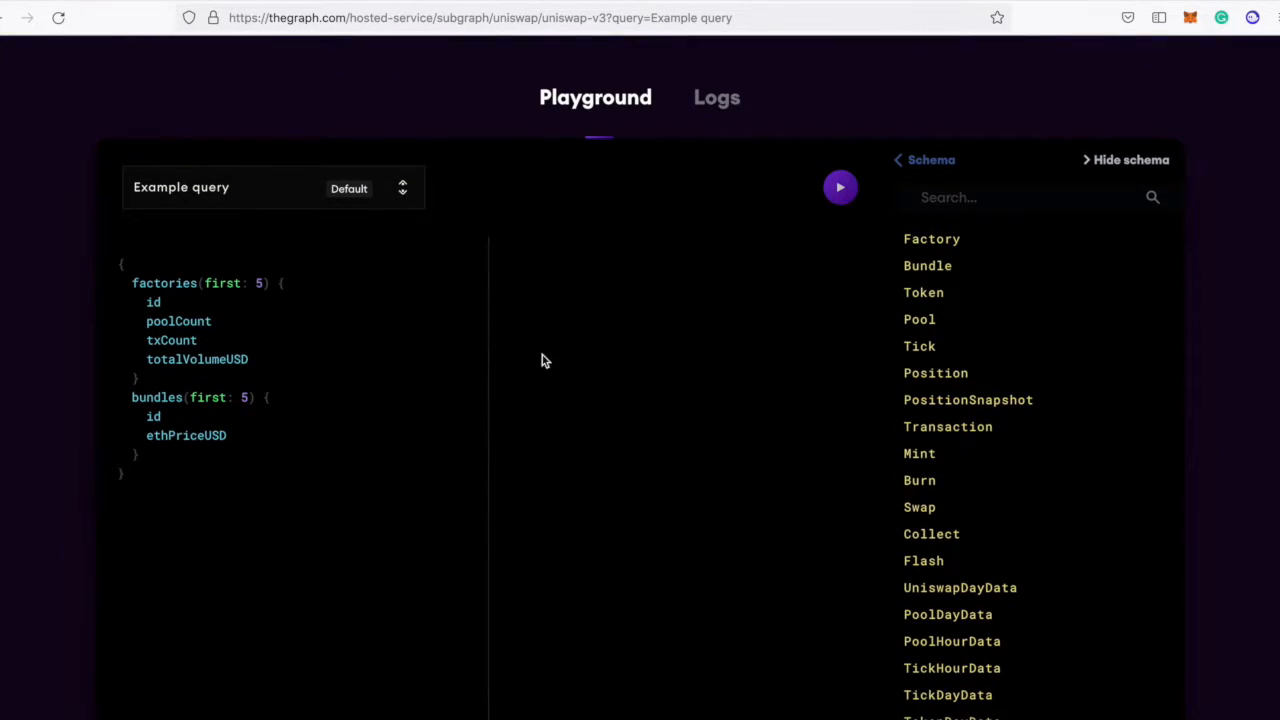
mouse_move(508, 252)
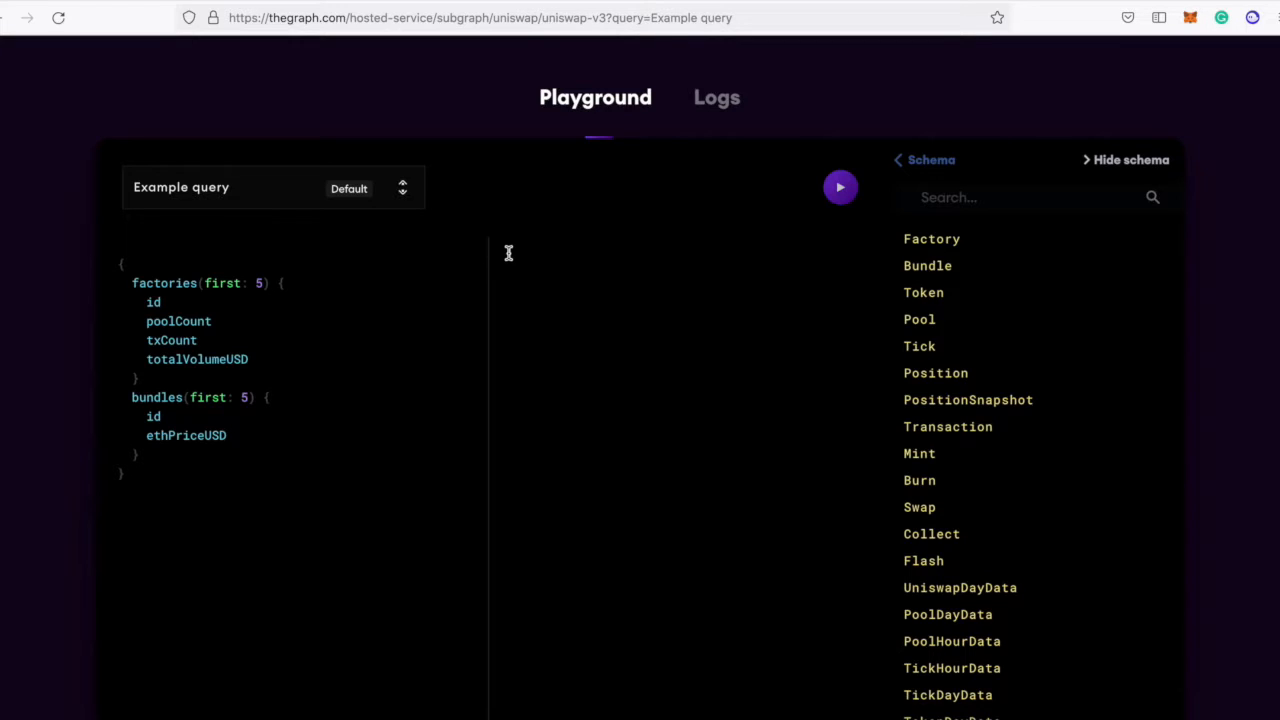
mouse_move(536, 238)
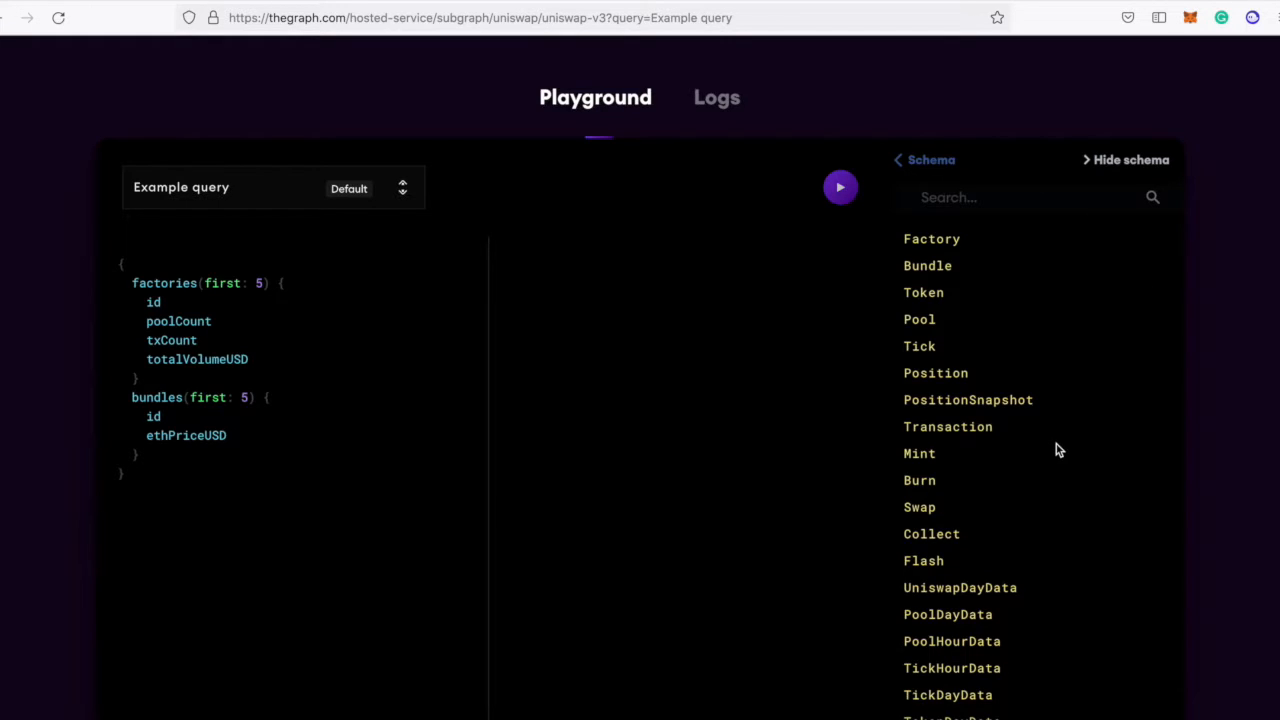
mouse_move(958, 332)
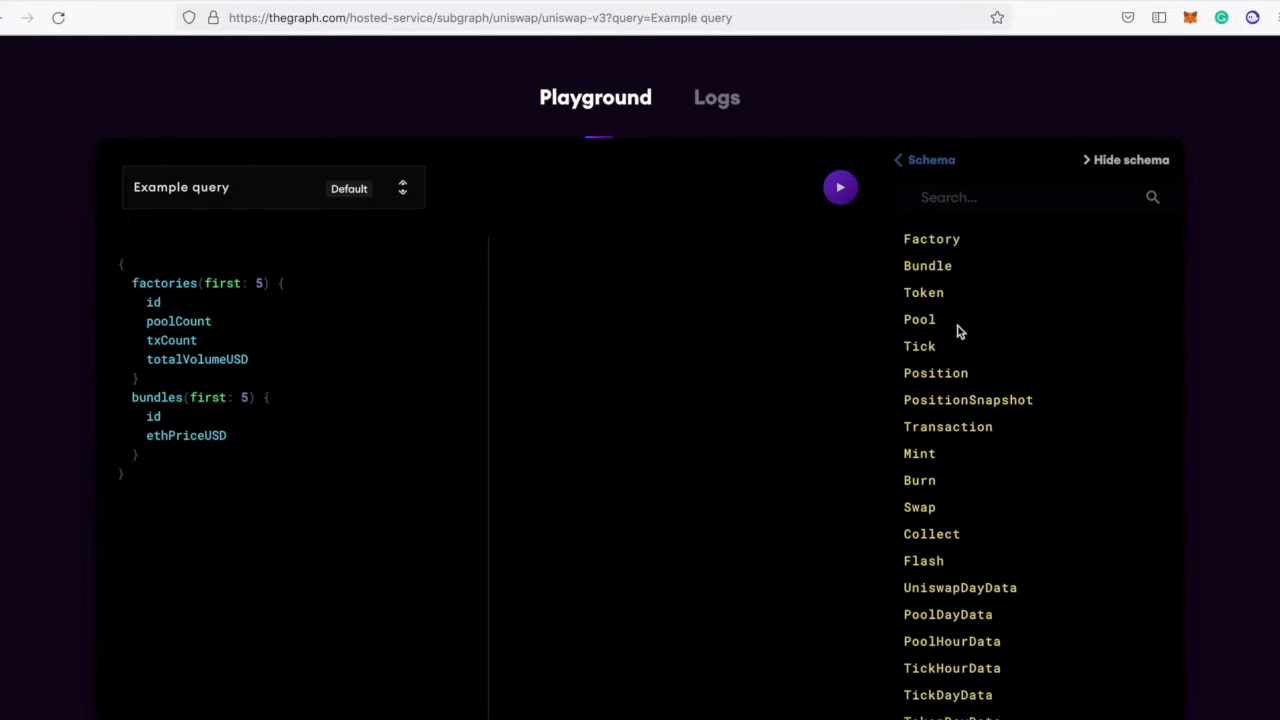
mouse_move(964, 370)
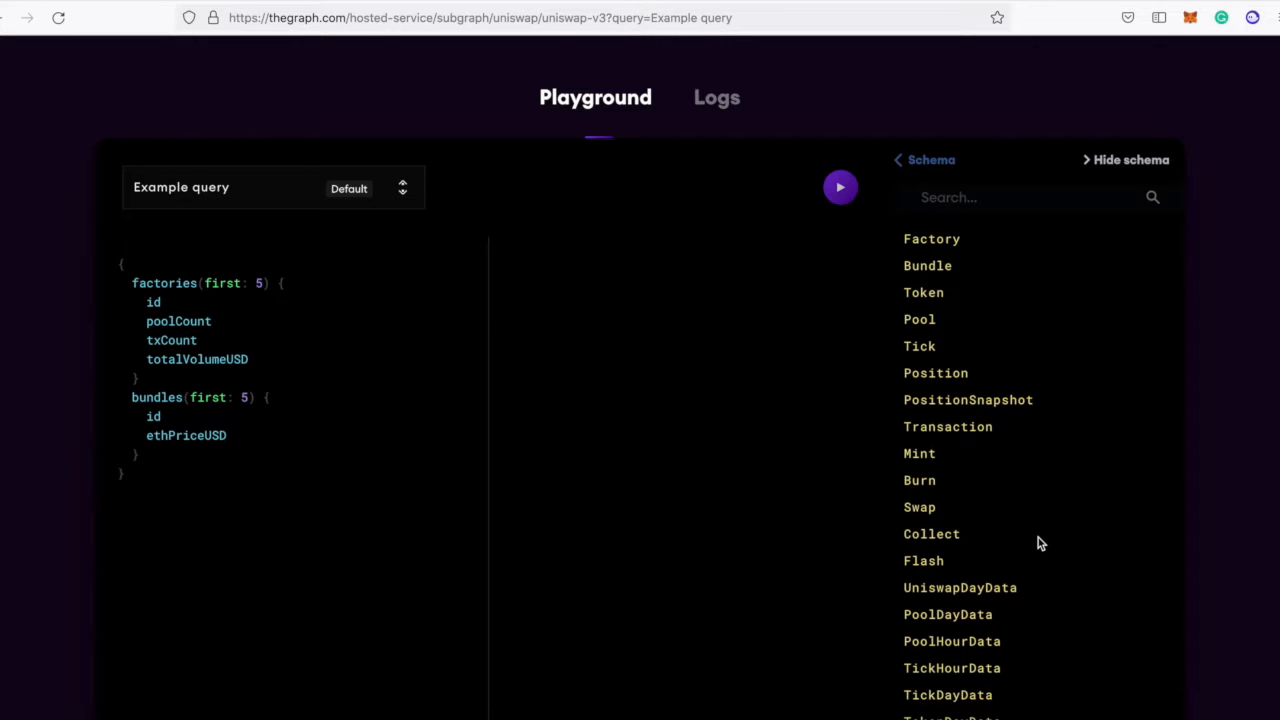
scroll(down, 3)
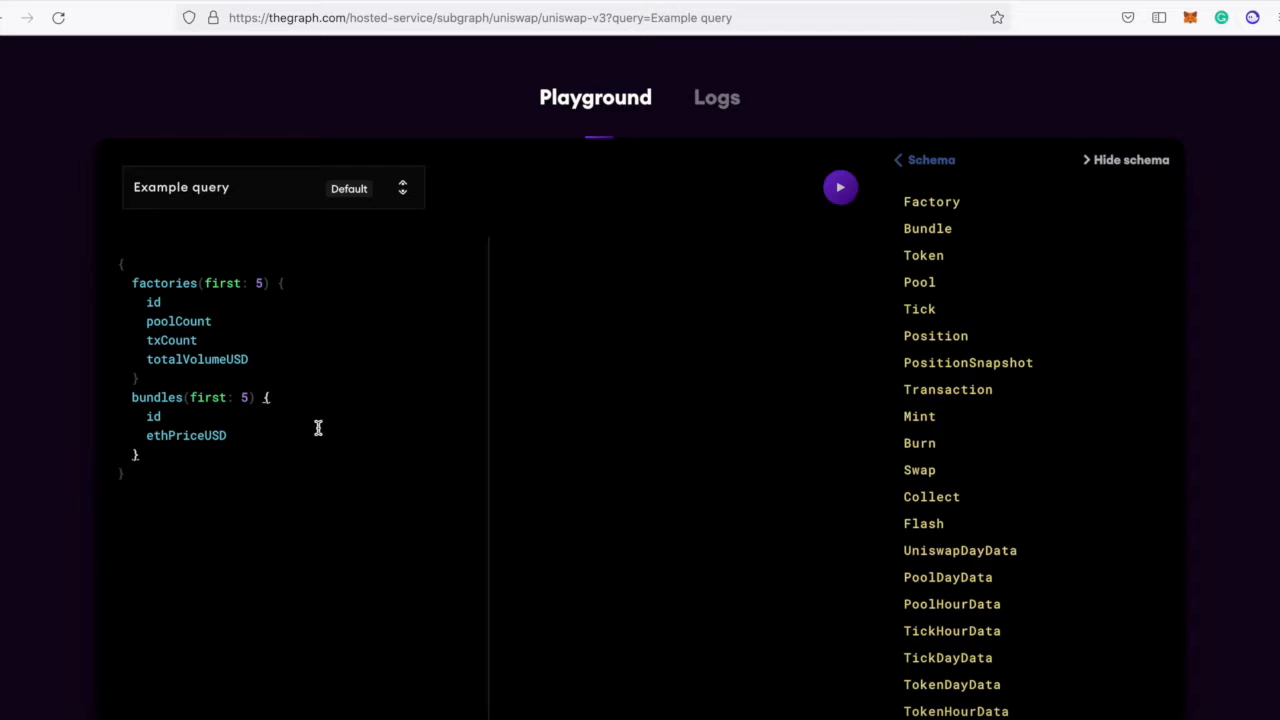
scroll(down, 3)
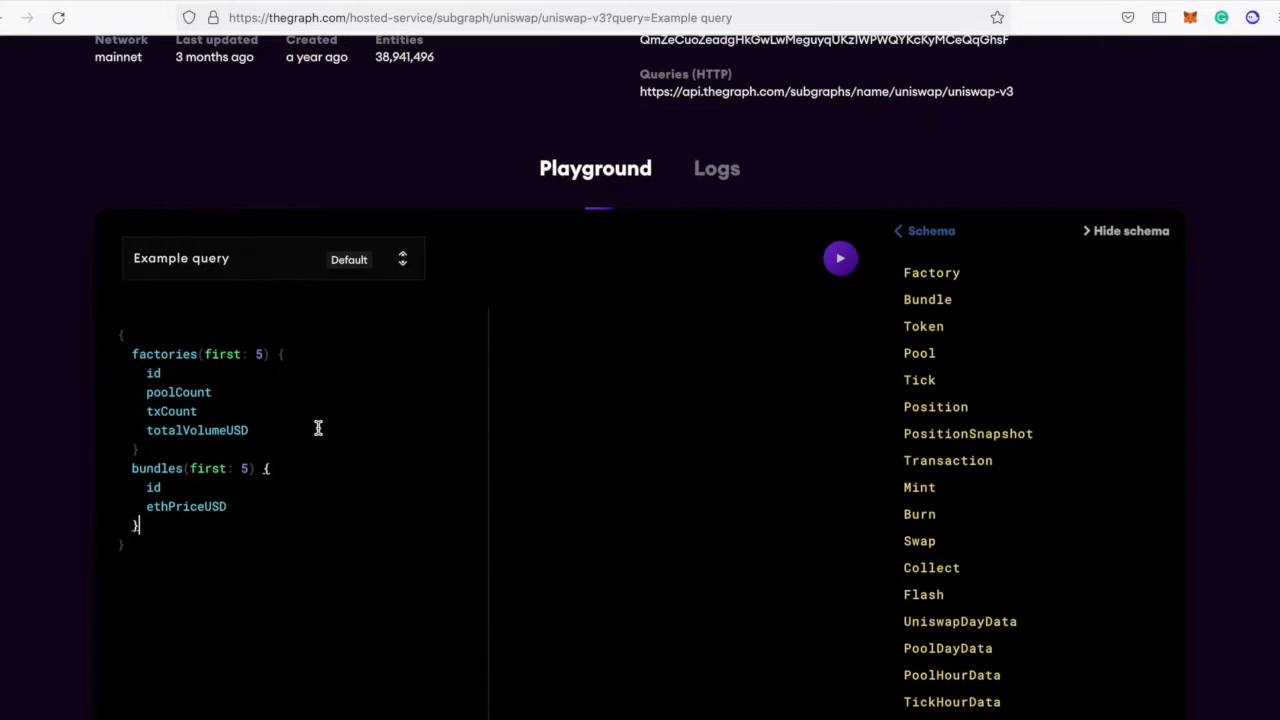
click(840, 258)
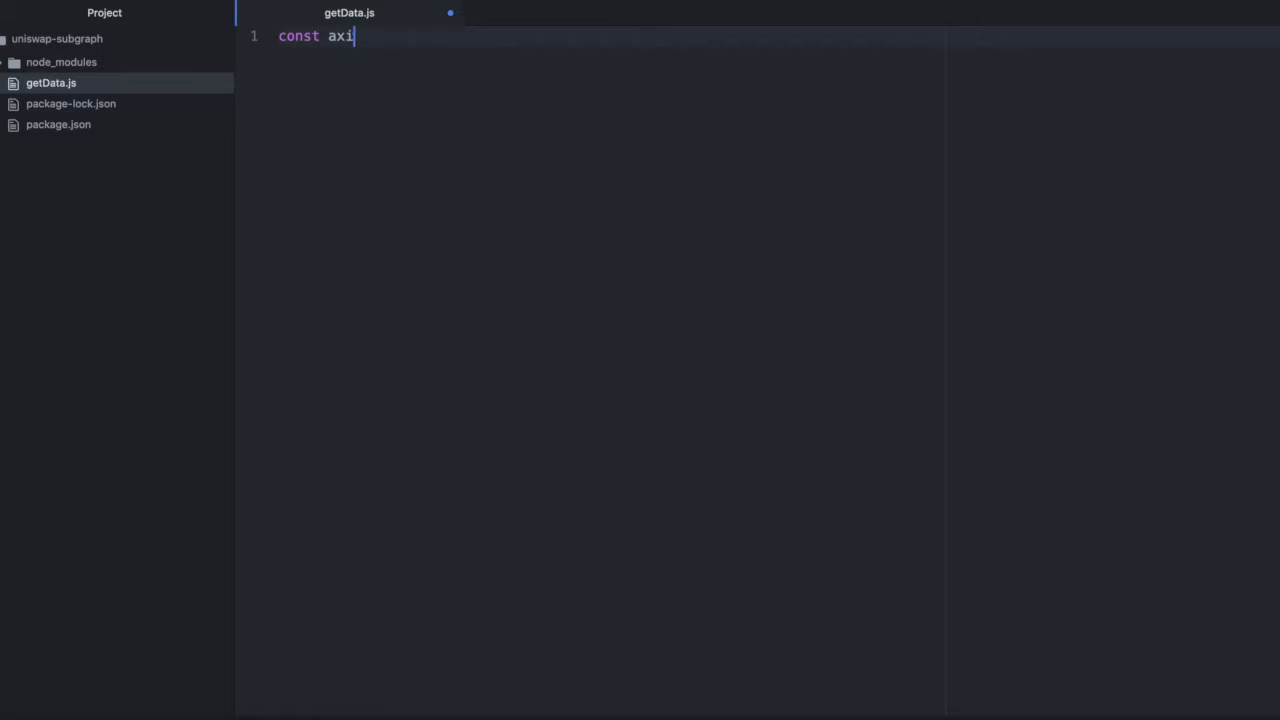
text(os = r)
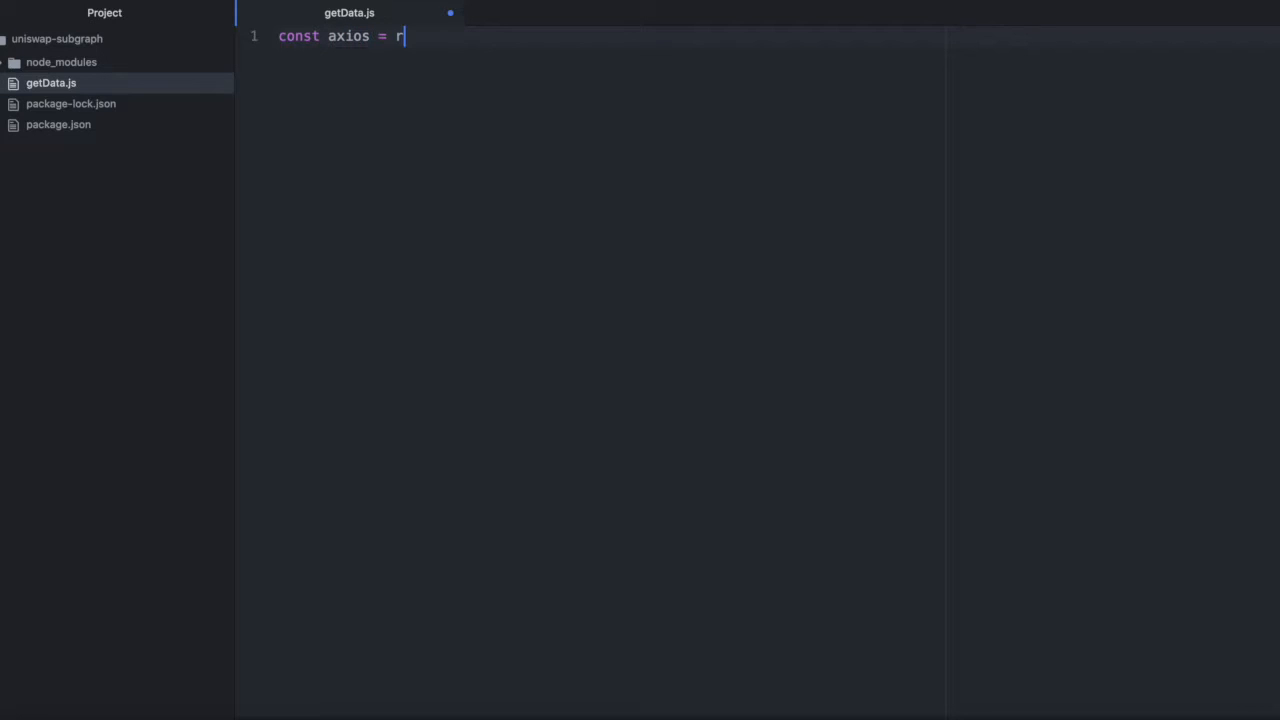
text(equire(''))
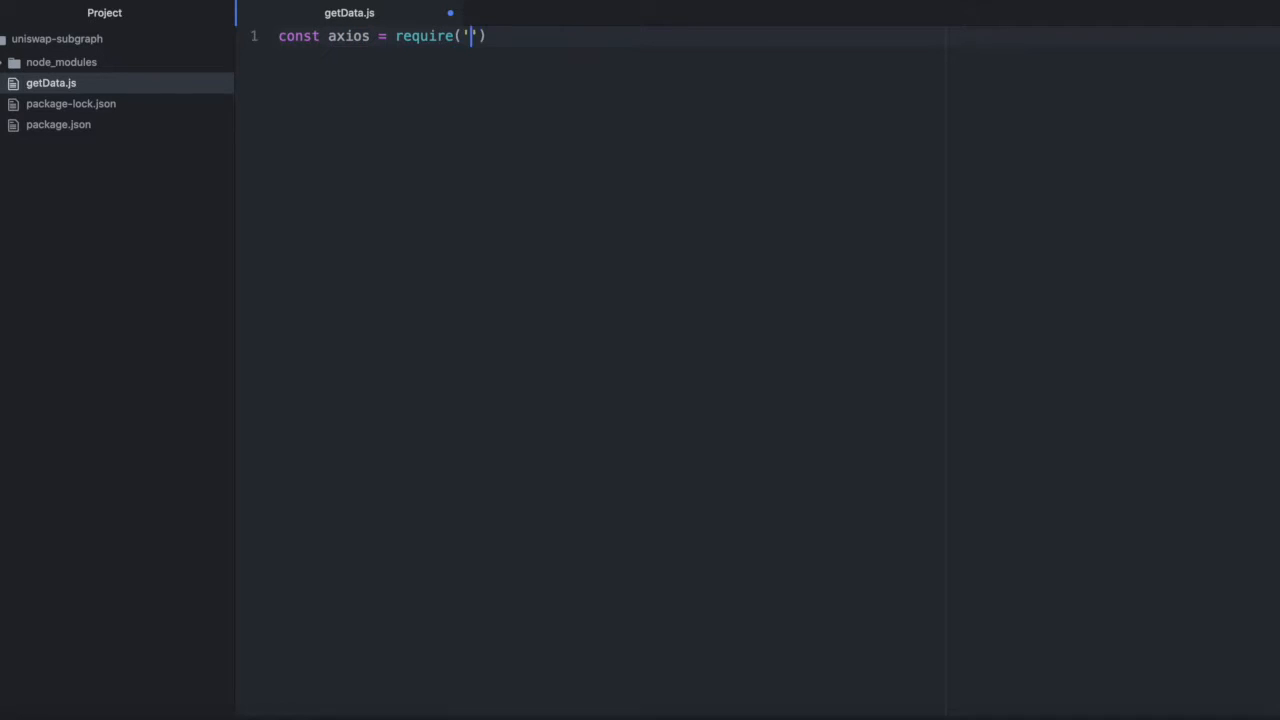
text(axios)
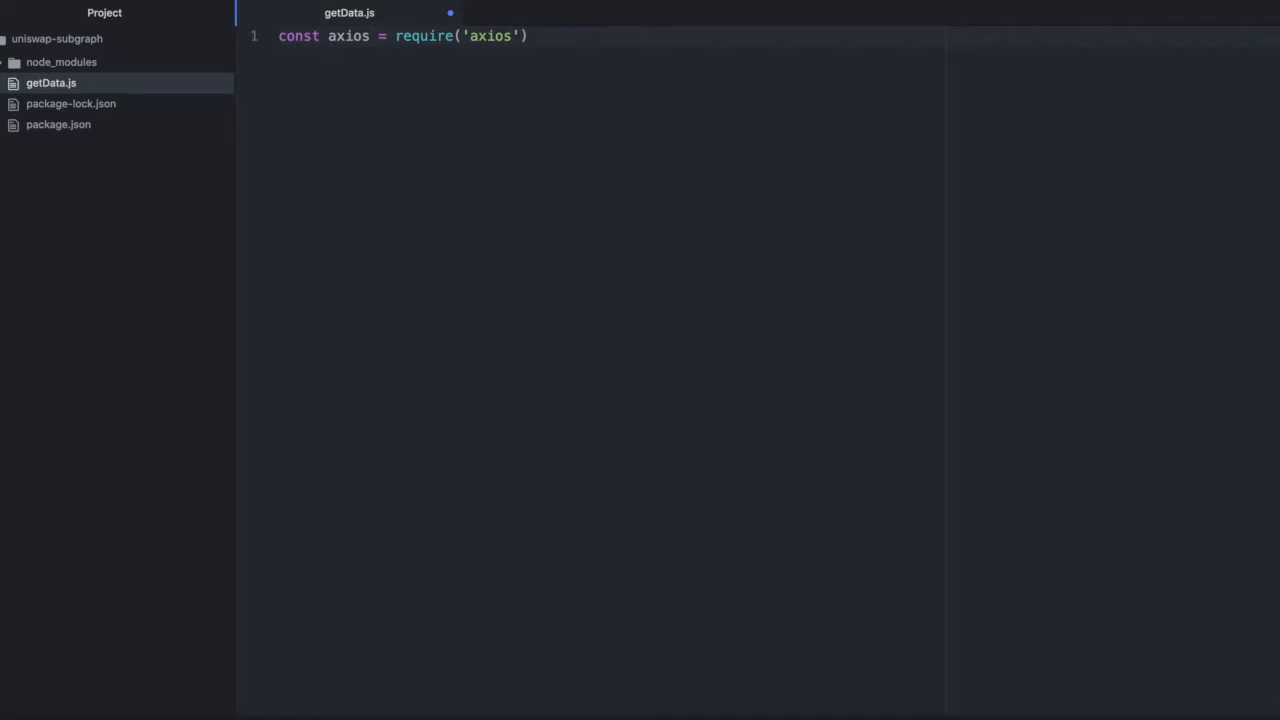
click(58, 124)
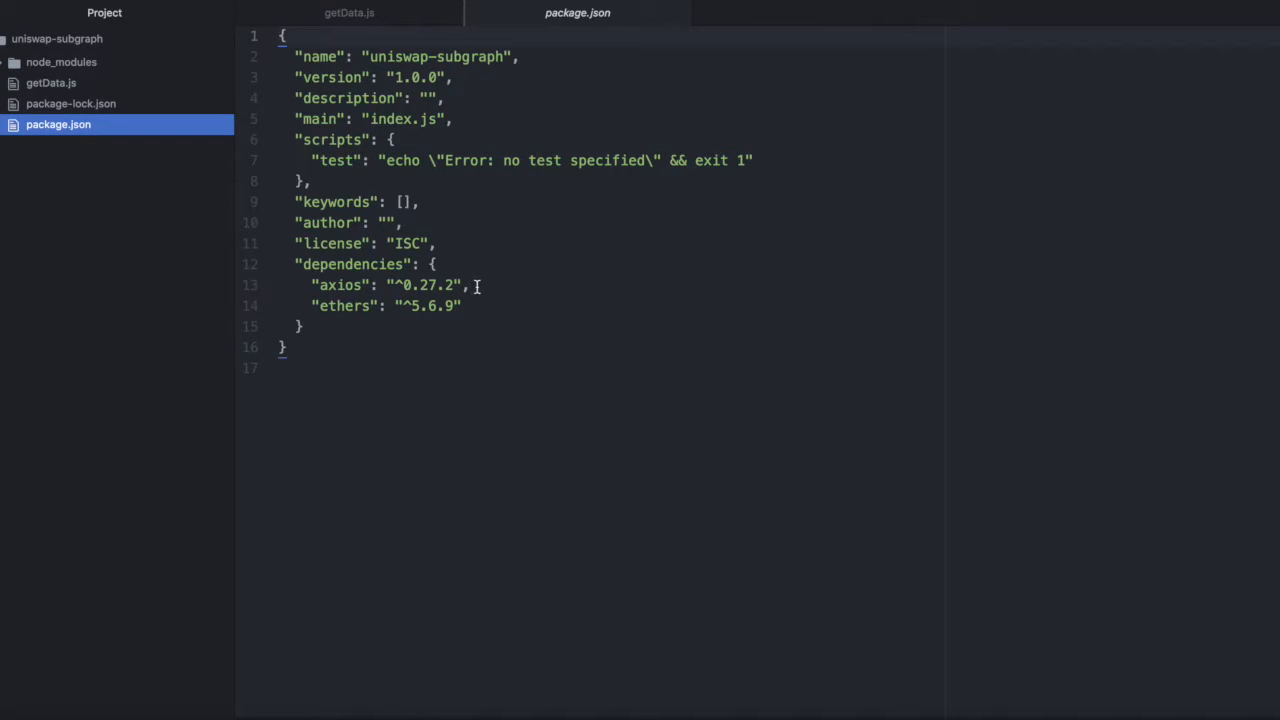
click(348, 12)
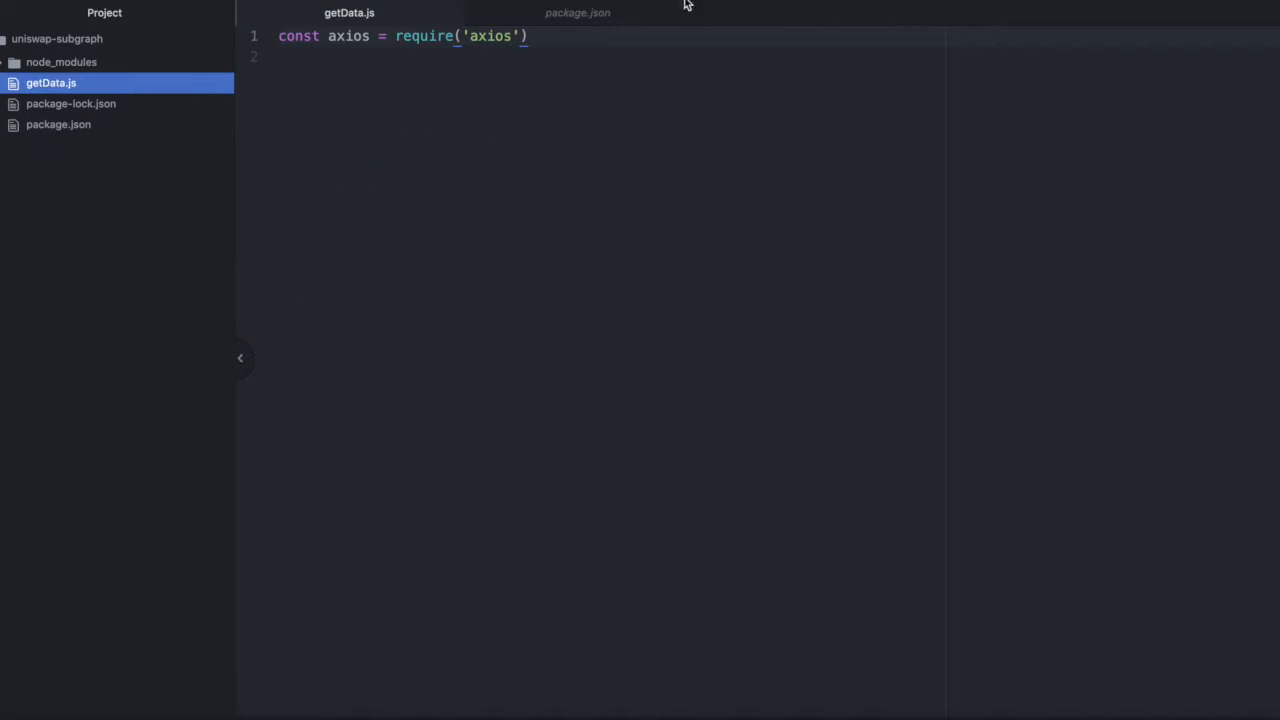
Step: Begin a new line declaring const URL = '' below the axios import
key(enter)
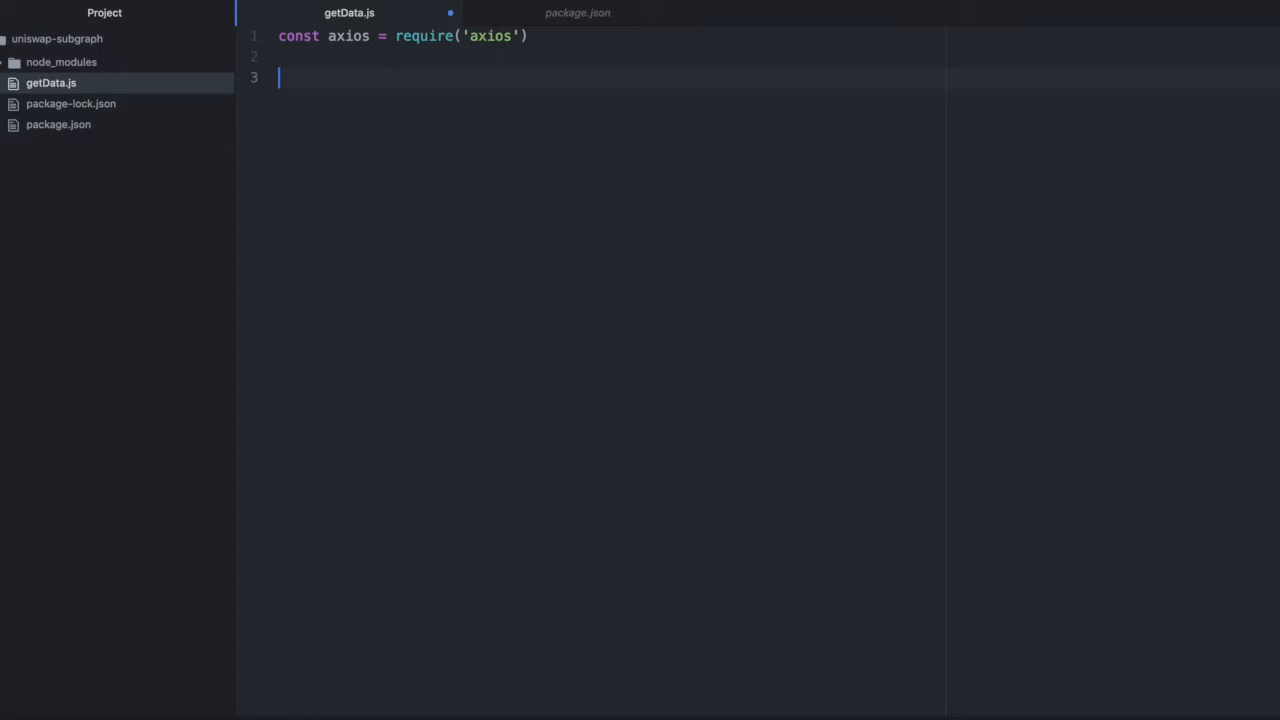
text(const)
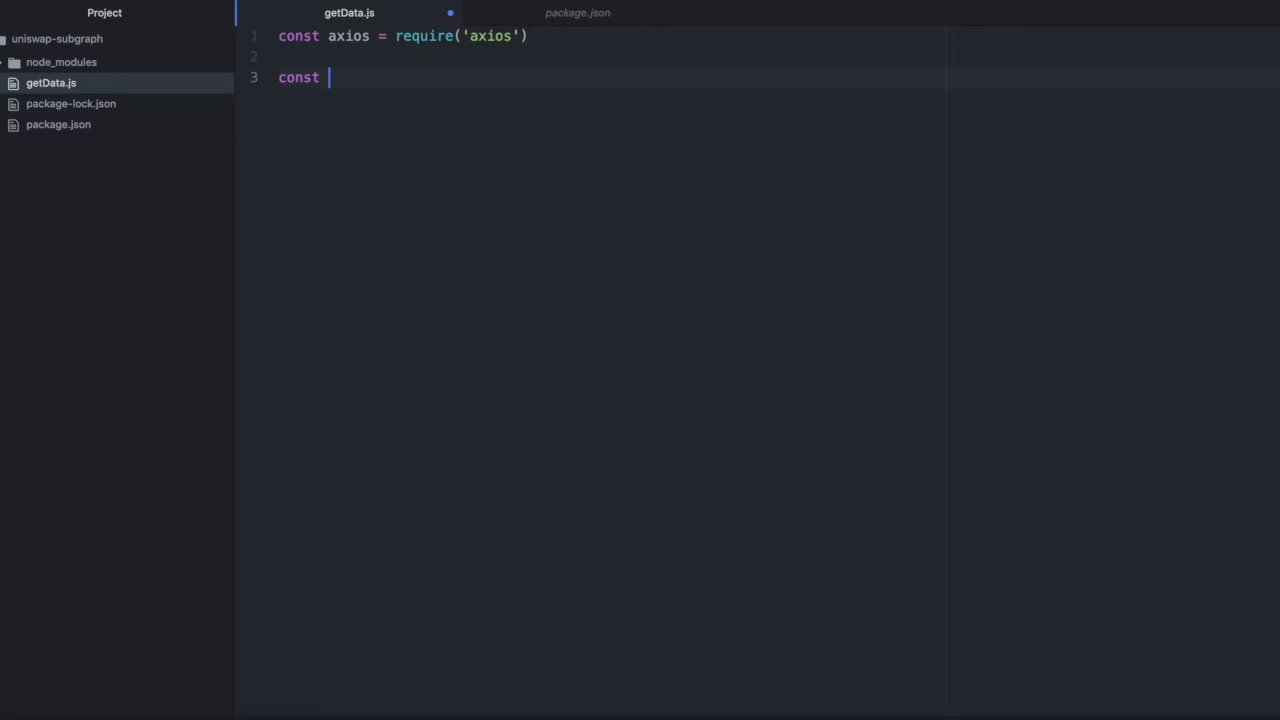
text(URL =)
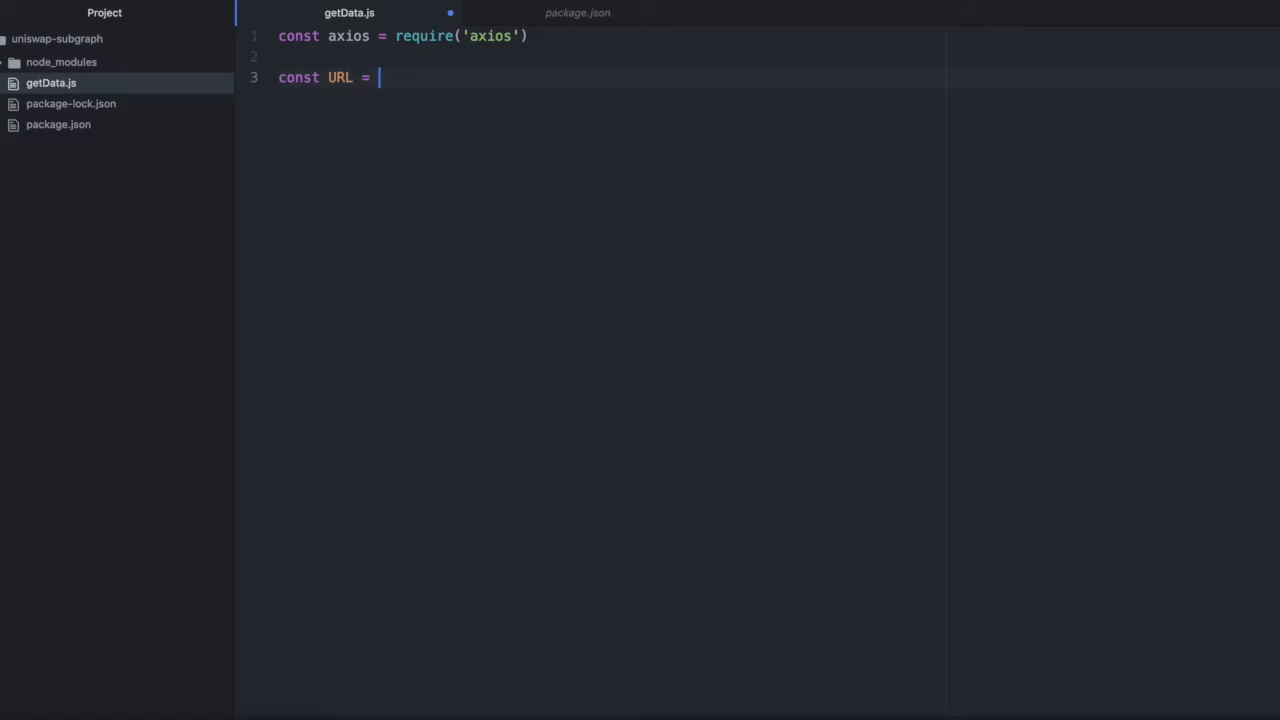
text('')
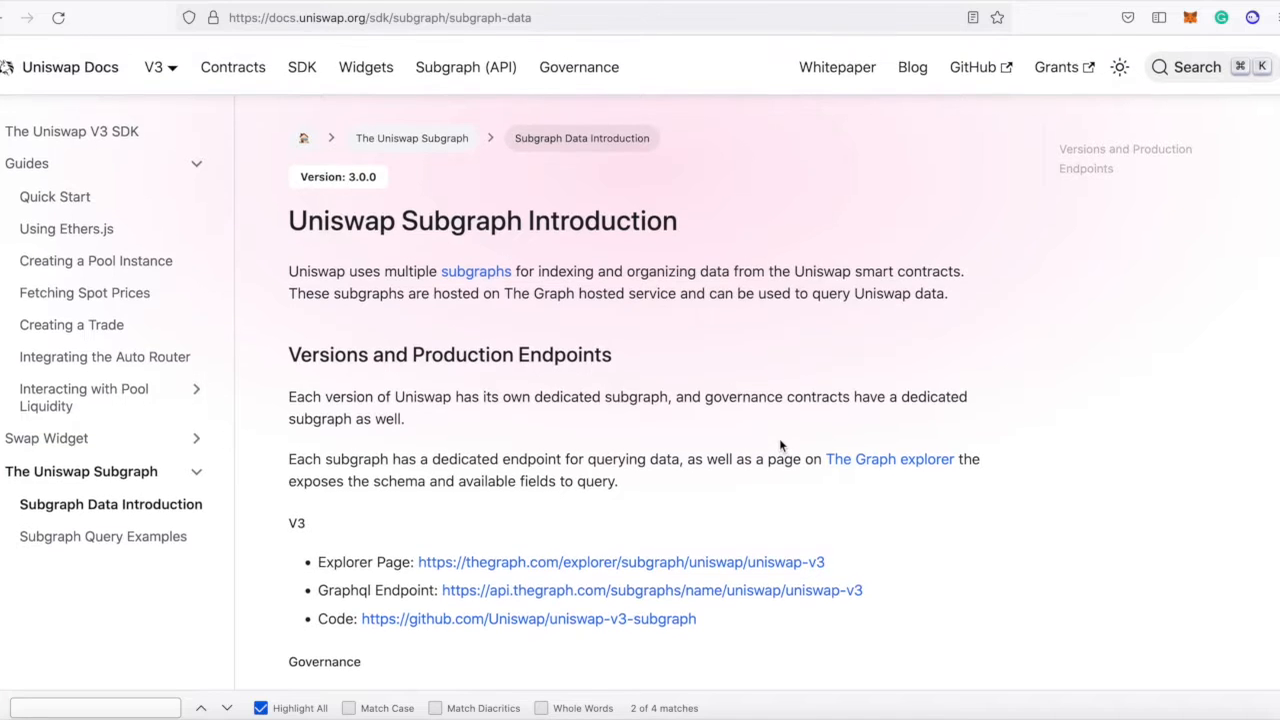
Step: Scroll the Subgraph Introduction page down to the V3 GraphQL endpoint list
scroll(down, 3)
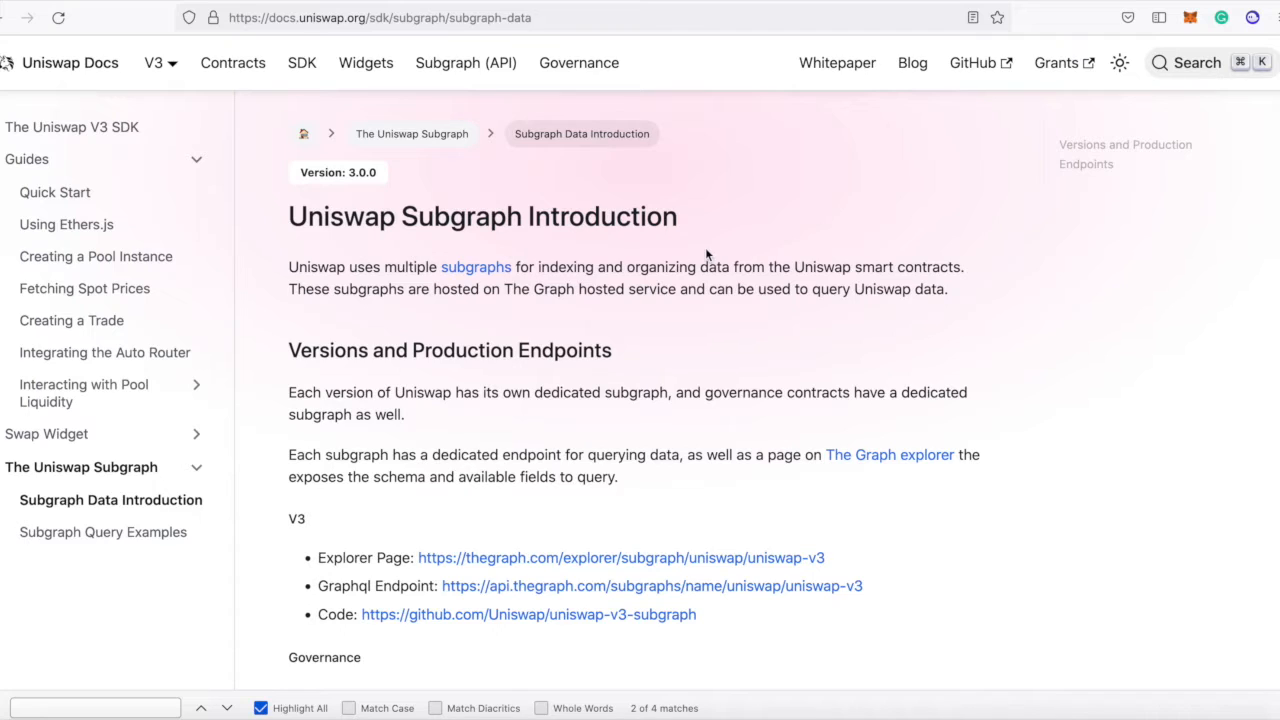
scroll(down, 3)
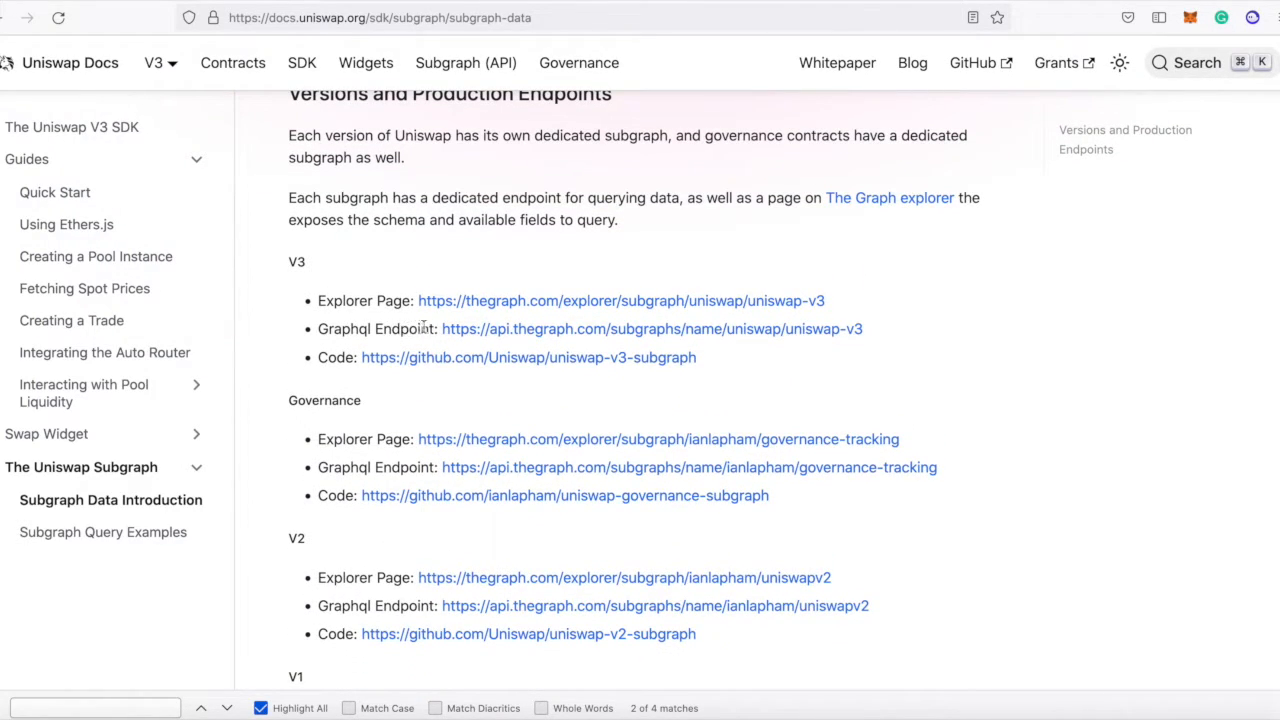
mouse_move(858, 324)
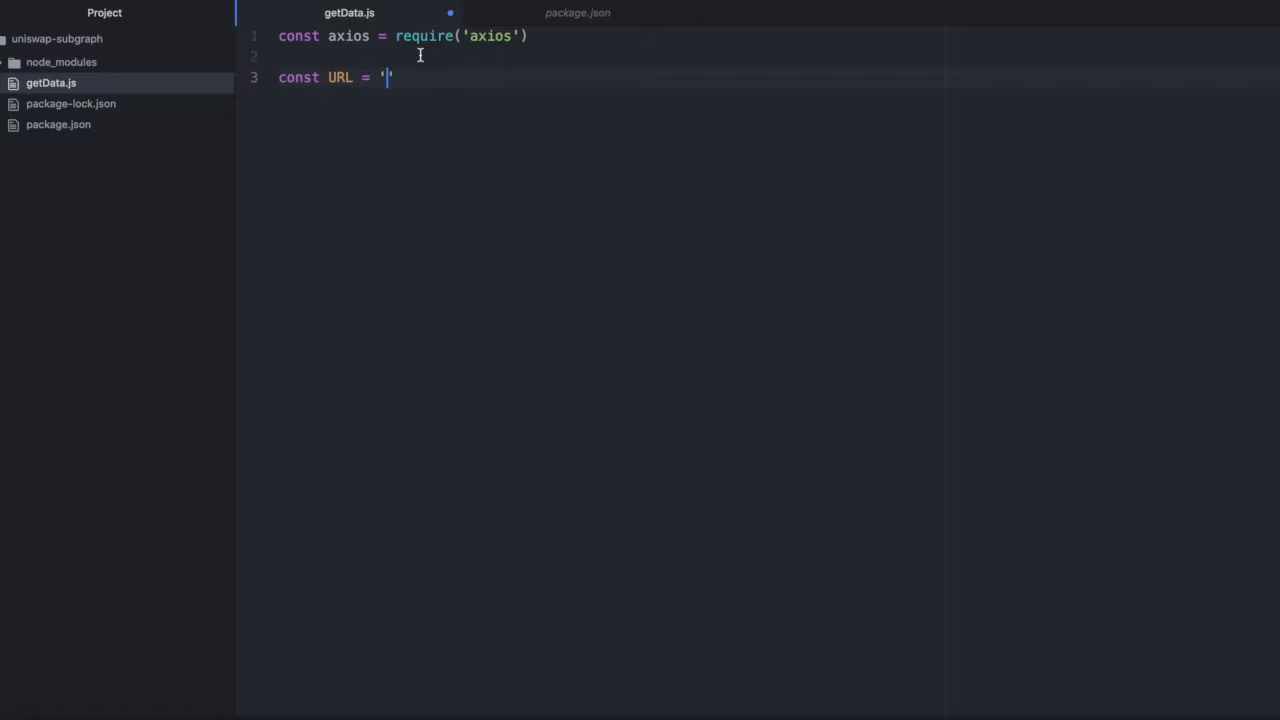
text(https://api.thegraph.com/subgraphs/name/uniswap/uniswap-v3)
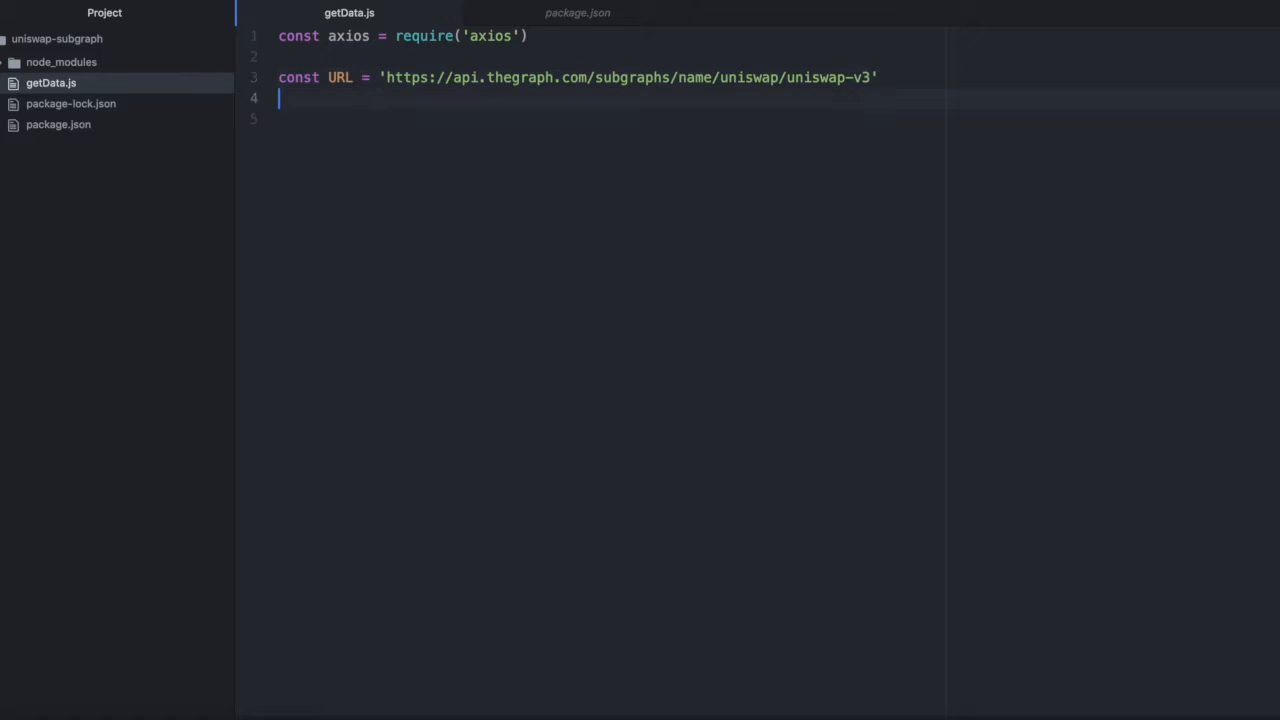
text(qu)
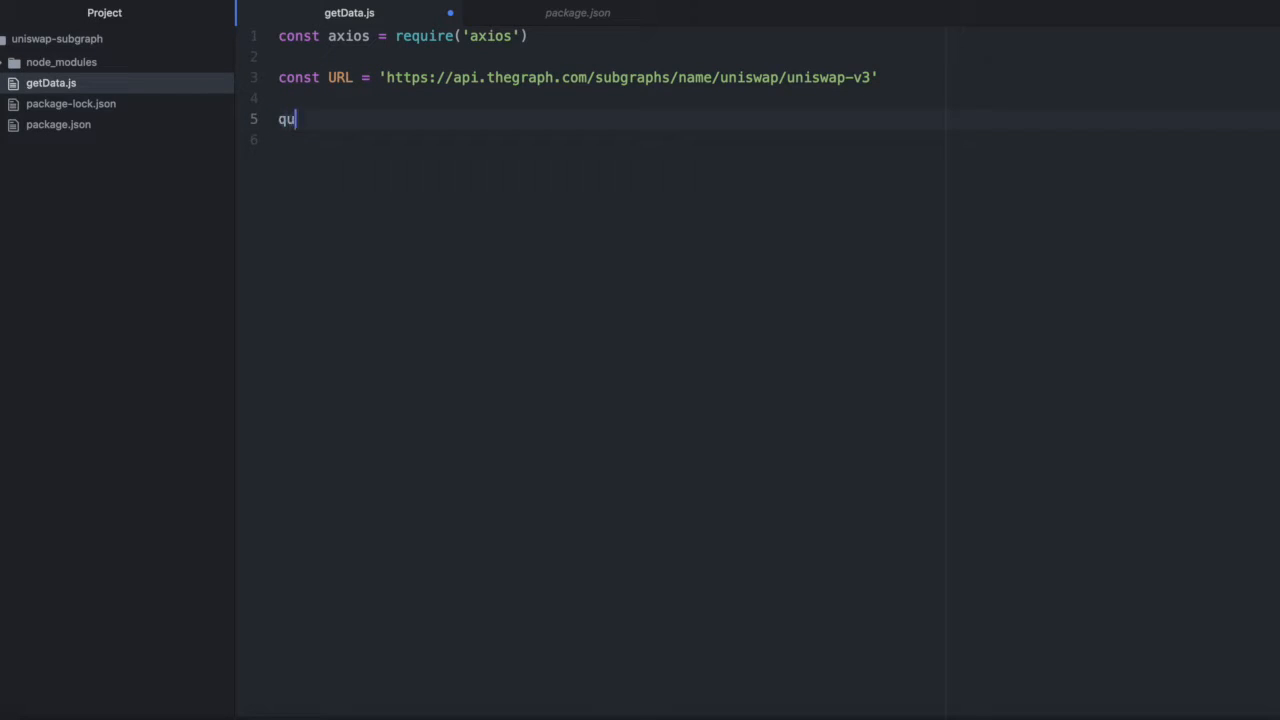
text(ery = `)
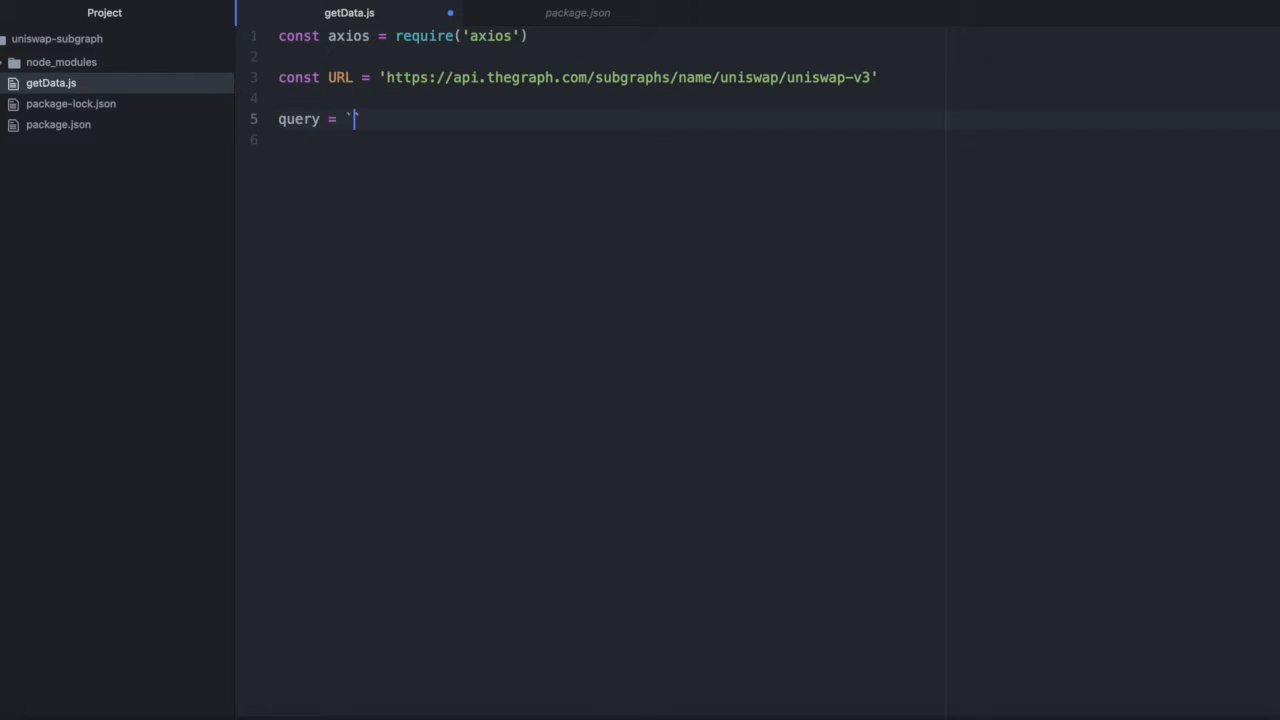
key(Enter)
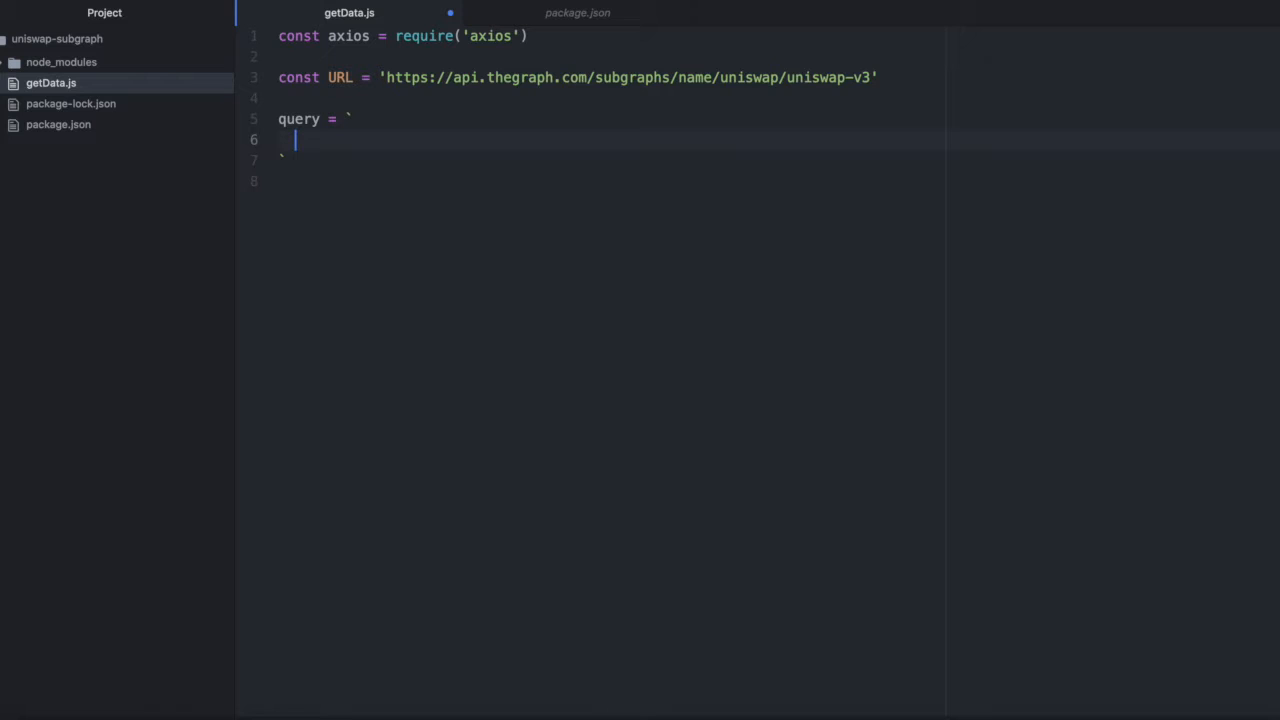
Step: Add a { } block inside the query and begin the pools field within it
text({})
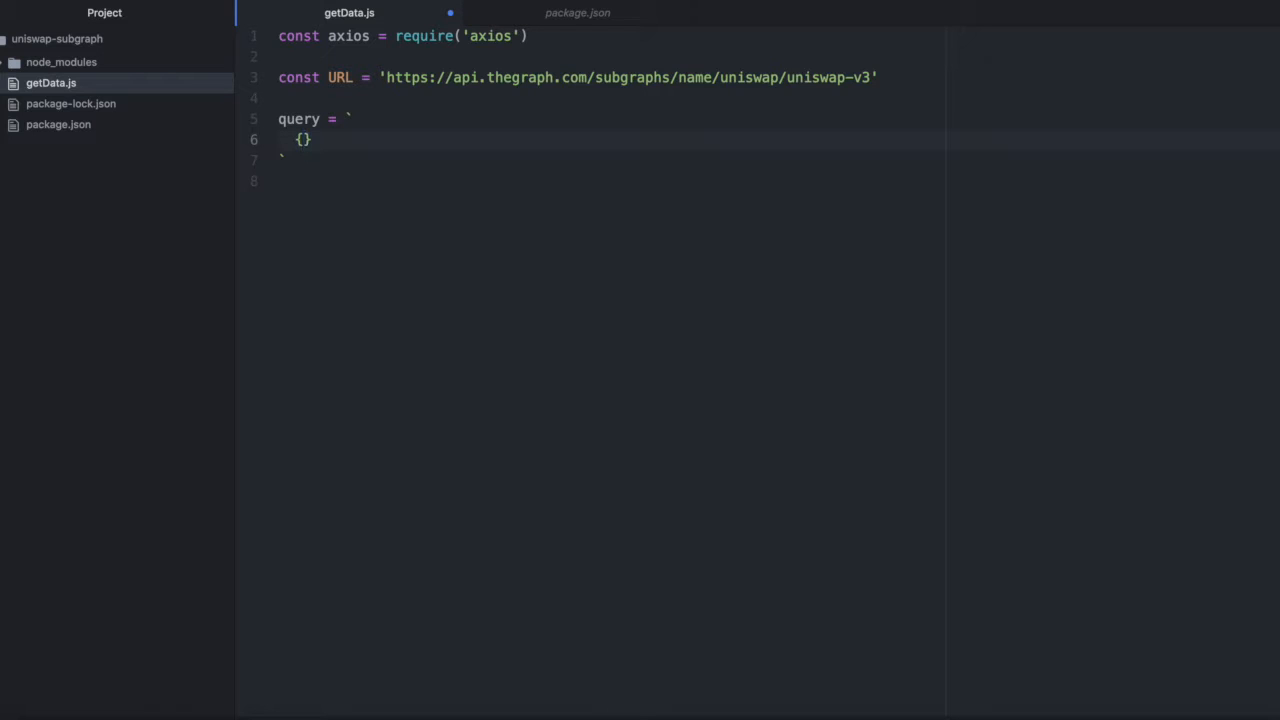
key(Enter)
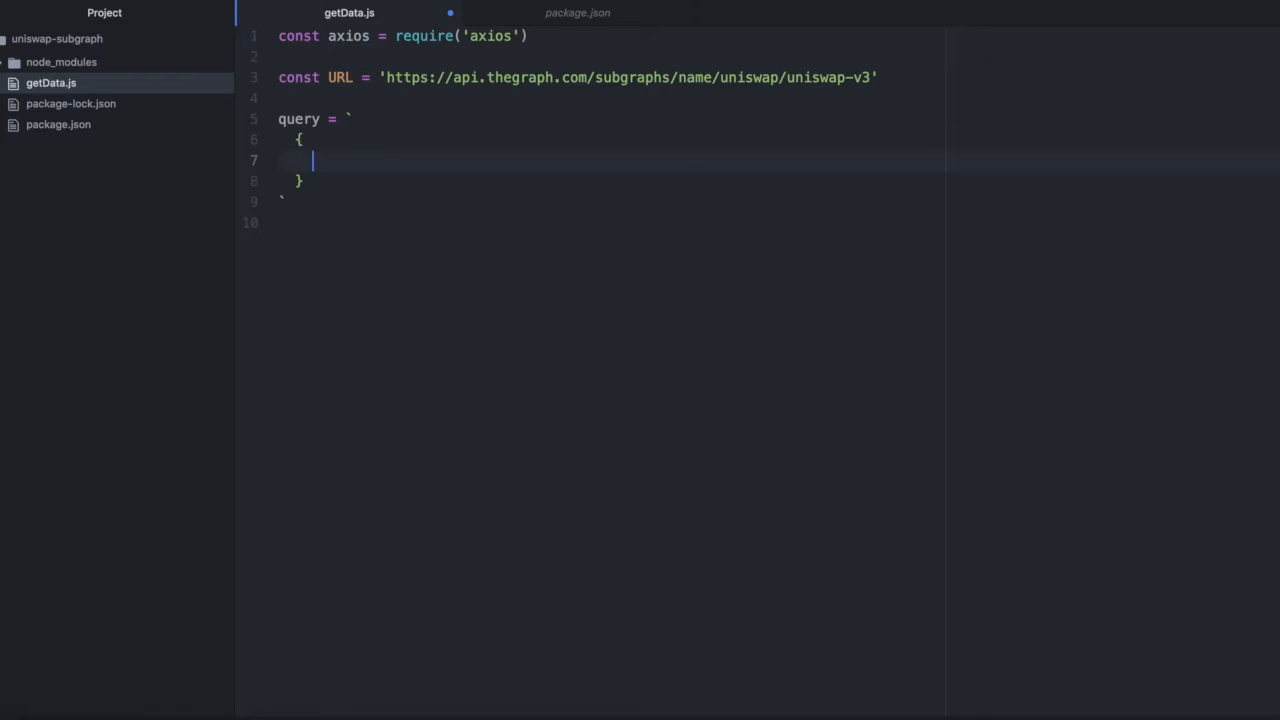
text(pools)
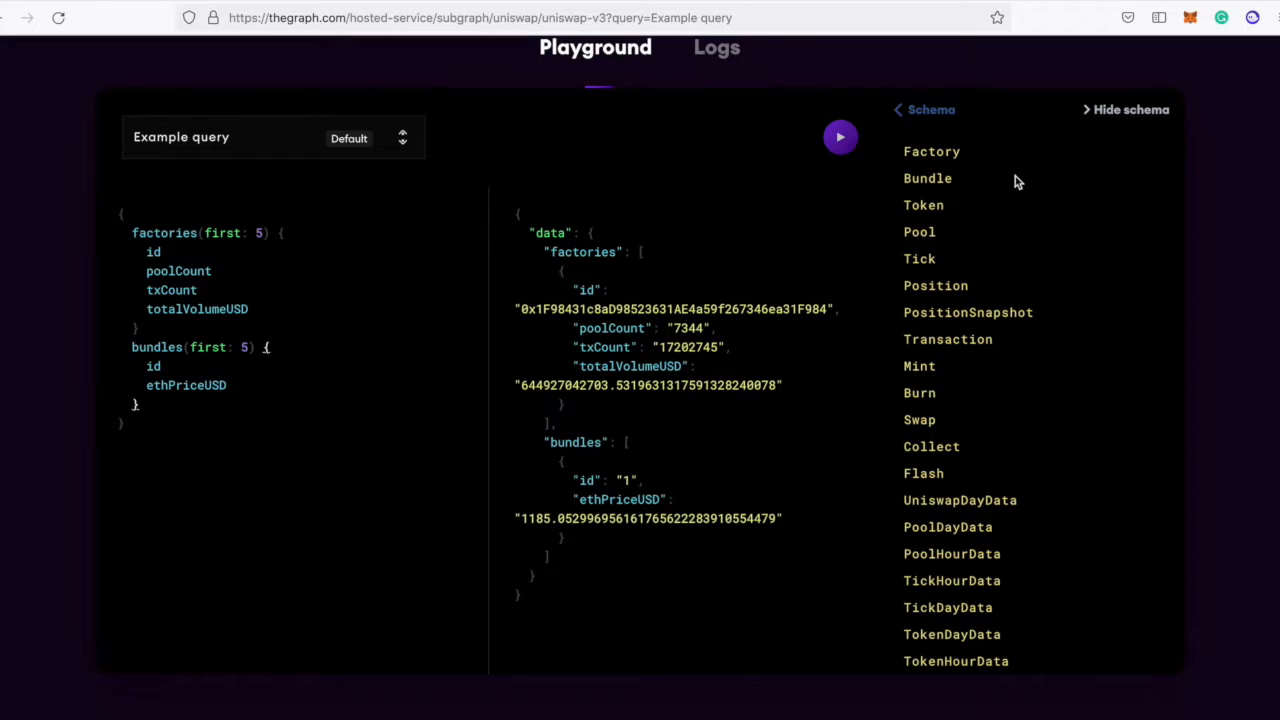
mouse_move(968, 230)
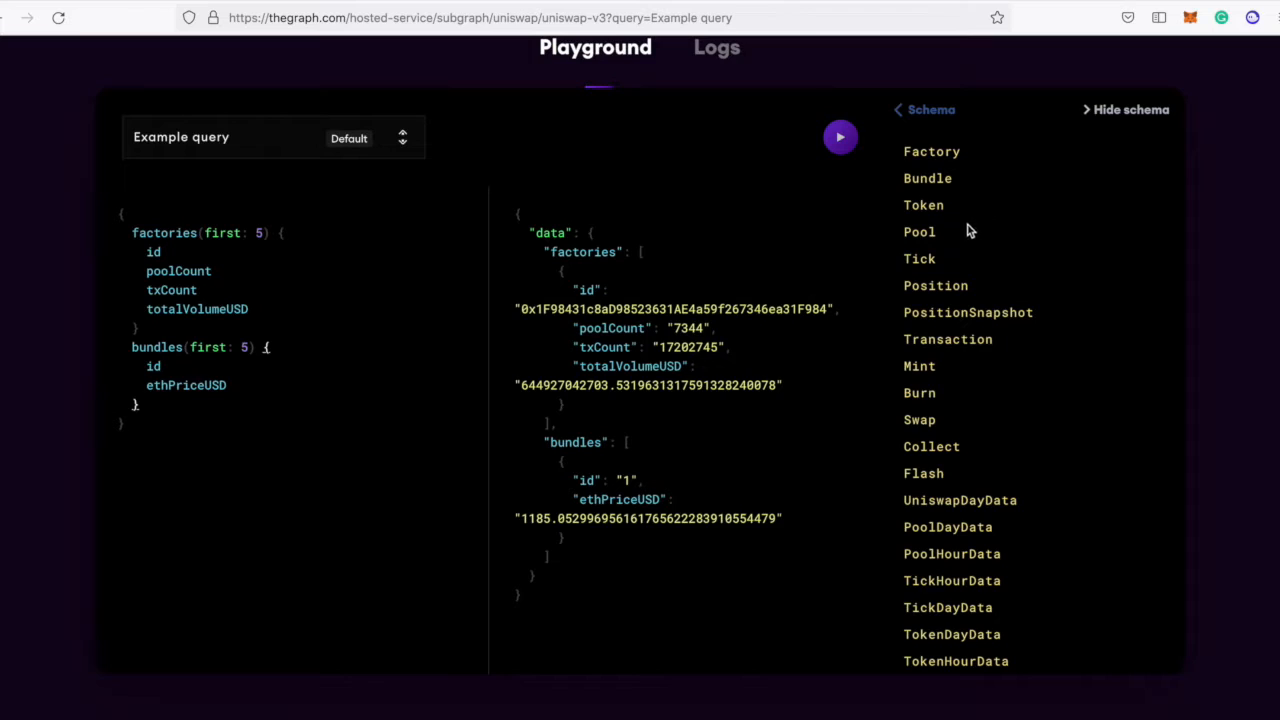
click(918, 232)
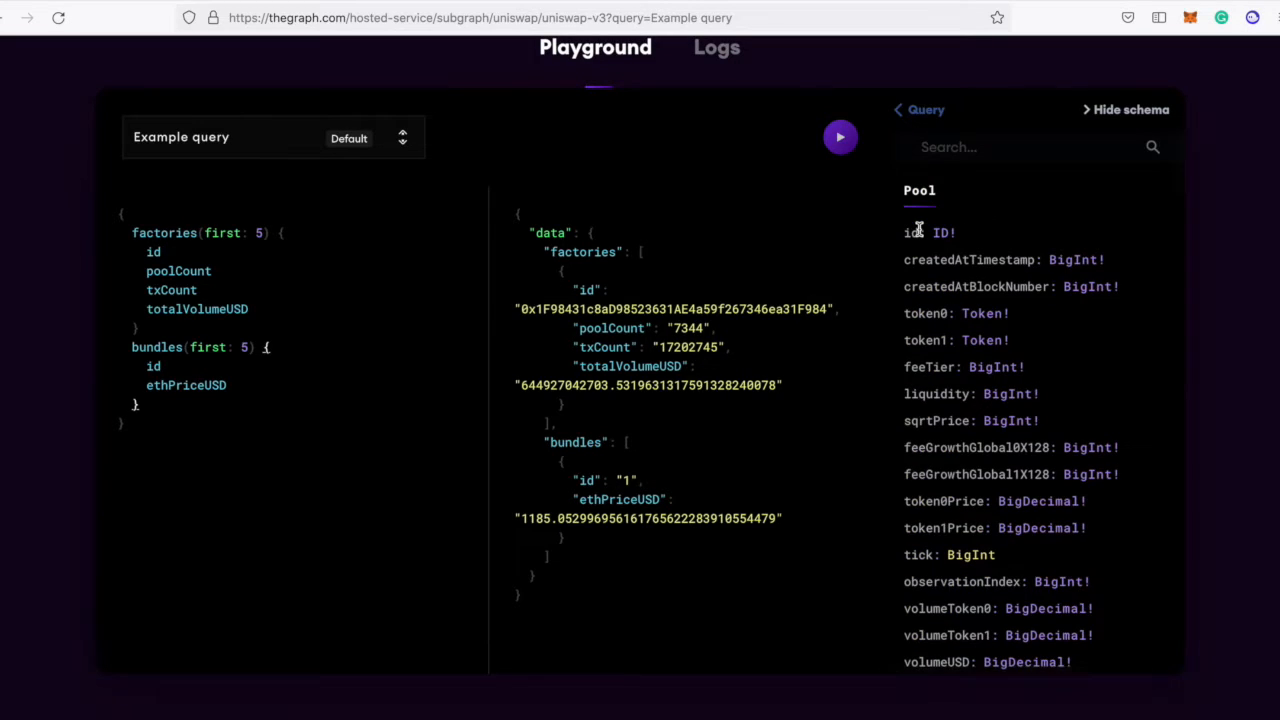
mouse_move(982, 324)
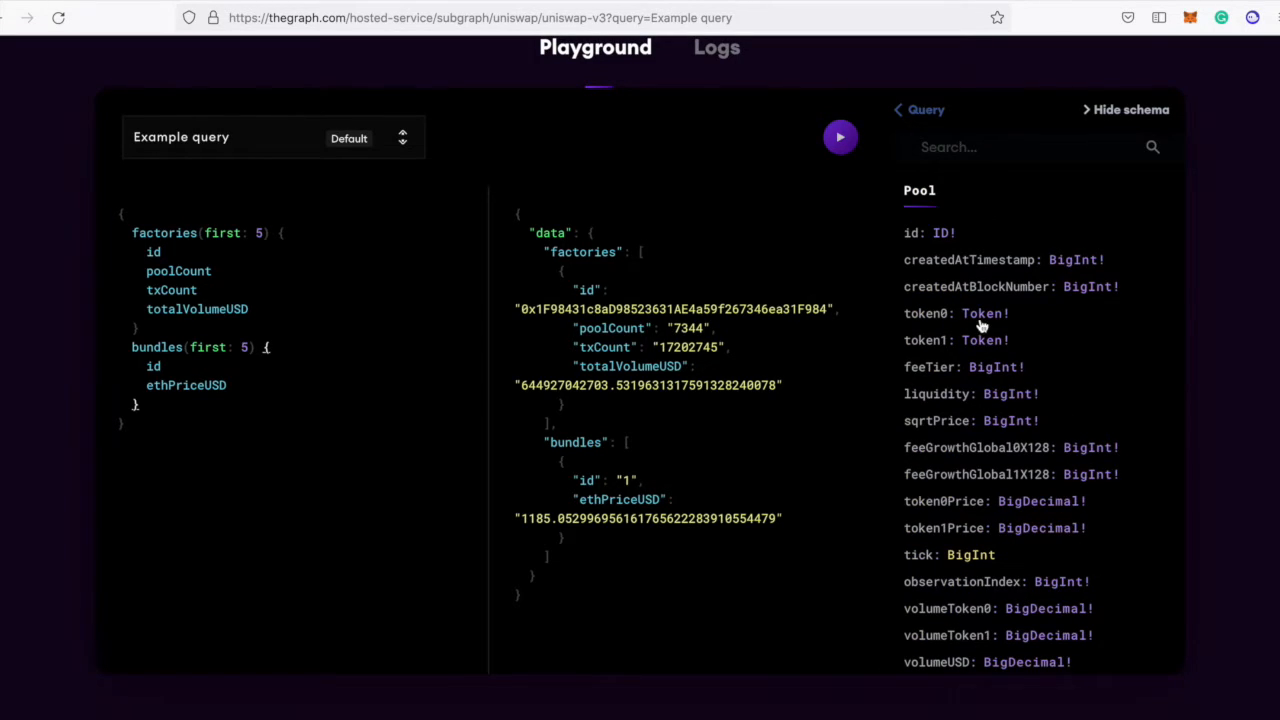
click(918, 108)
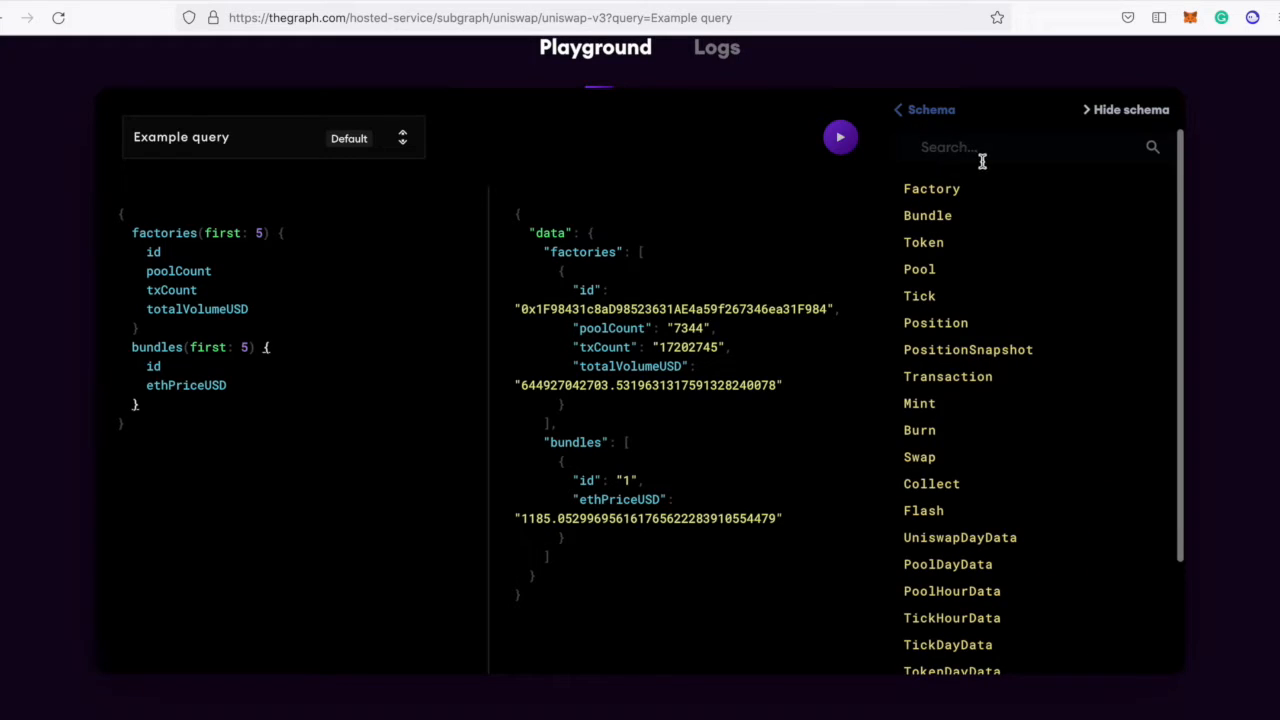
mouse_move(976, 192)
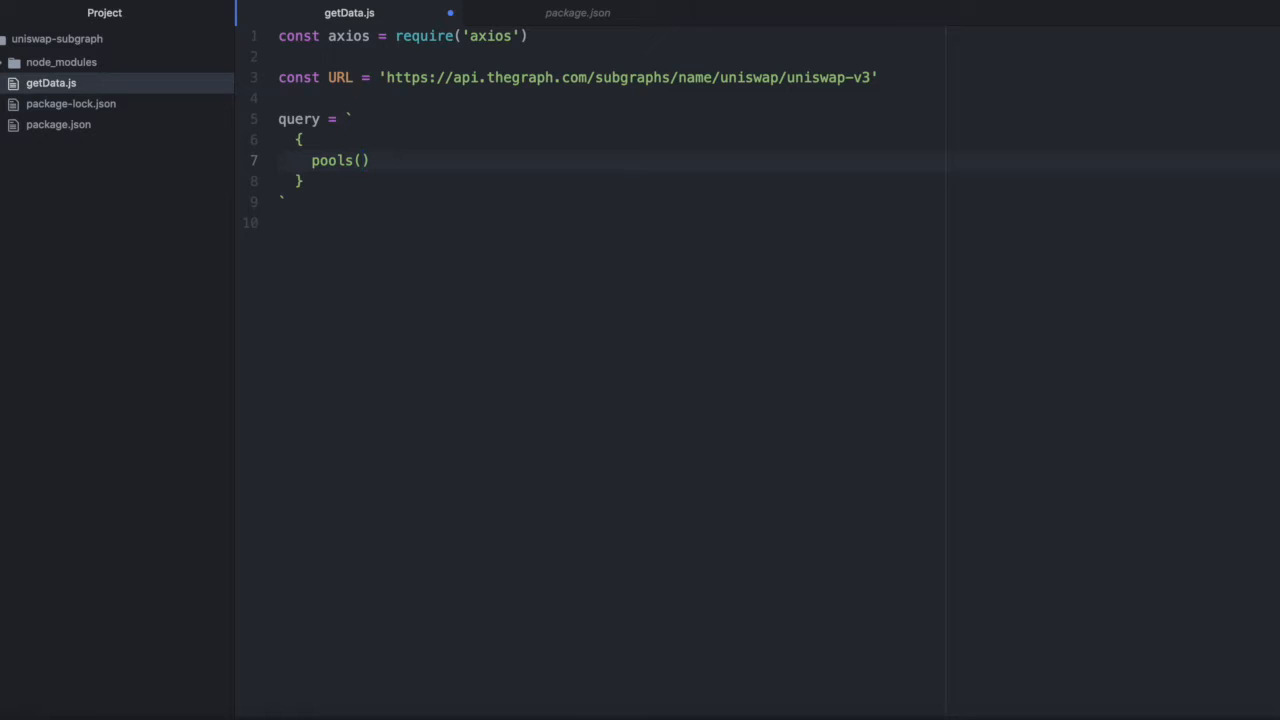
Step: Give pools the arguments orderBy: volumeUSD, orderDirection: desc, first: 10
text(orderBy: vo)
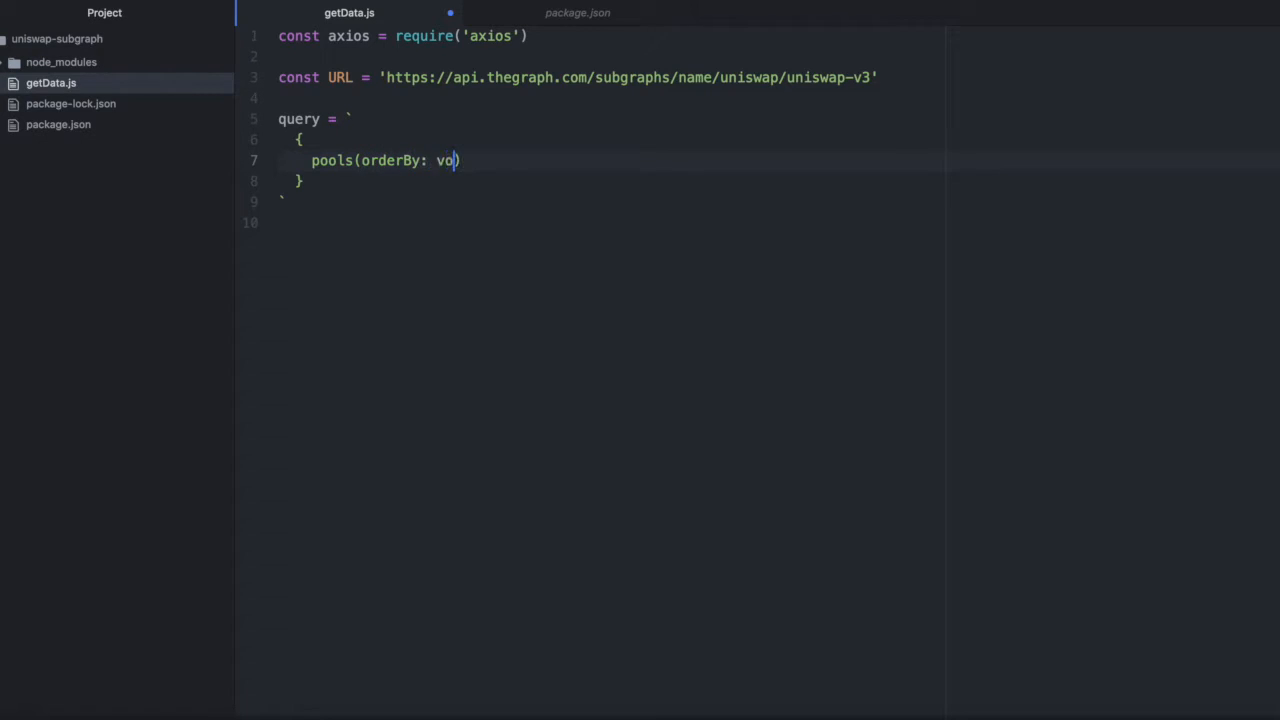
text(lumeU)
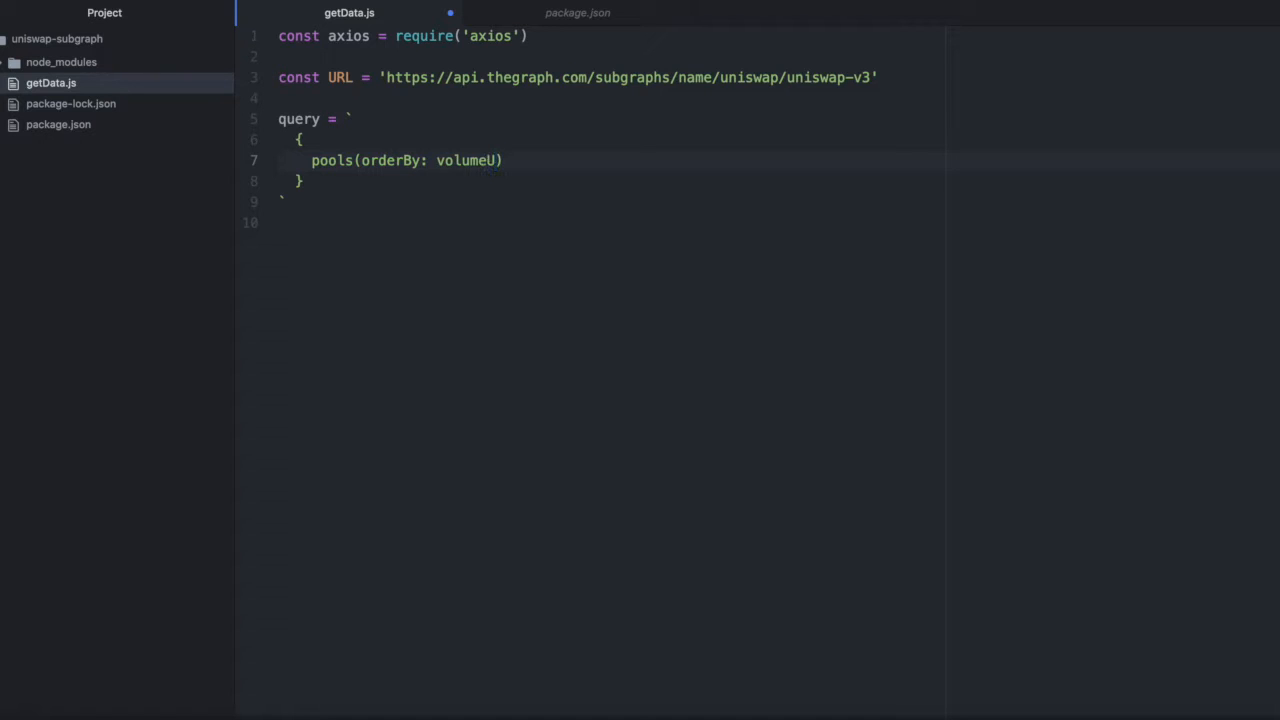
text(SD, o)
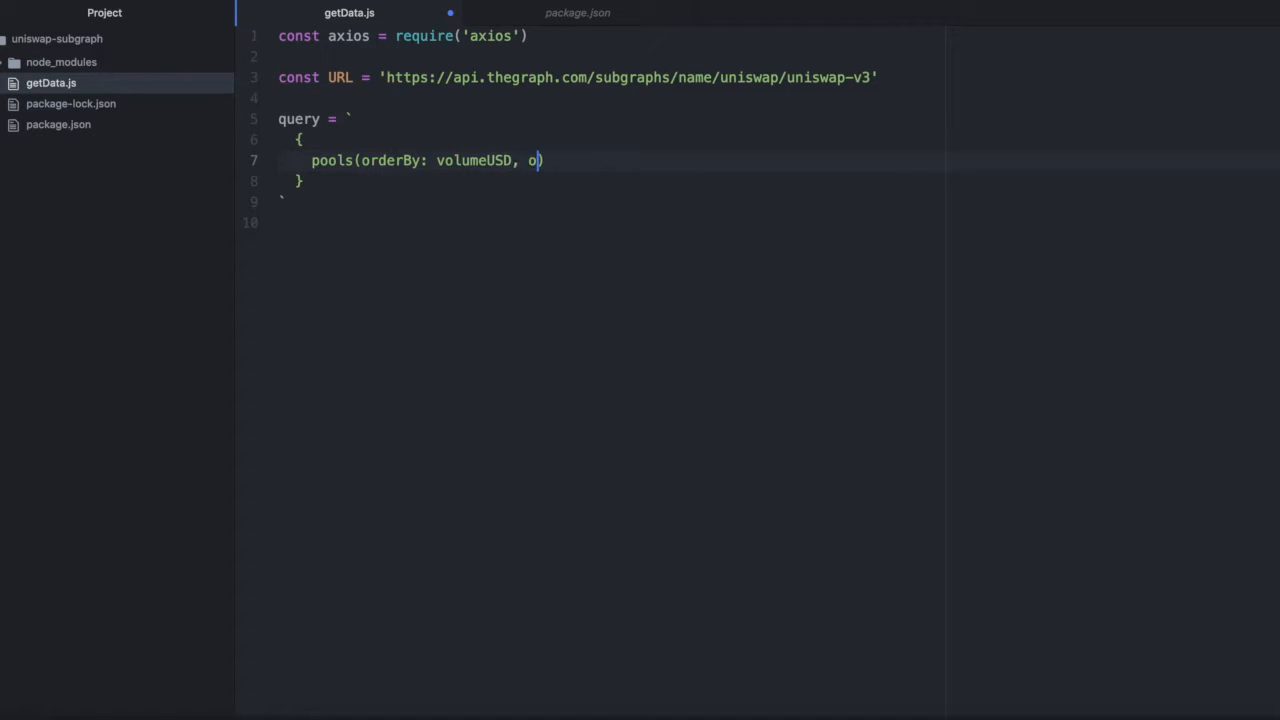
text(rderDirection)
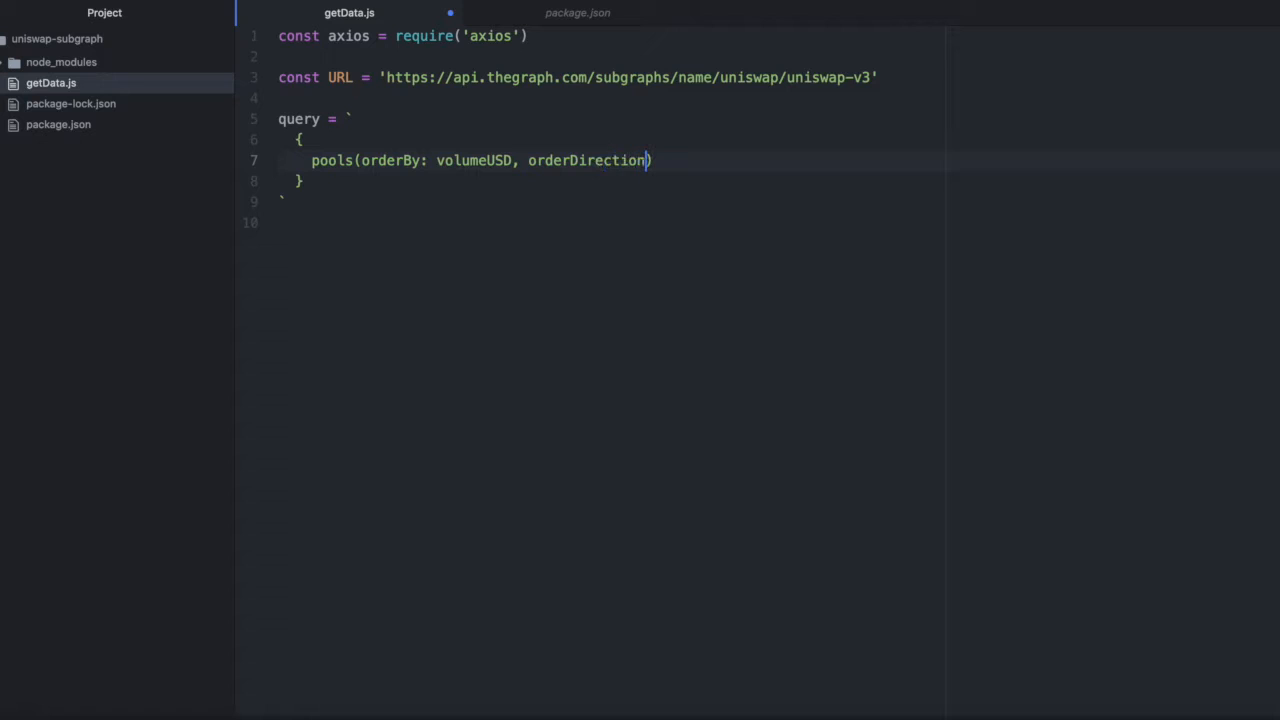
text(: desc, firs)
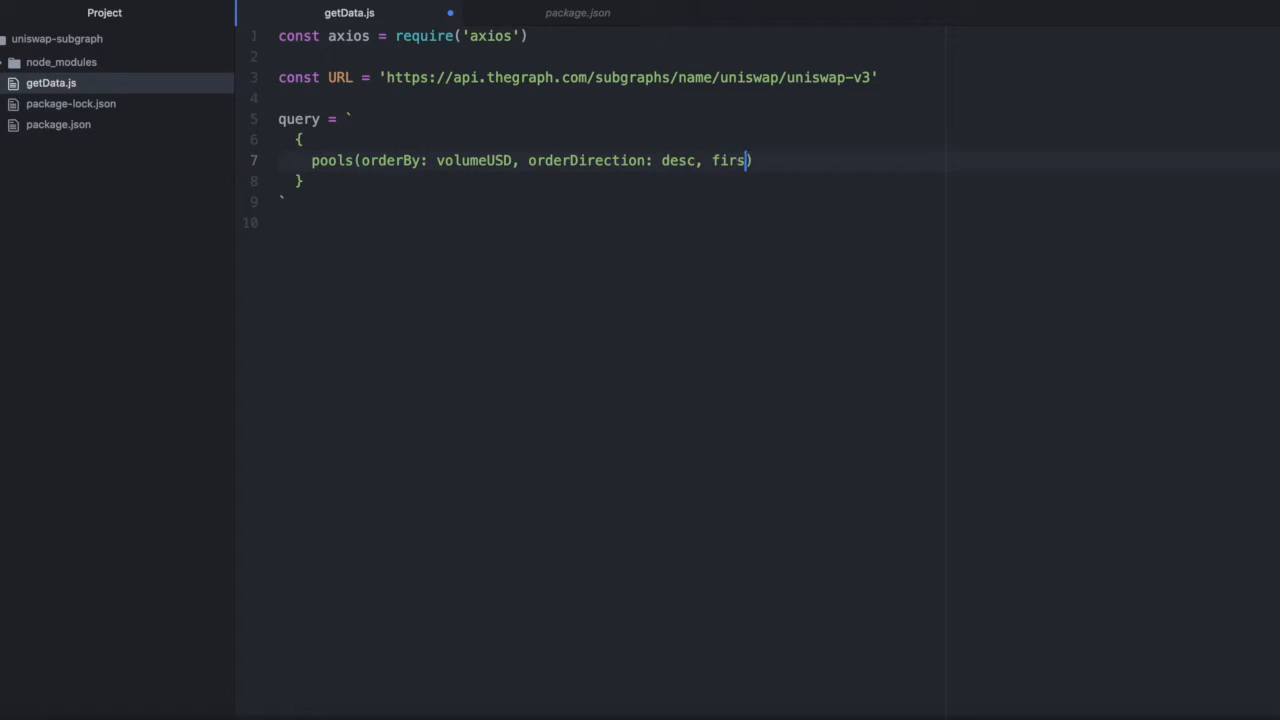
text(t:)
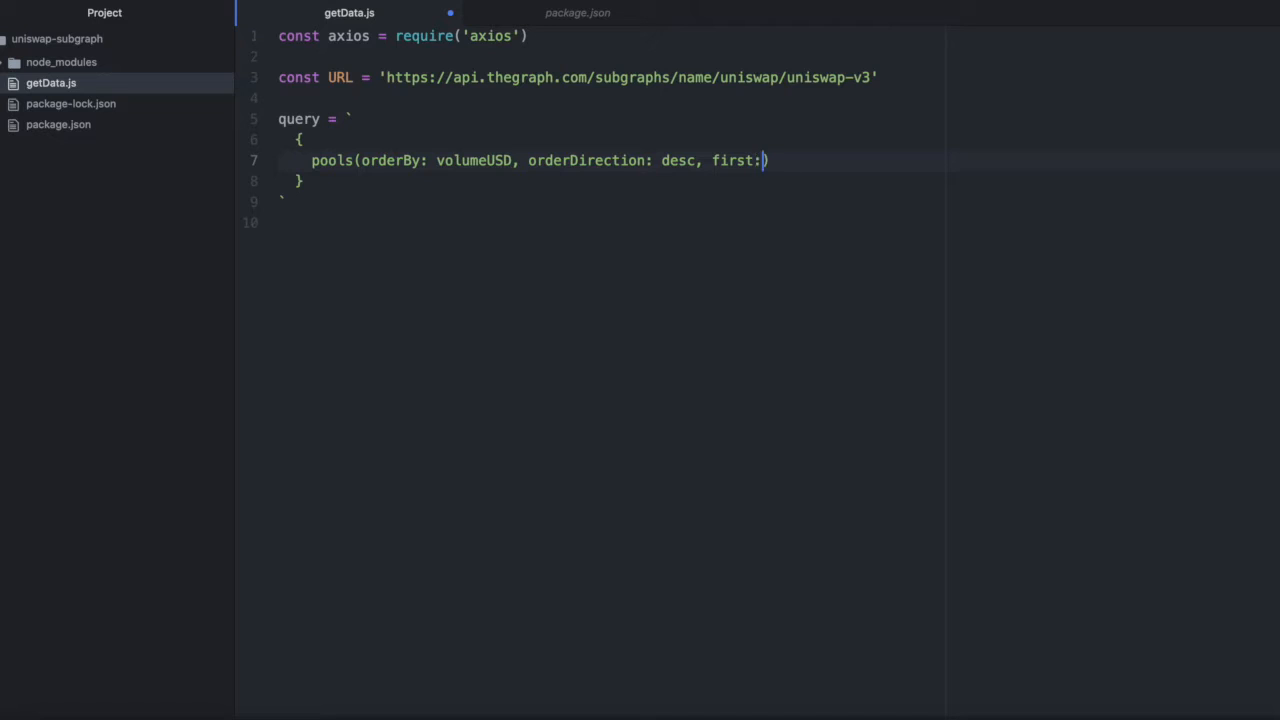
text(10){)
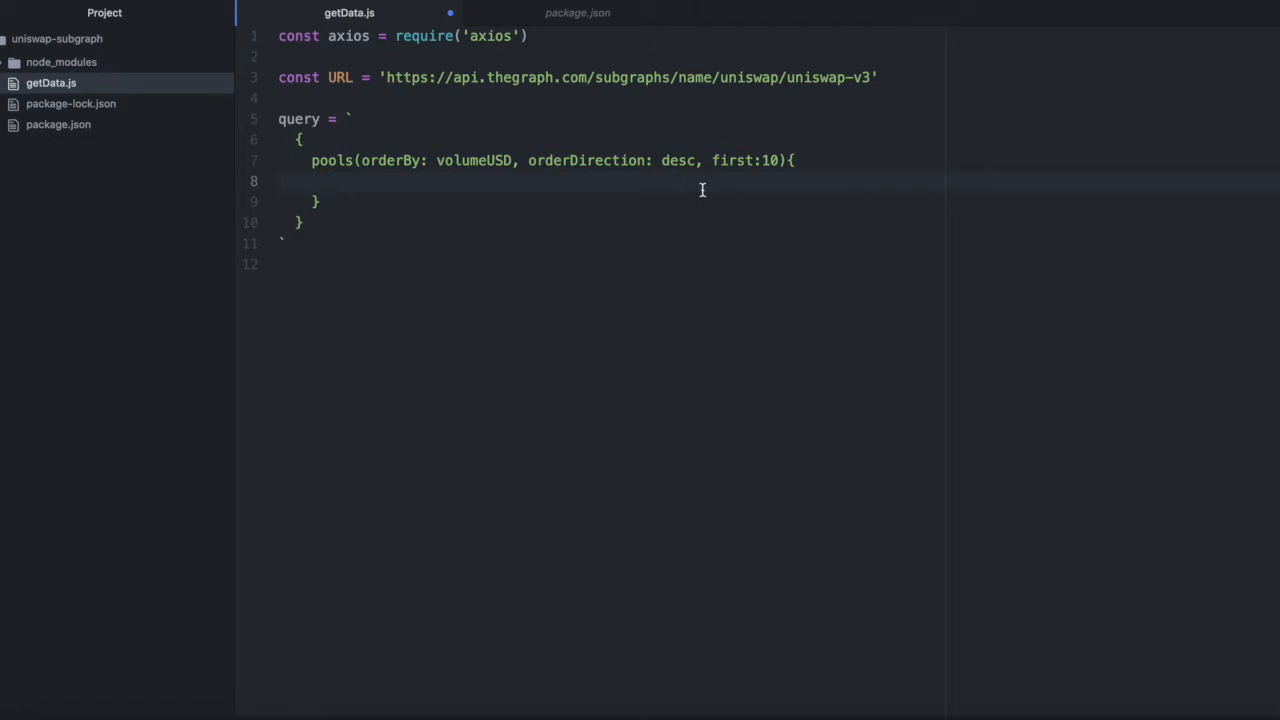
Step: Request the pool fields id, volumeUSD, liquidity and totalValueLockedUSD
text(id)
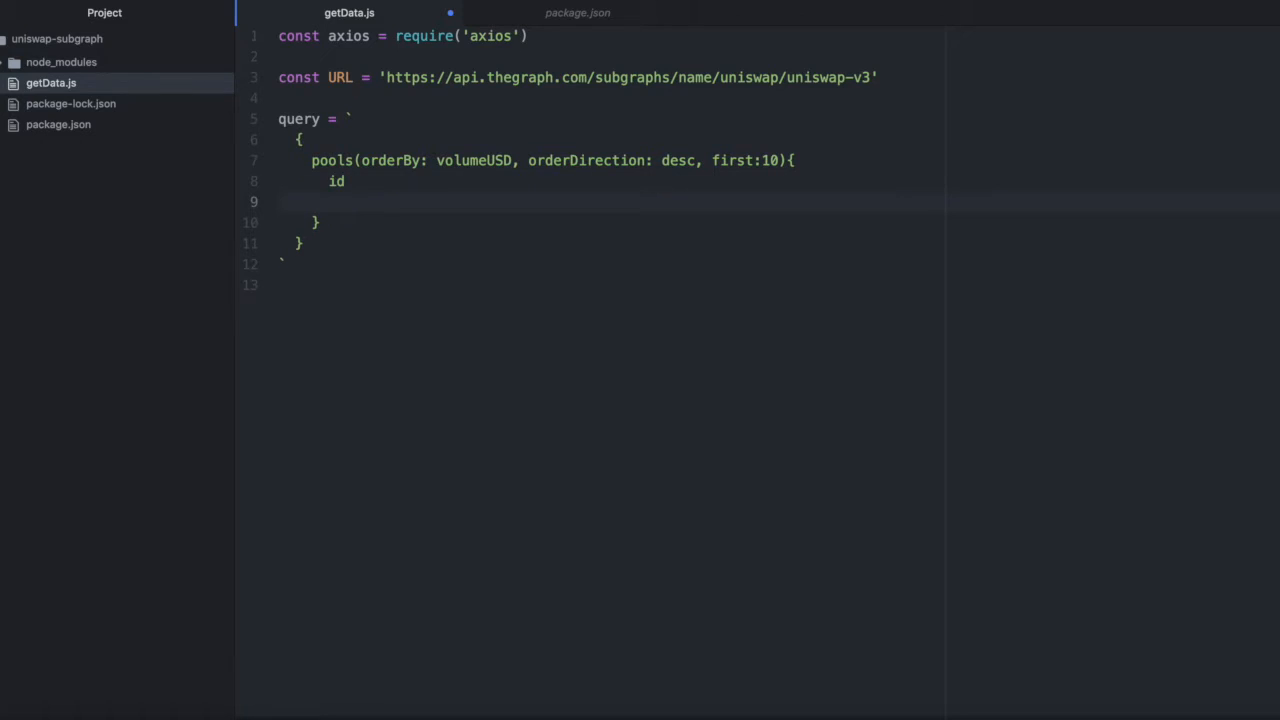
click(330, 202)
text(volumeUSD,)
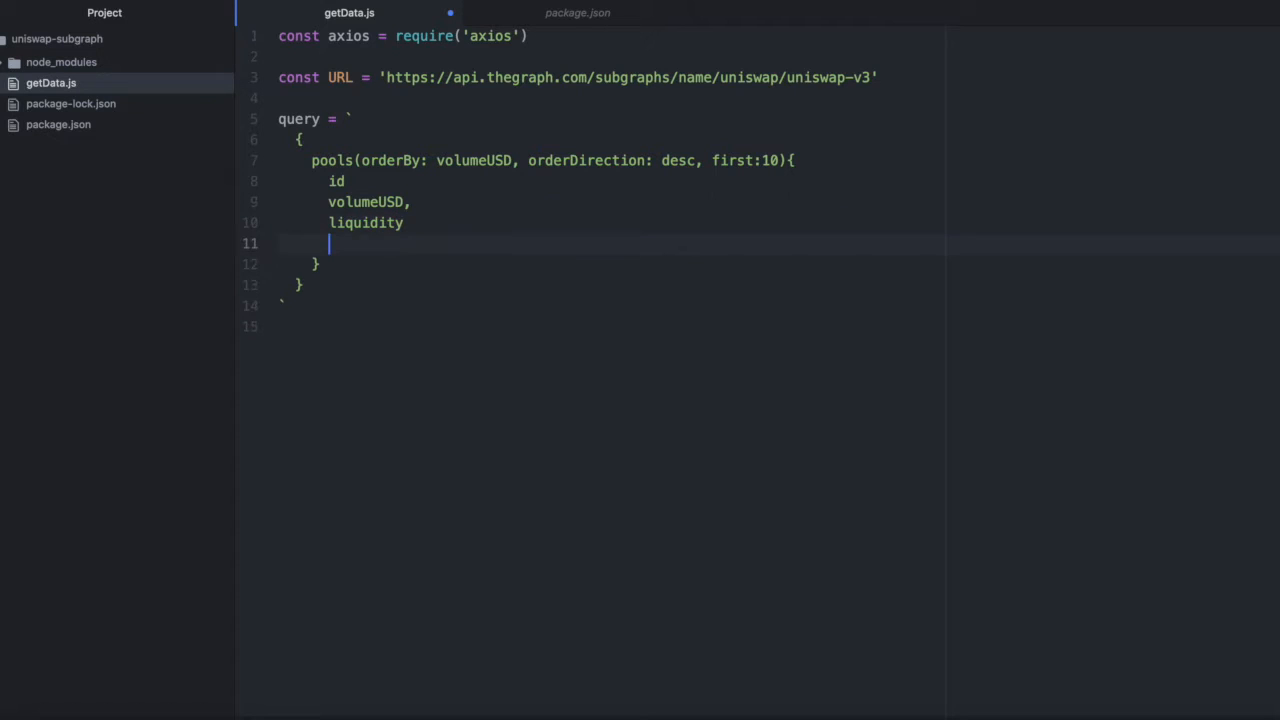
text(total)
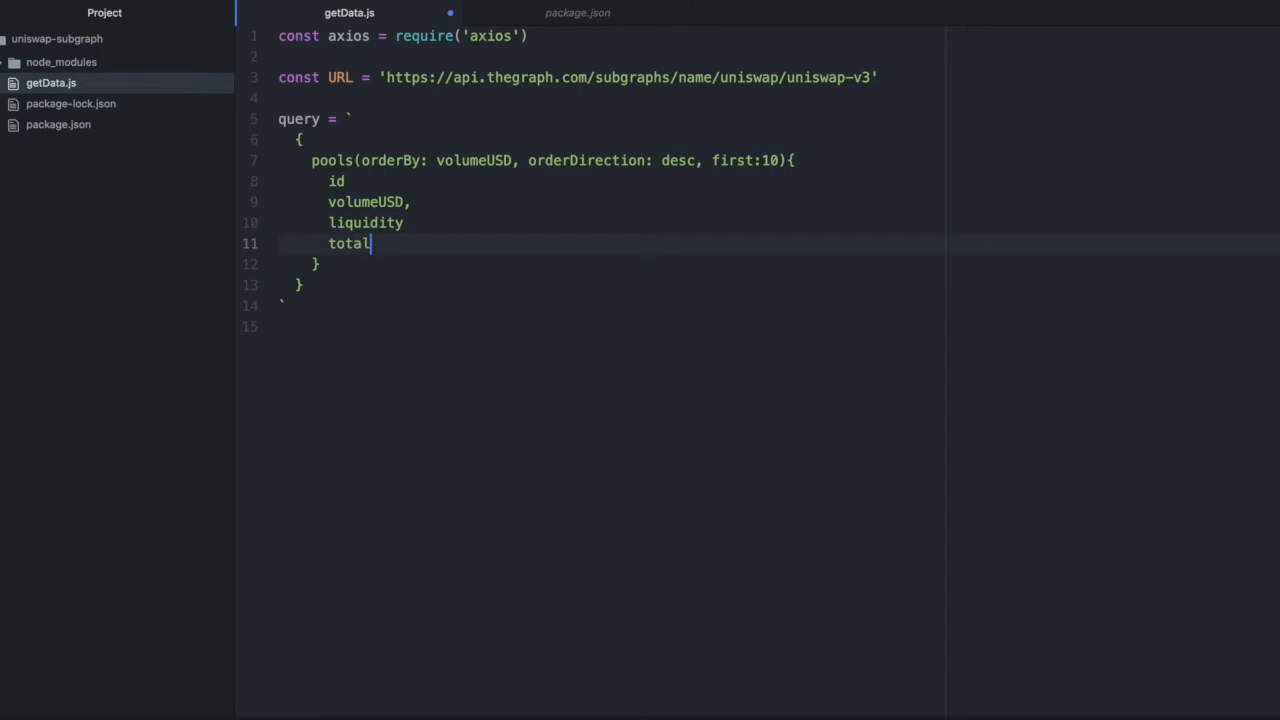
text(ValueLockedUSD)
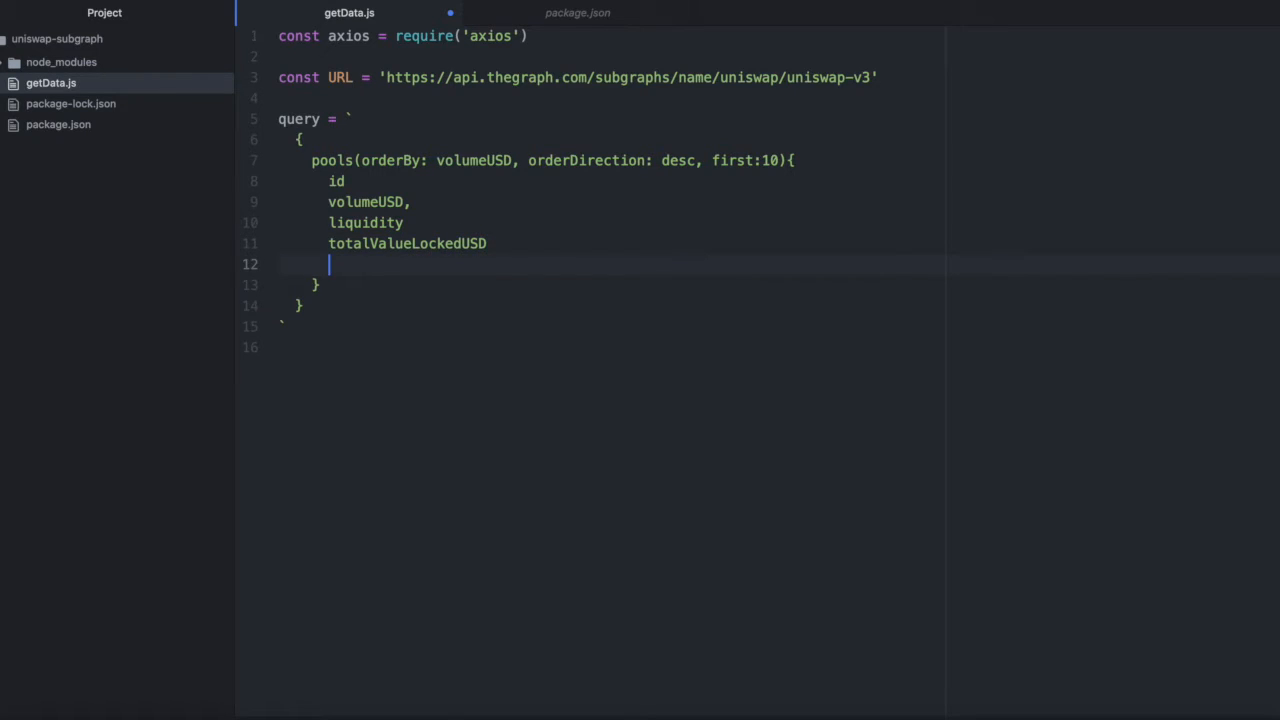
Step: Request token0 { symbol } and token1 { symbol } for each pool
text(token)
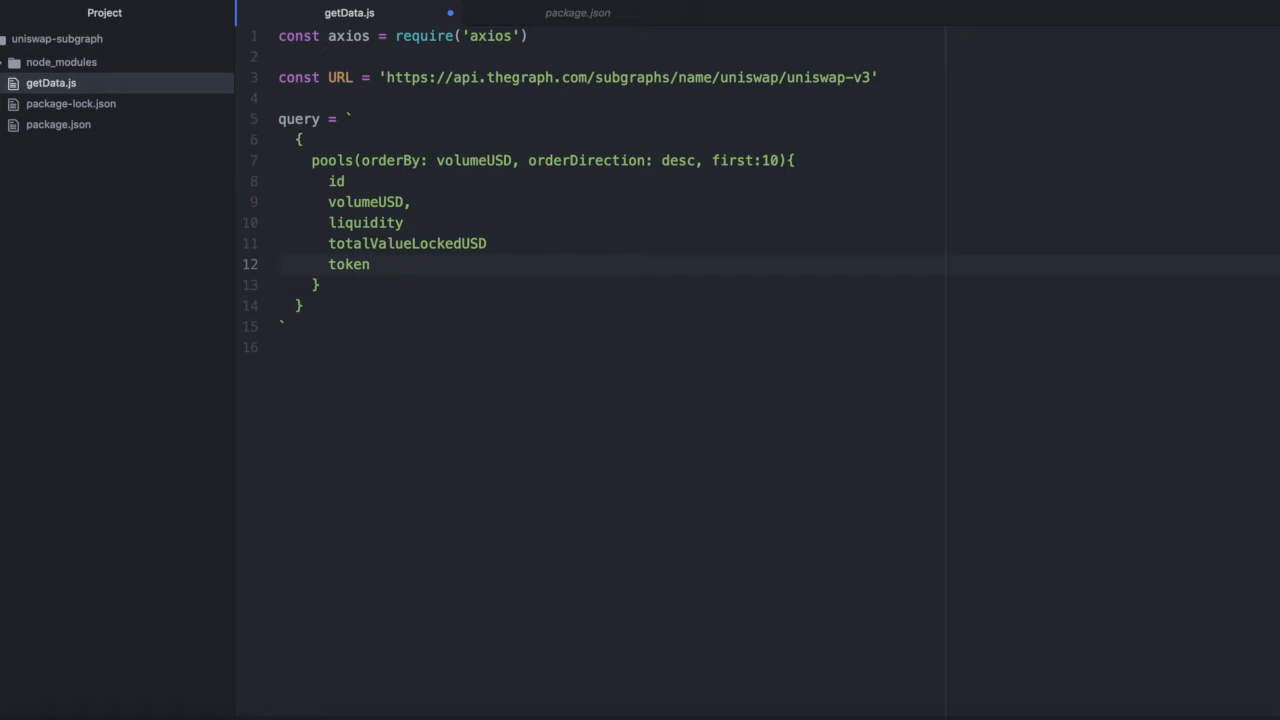
text(0 {)
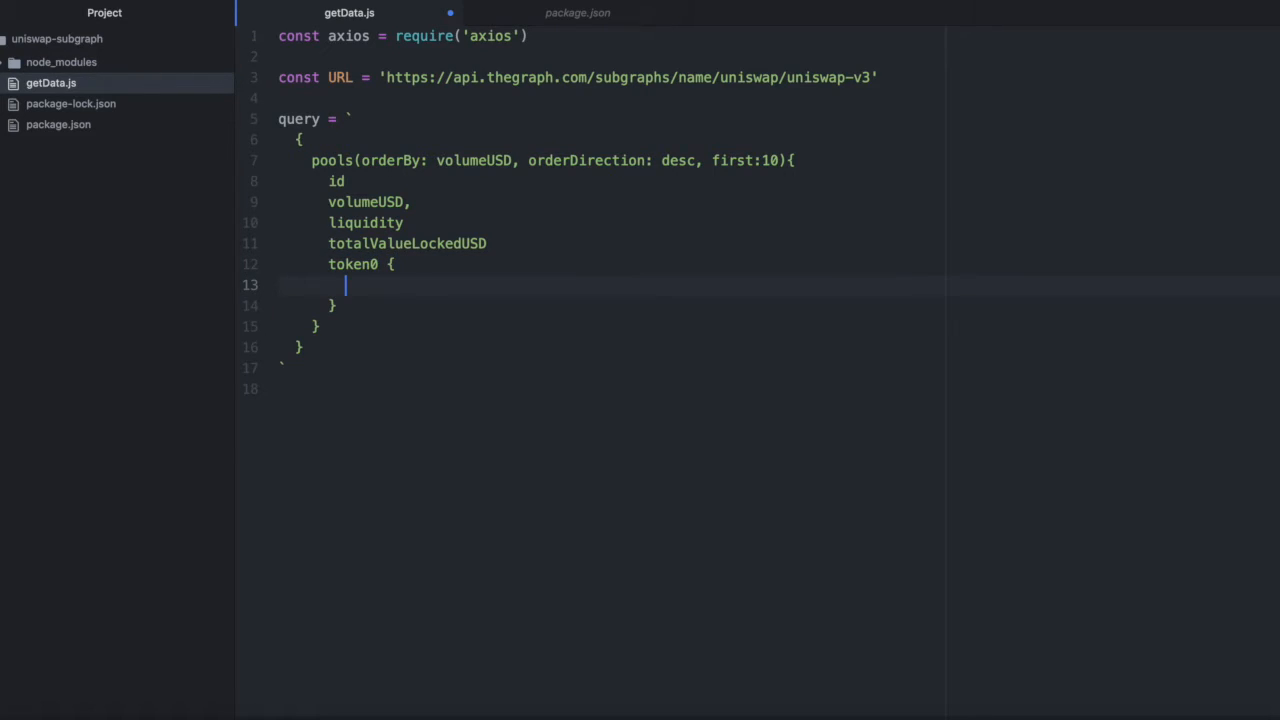
text(symbol)
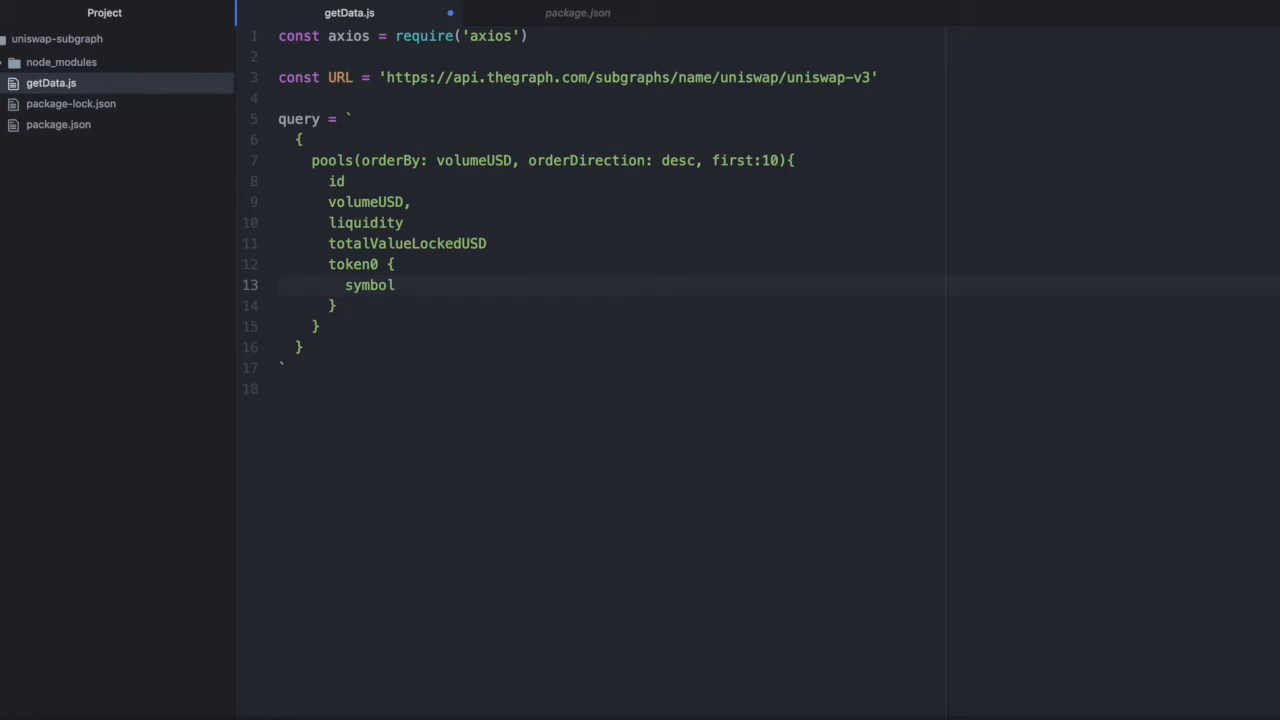
key(Enter)
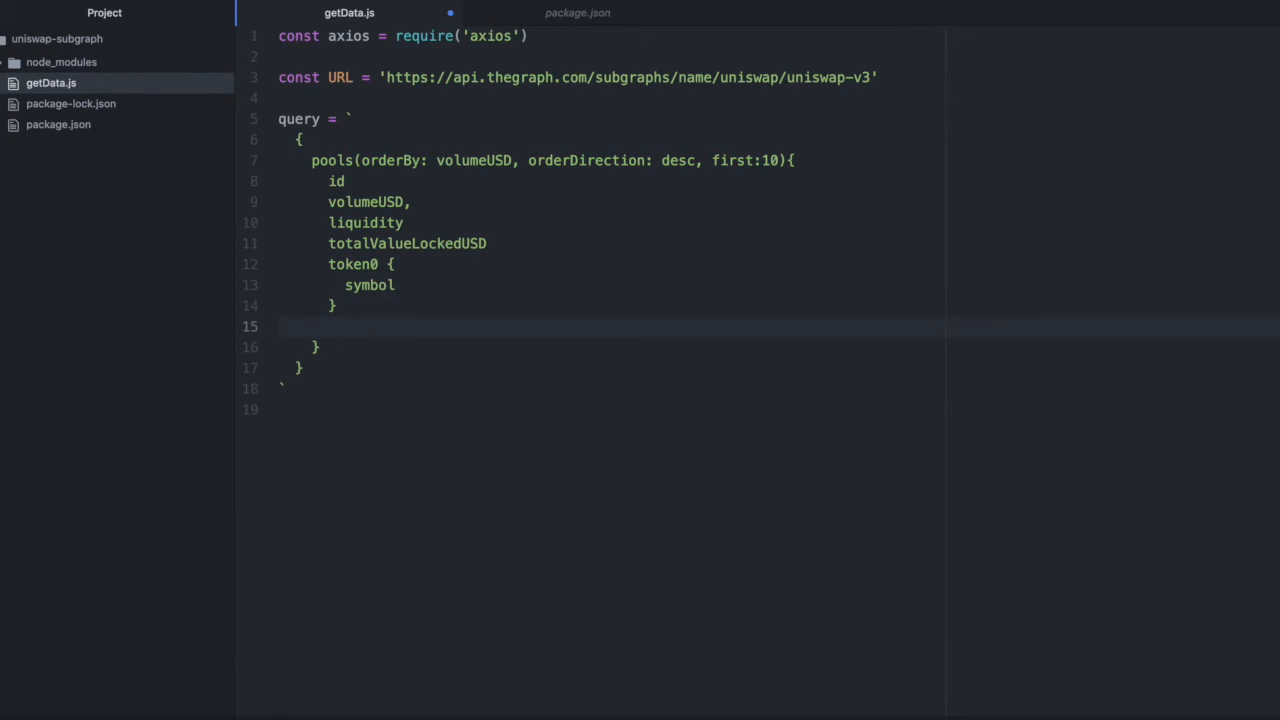
text(token1 {)
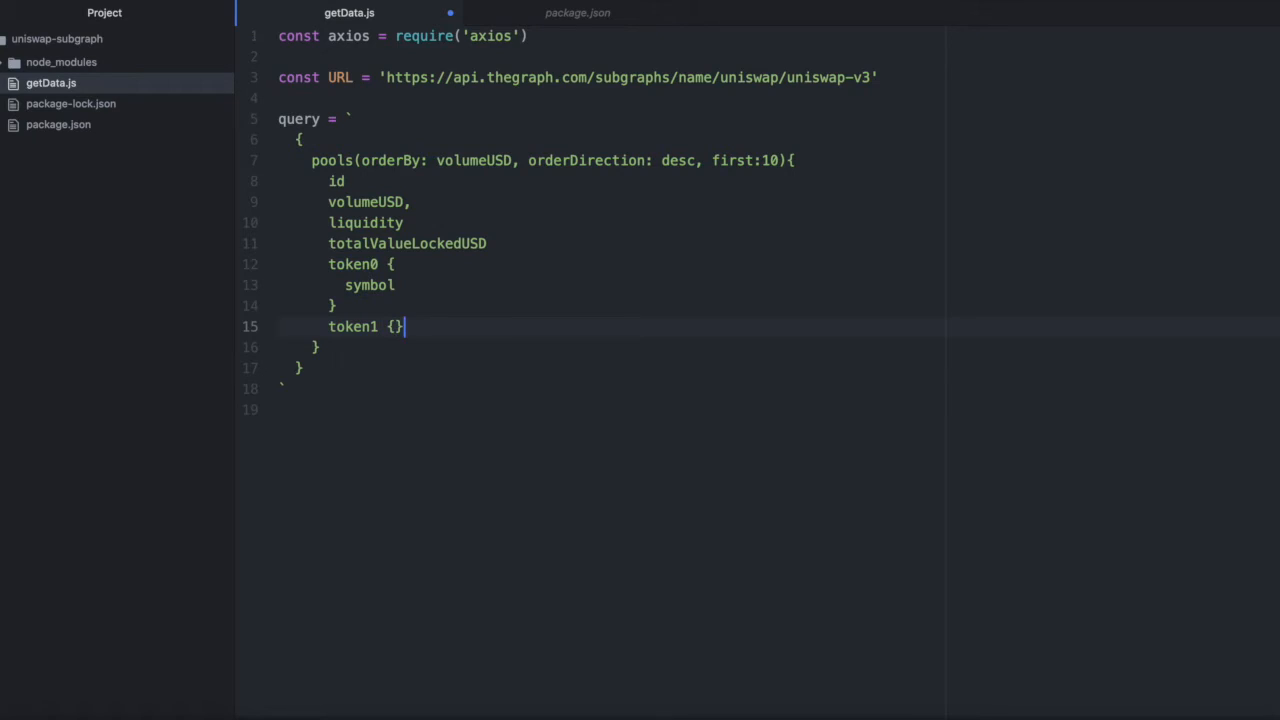
text(symb)
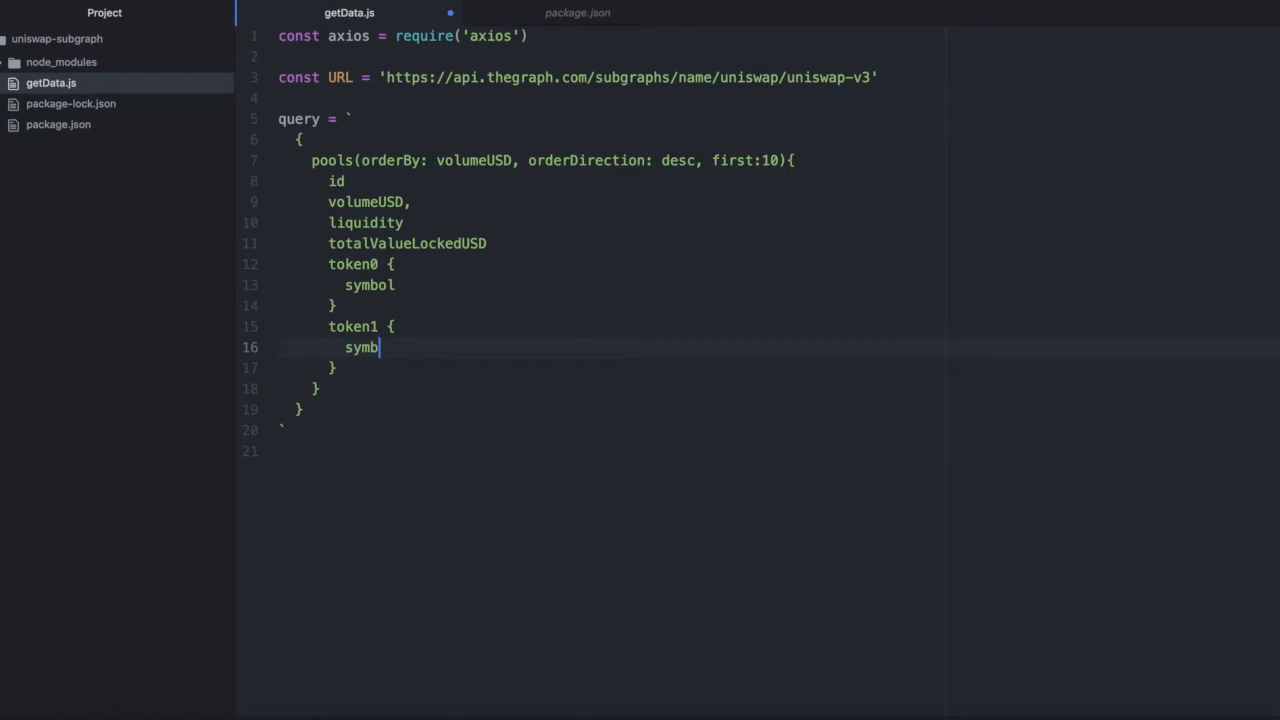
text(ol)
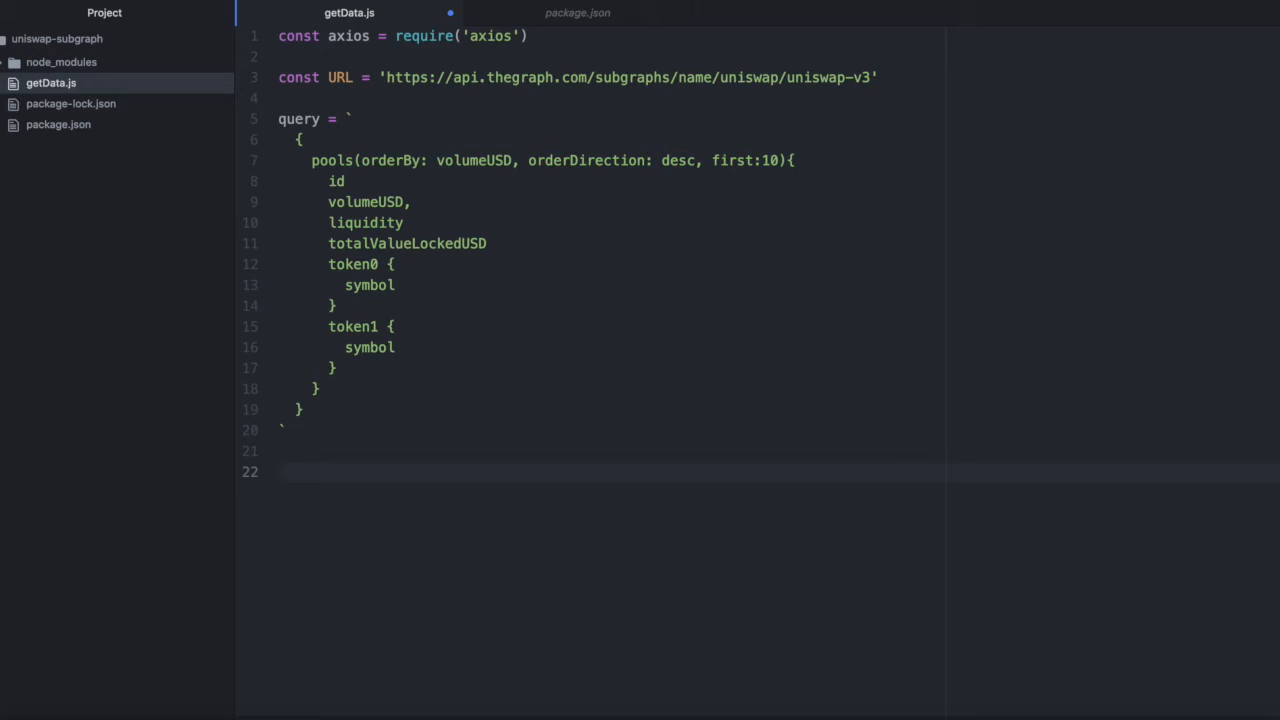
Step: Call axios.post(URL, { query: query }) below the query string
click(280, 472)
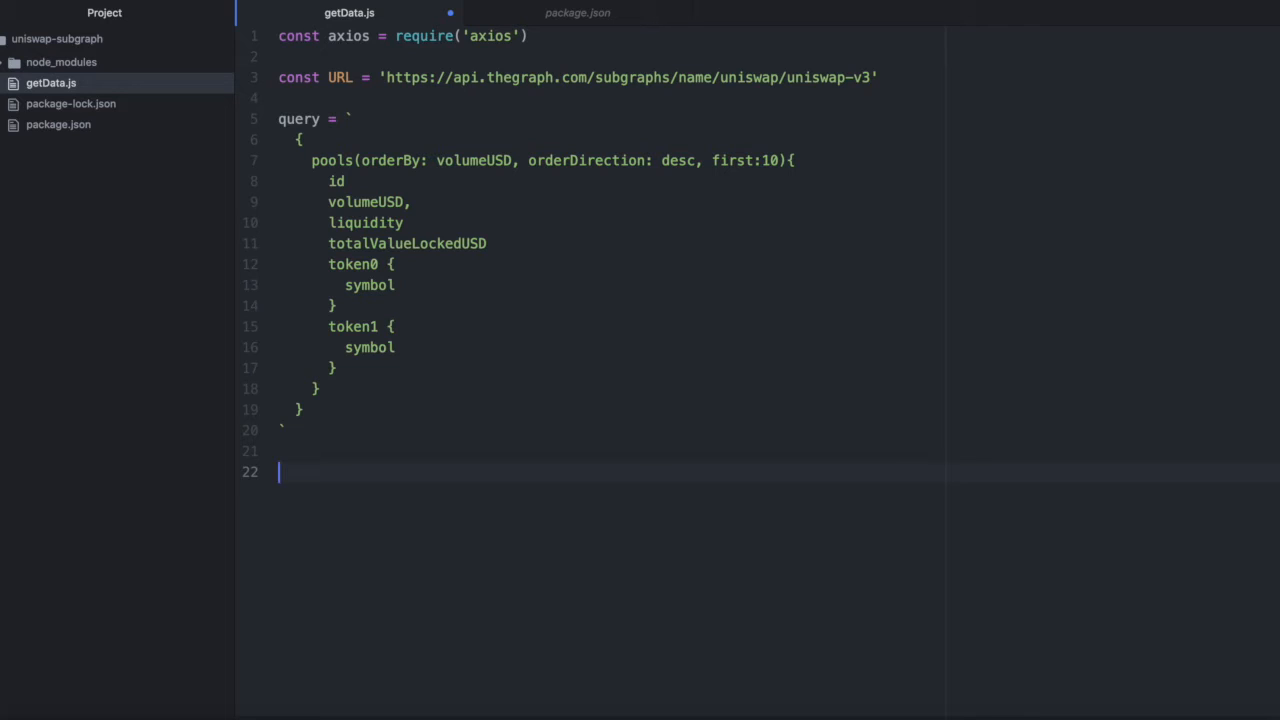
text(axios.p)
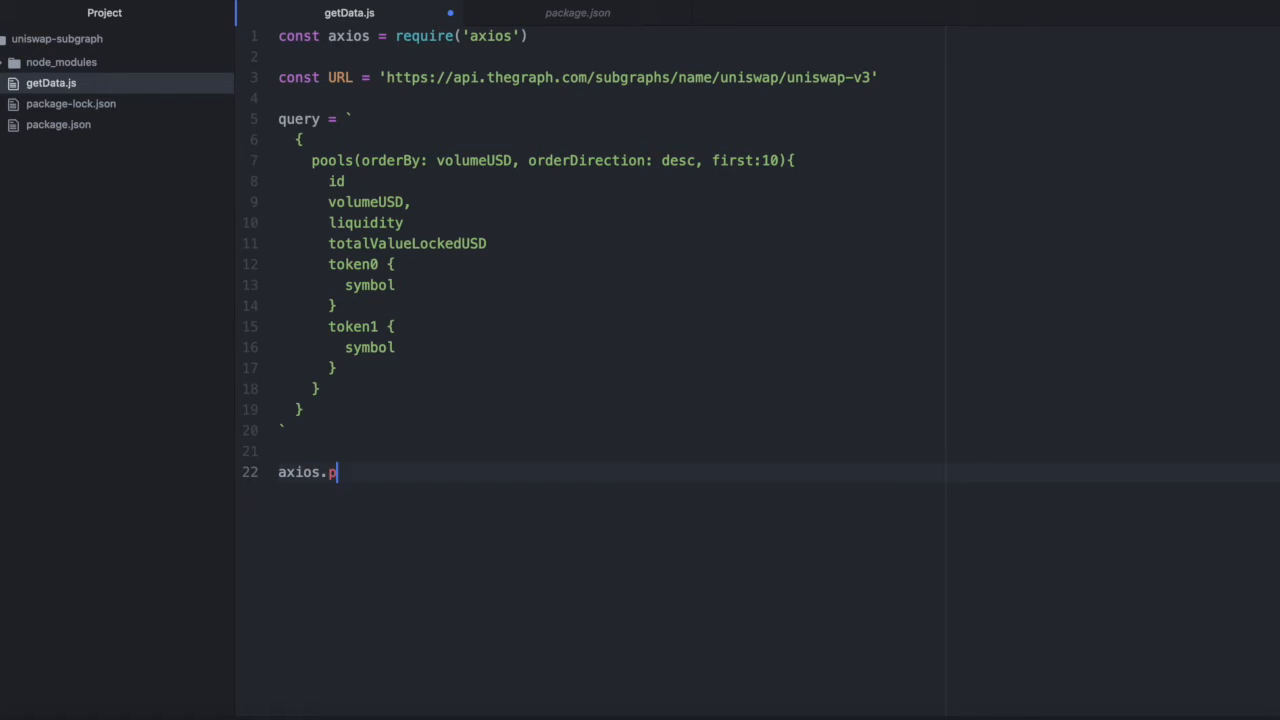
text(ost(URL)
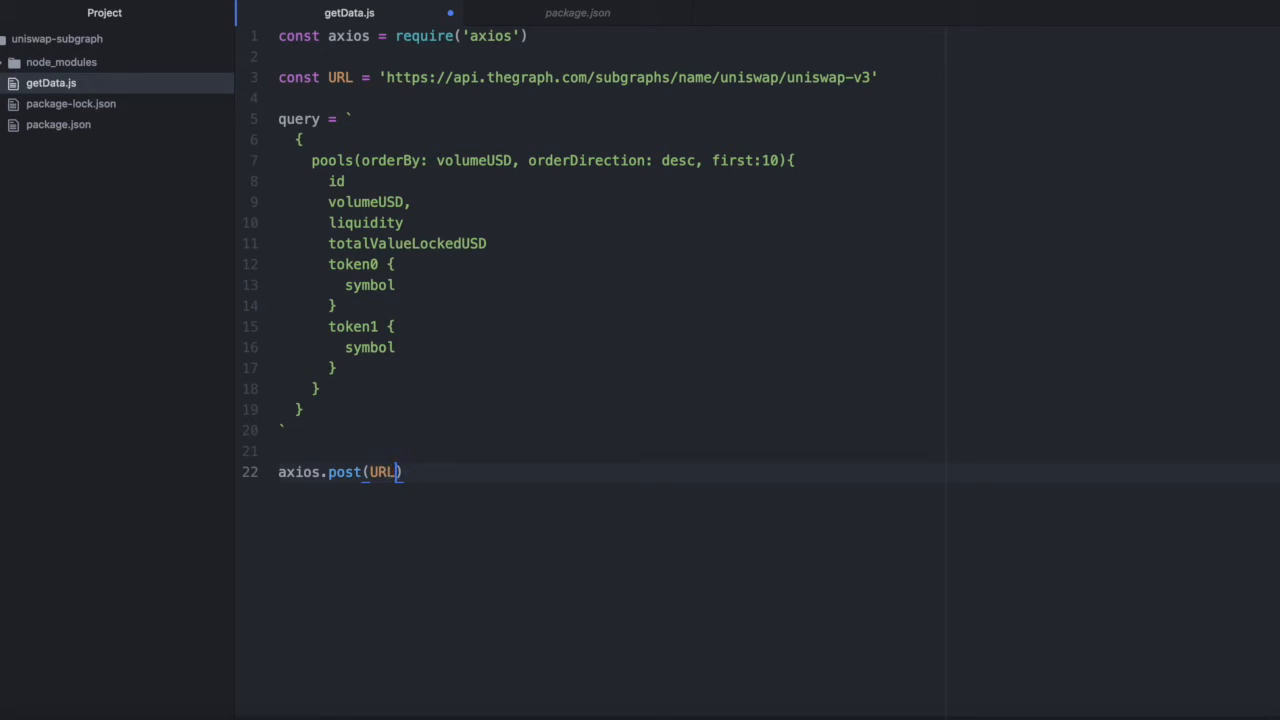
text(, {})
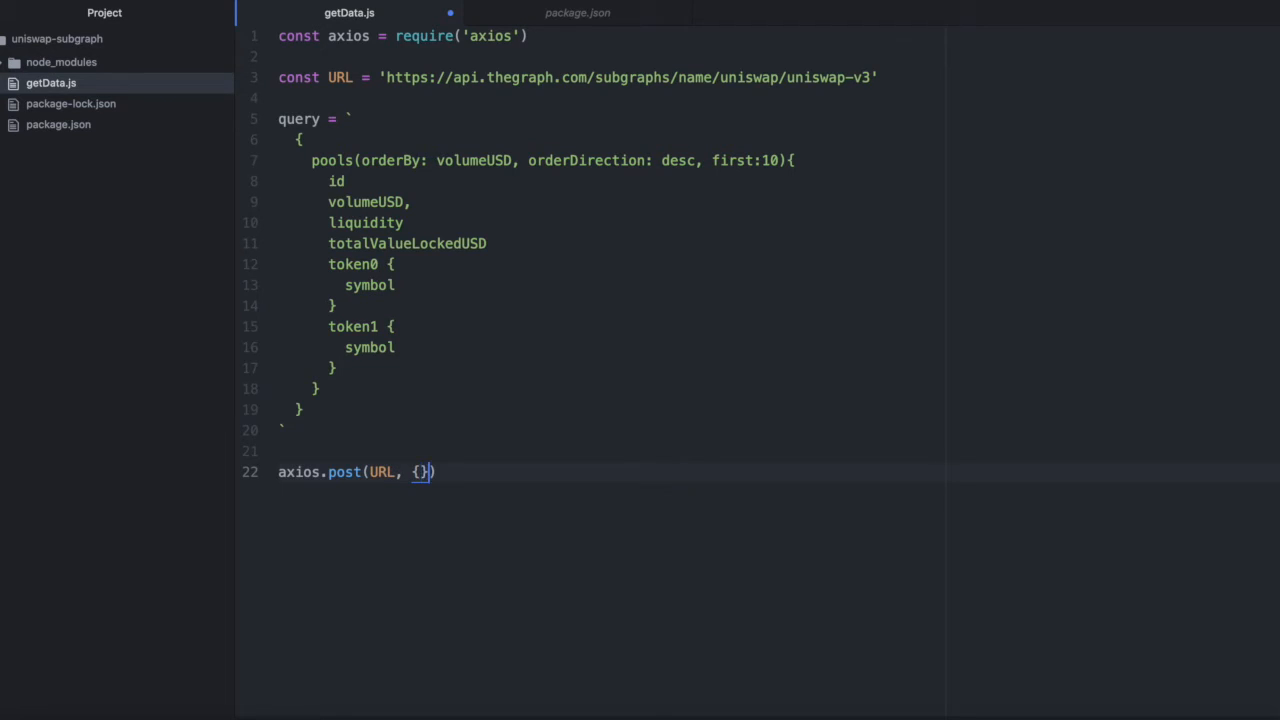
text(query)
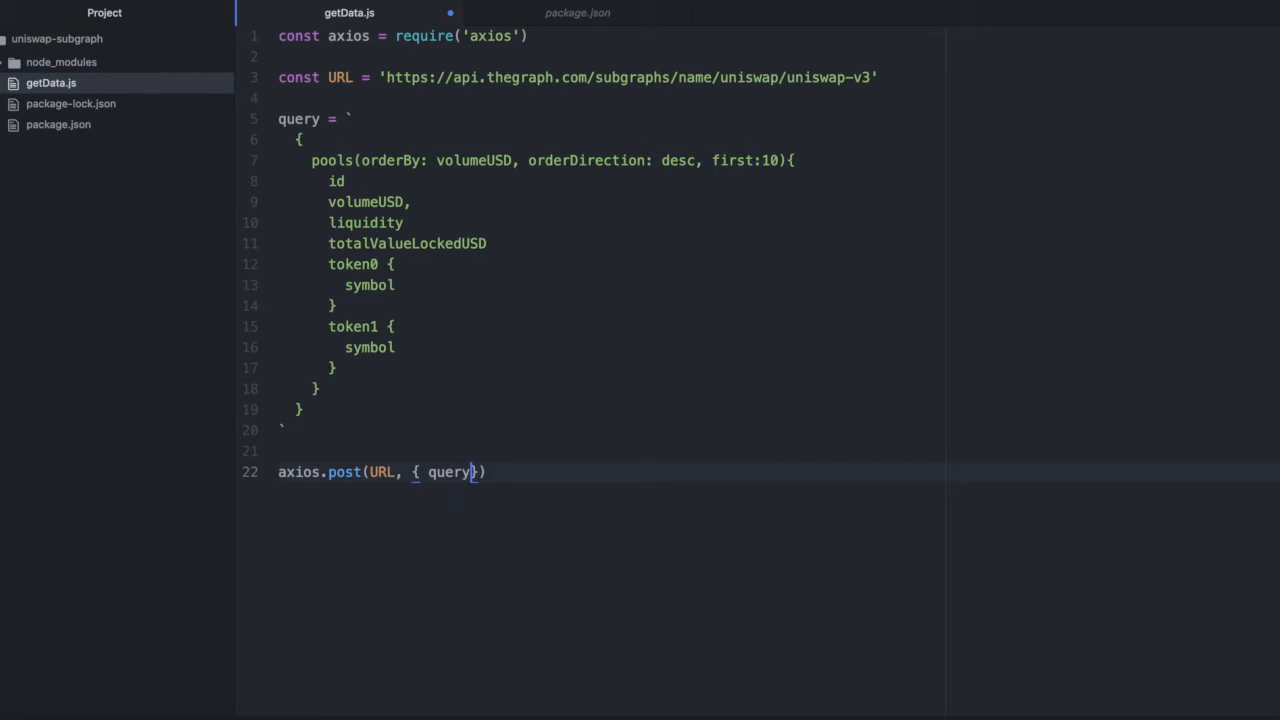
text(:)
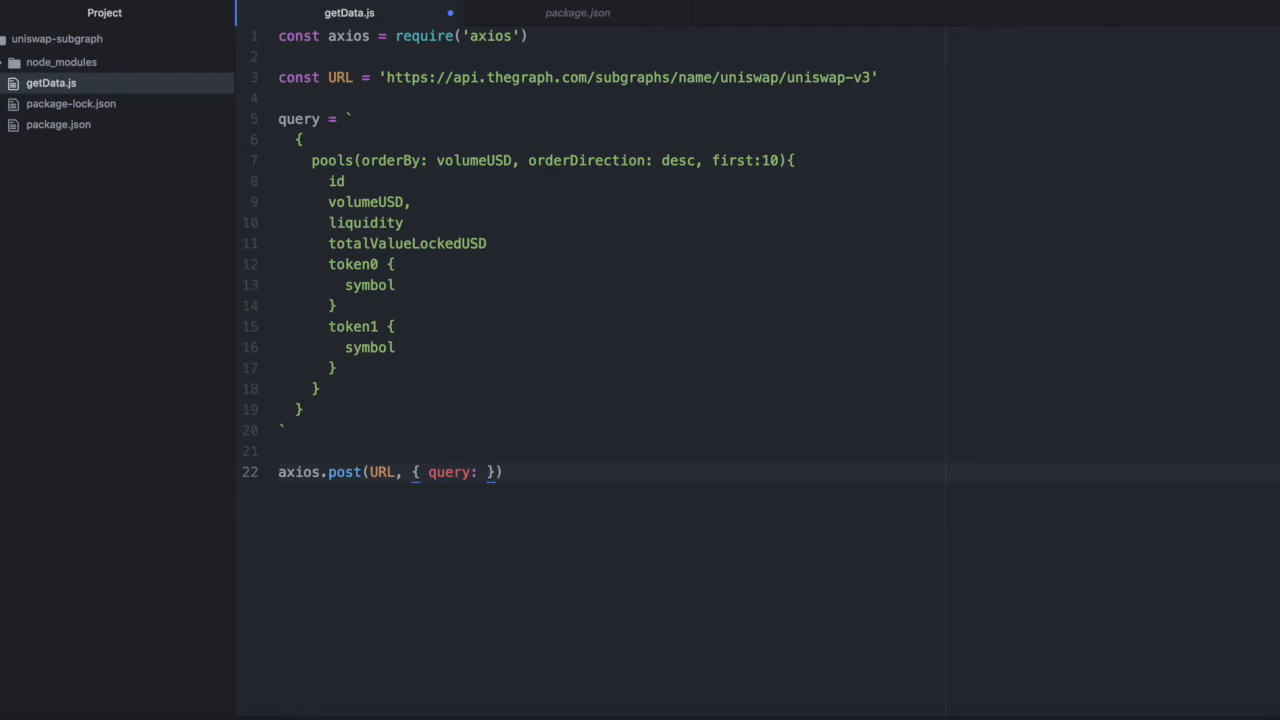
text(query)
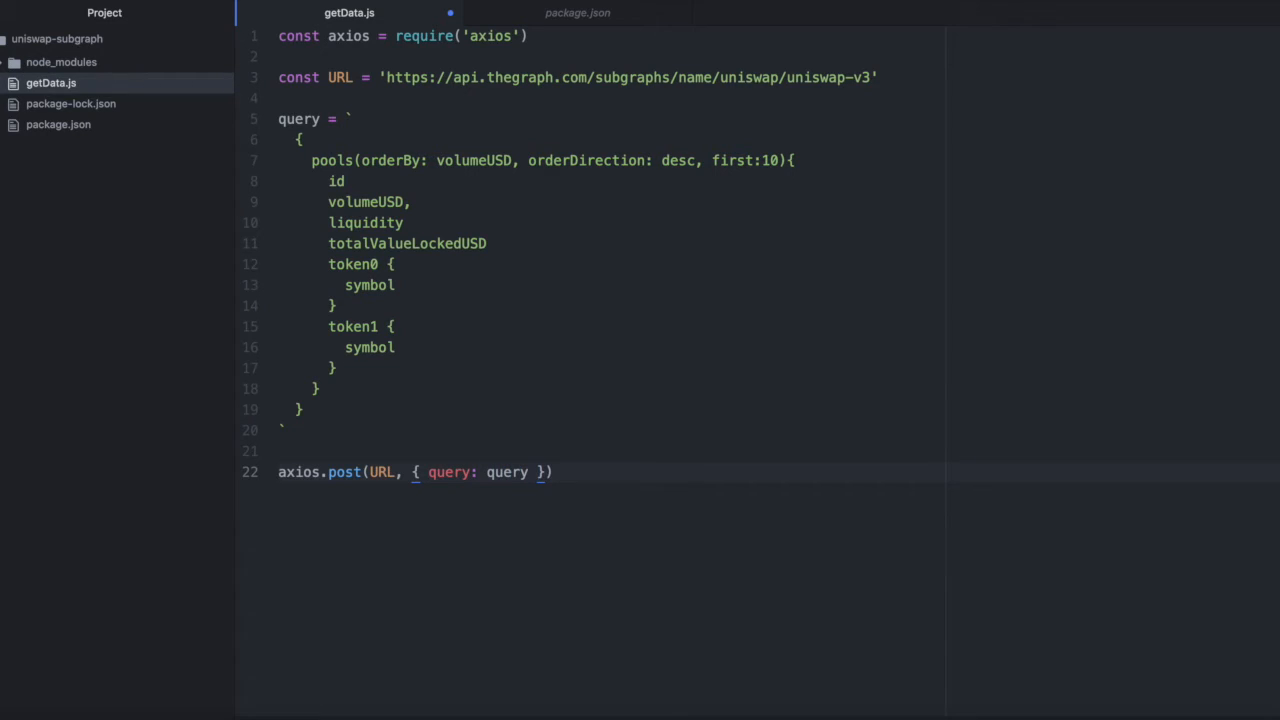
Step: Chain .then((result) => { console.log(result.data.data to log the response data
key(enter)
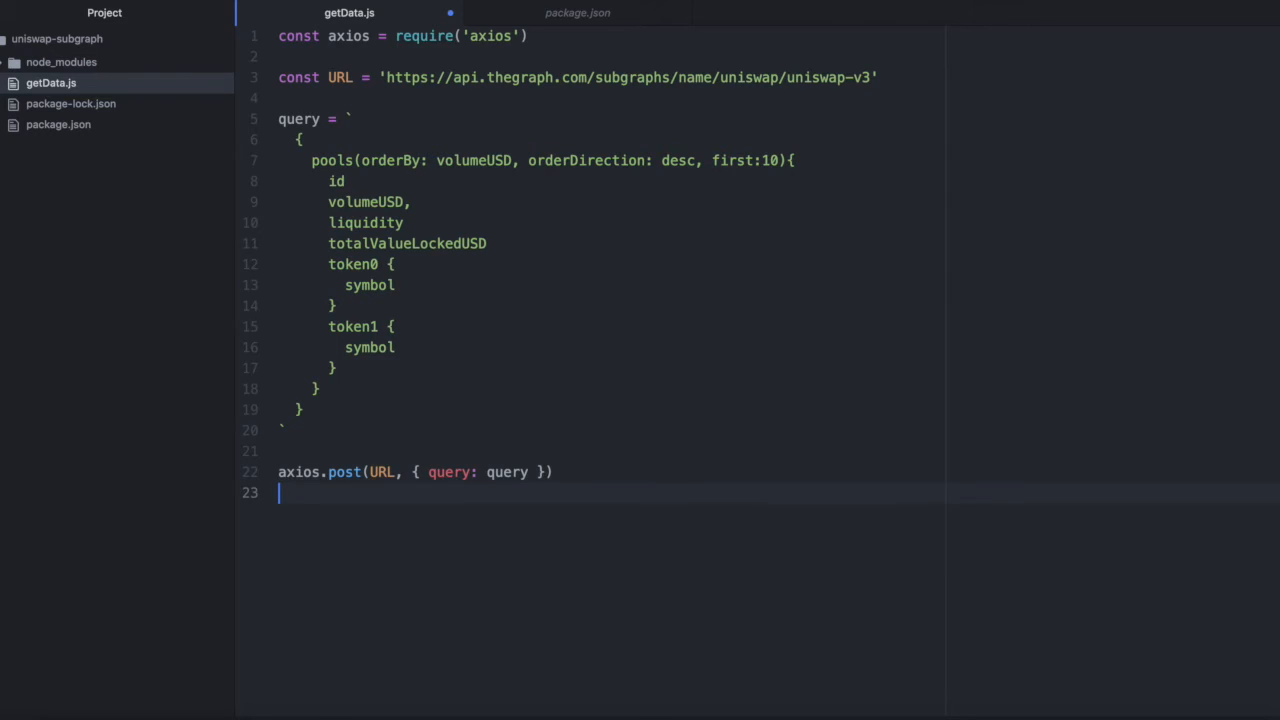
text(.then())
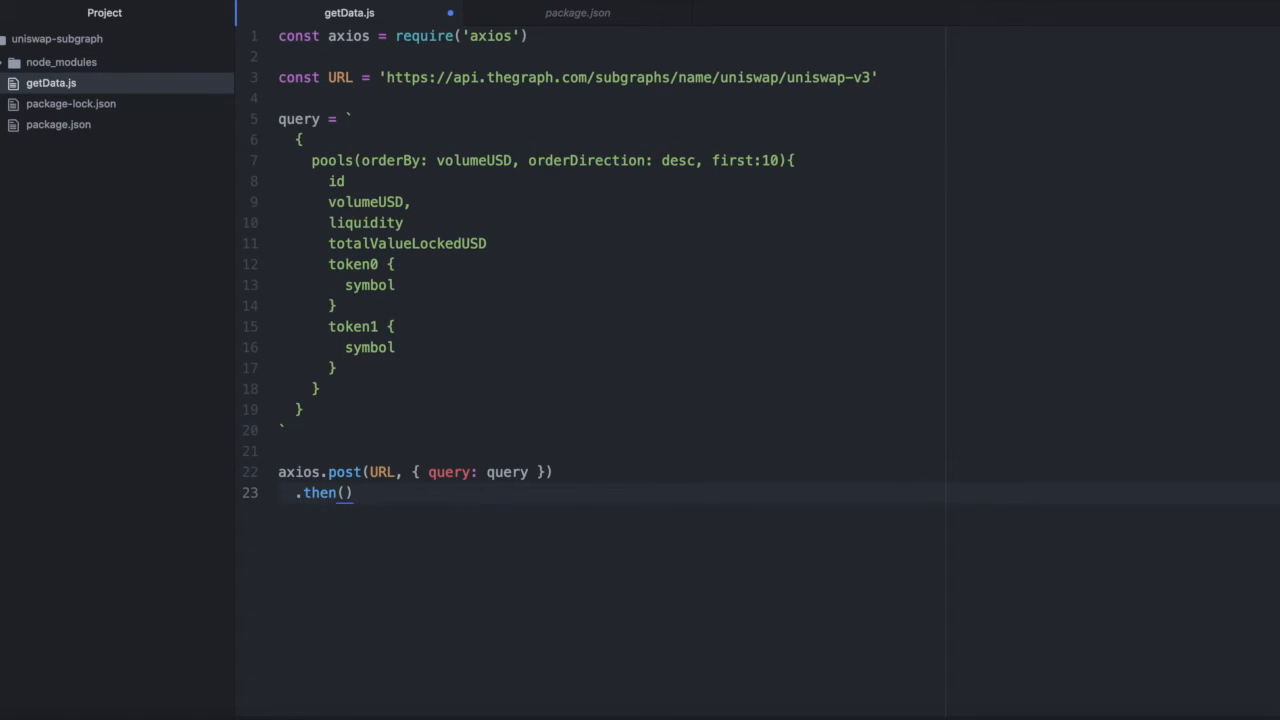
text(())
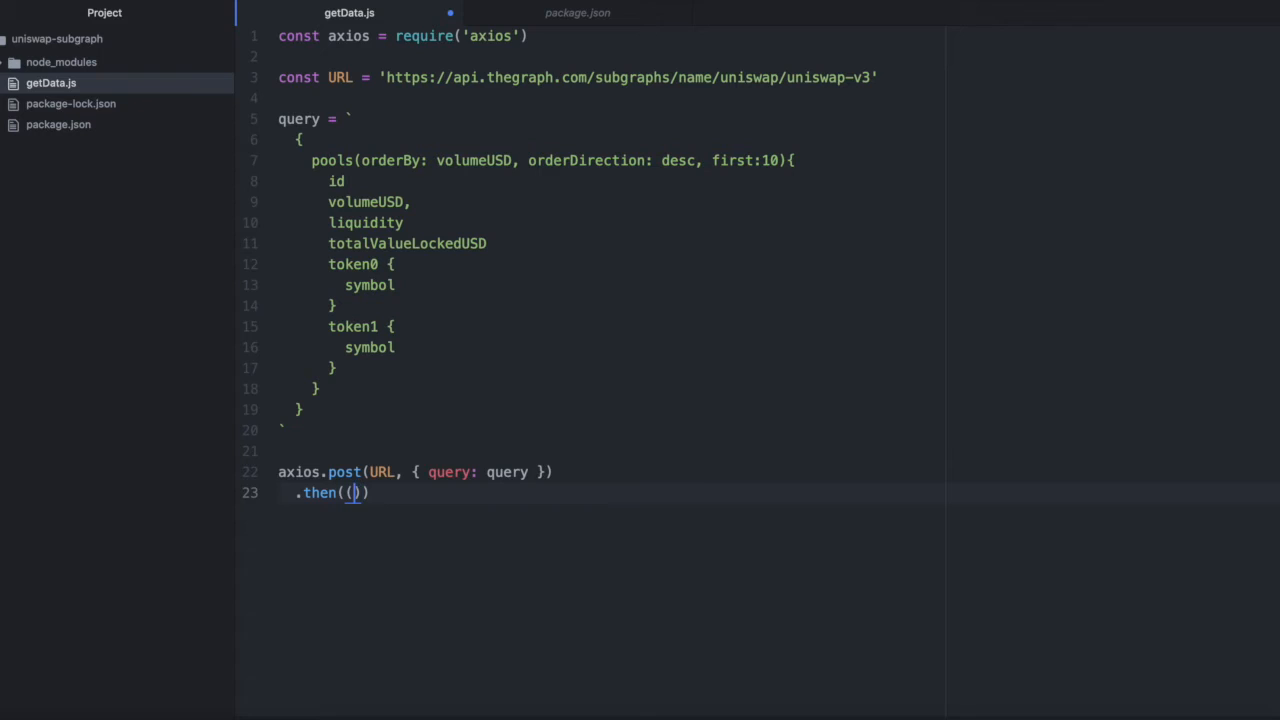
text(result)
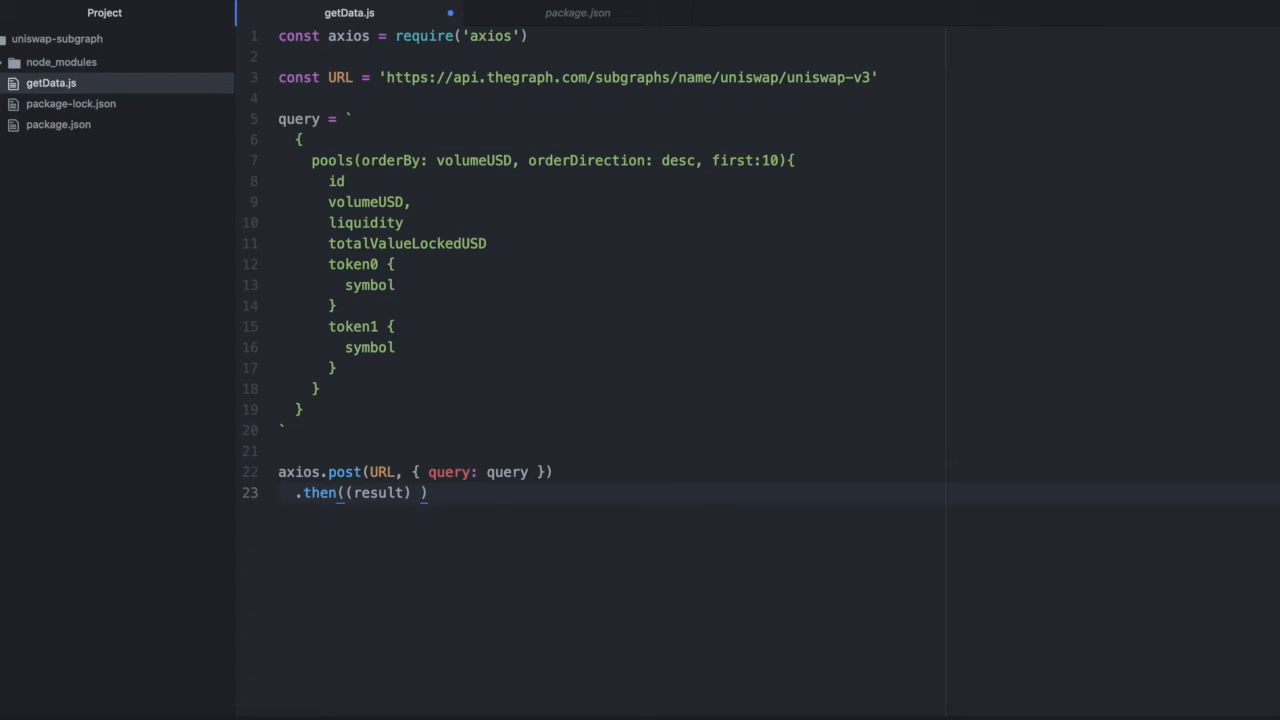
text(=> {)
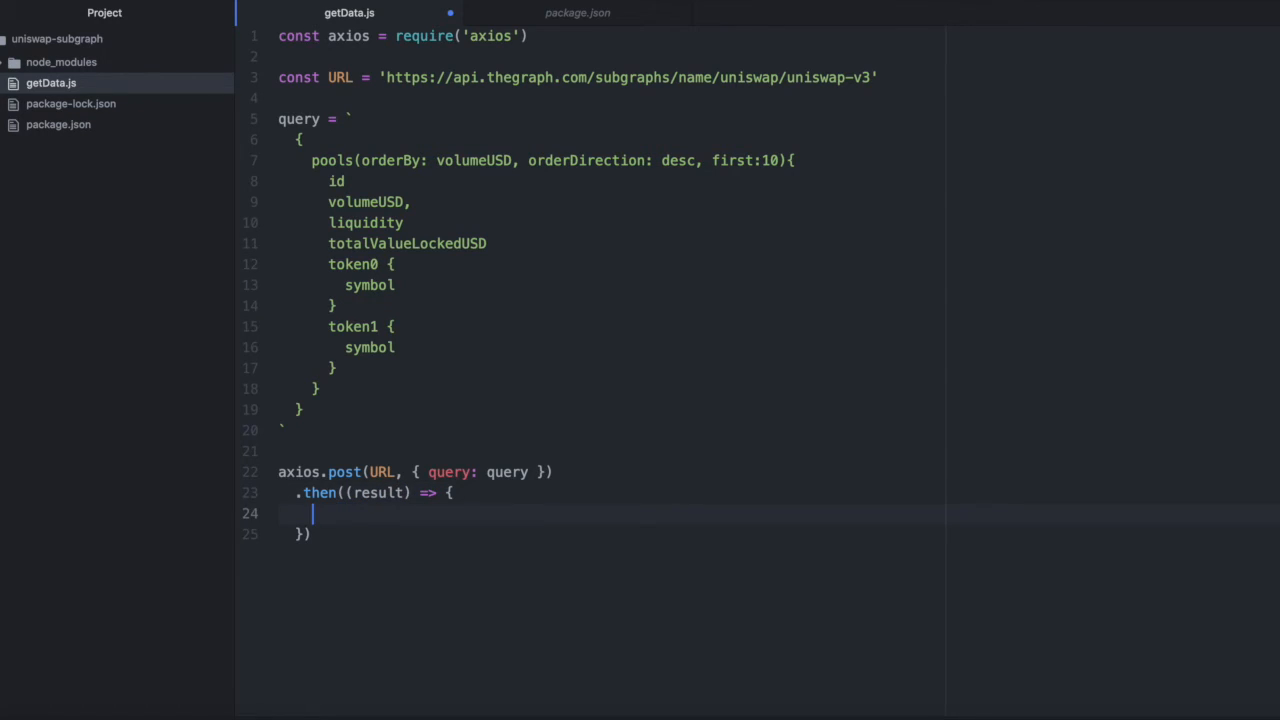
text(console.log)
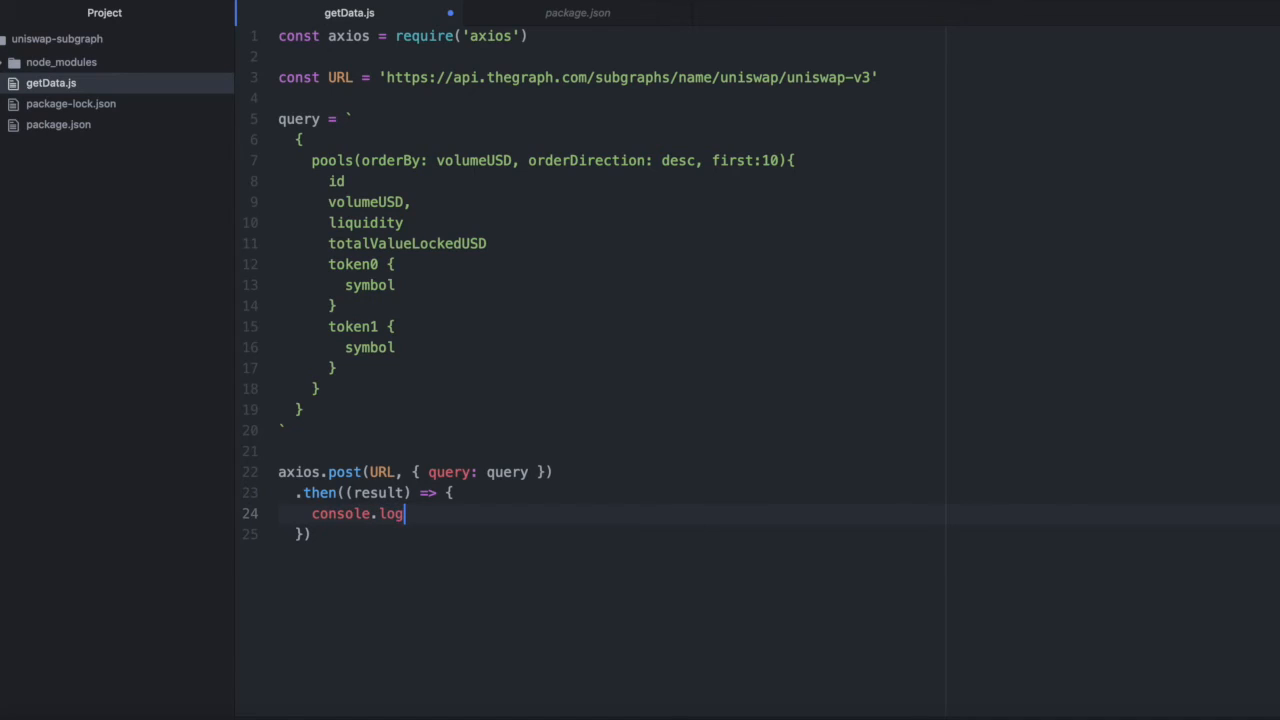
text((result))
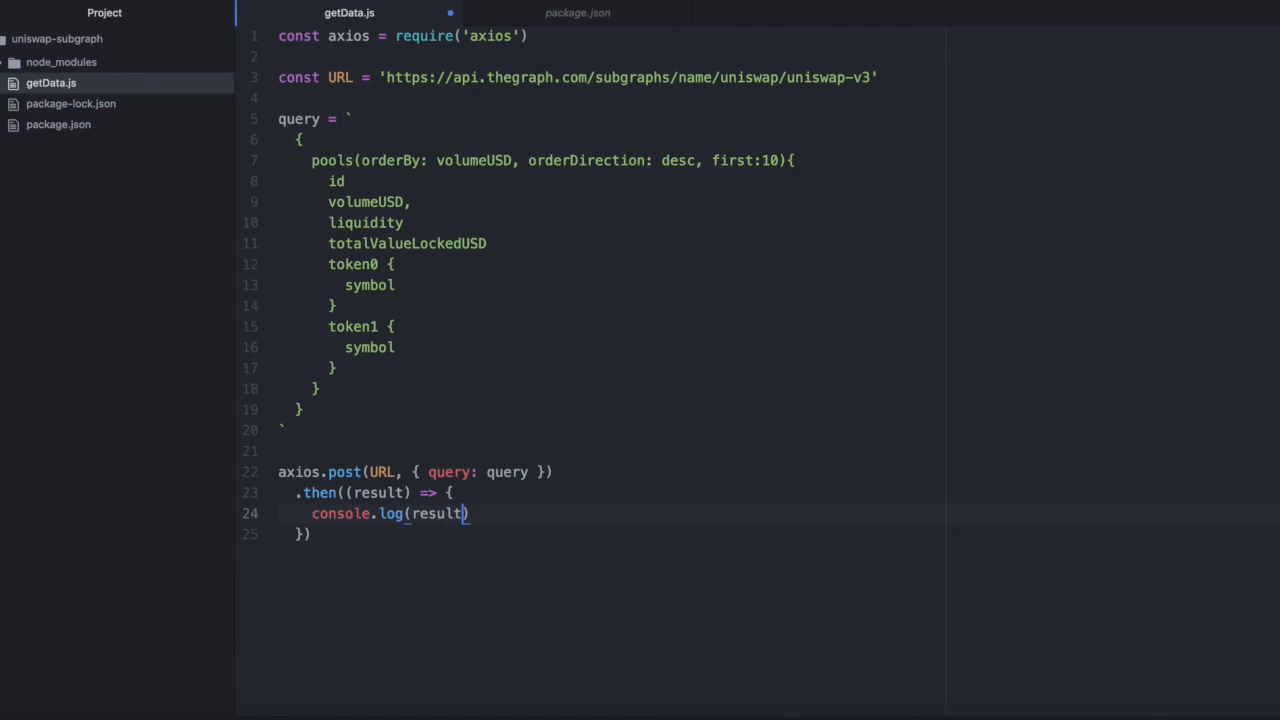
text(.data.data)
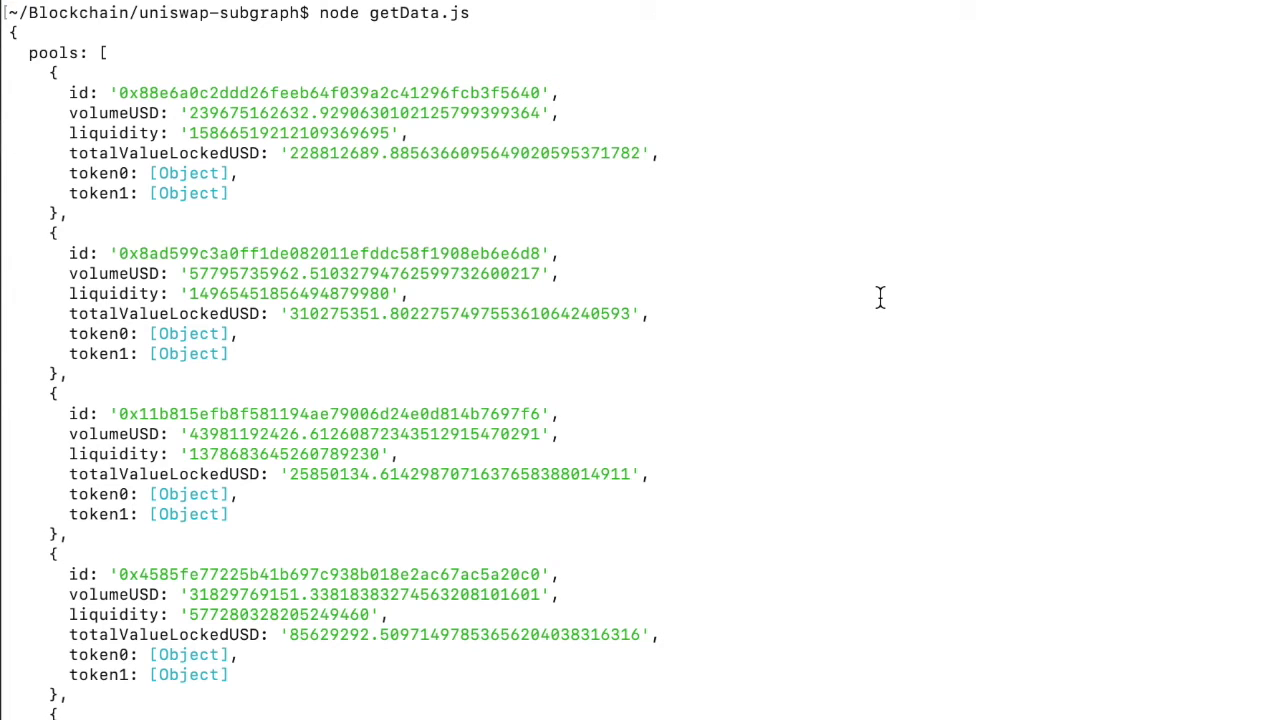
mouse_move(866, 244)
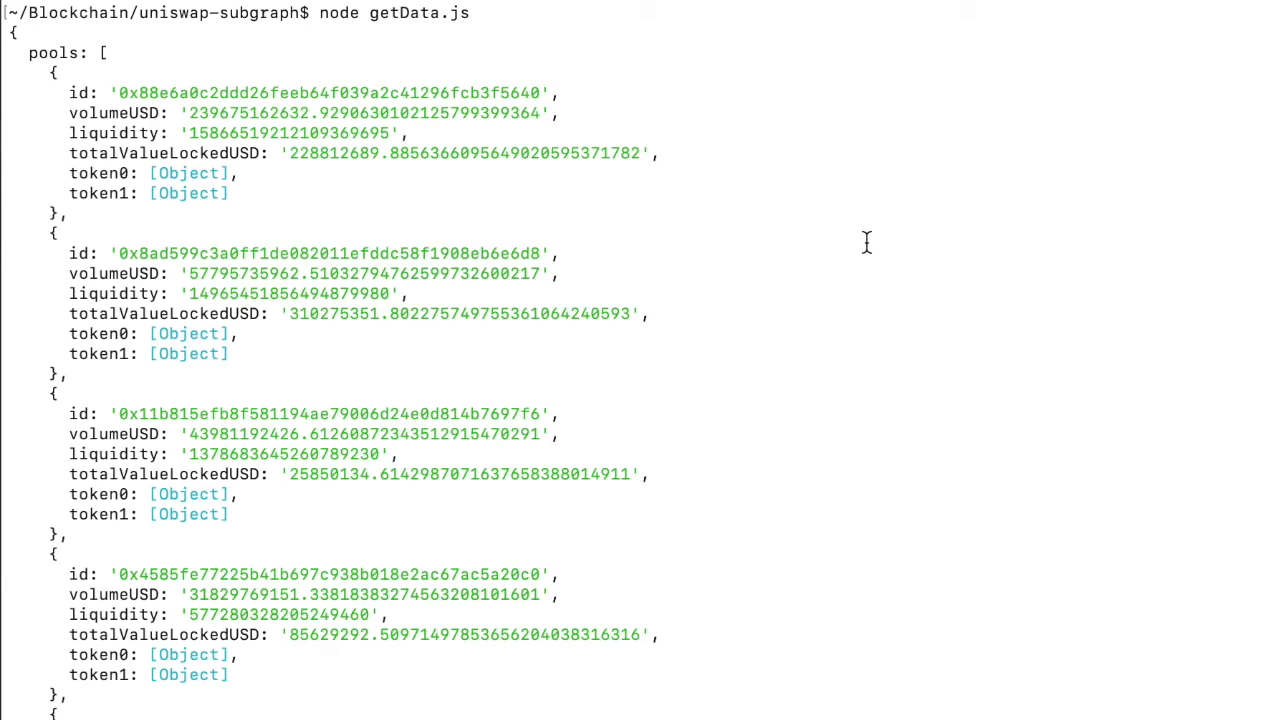
mouse_move(736, 152)
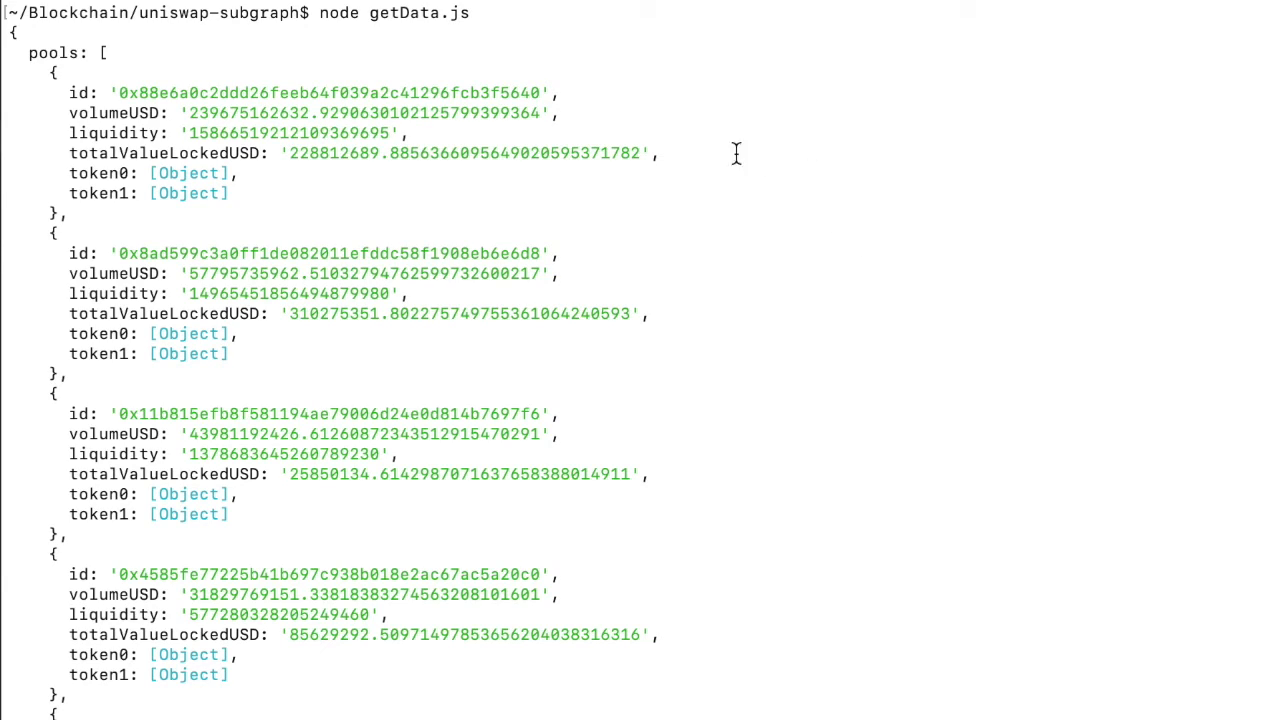
mouse_move(588, 118)
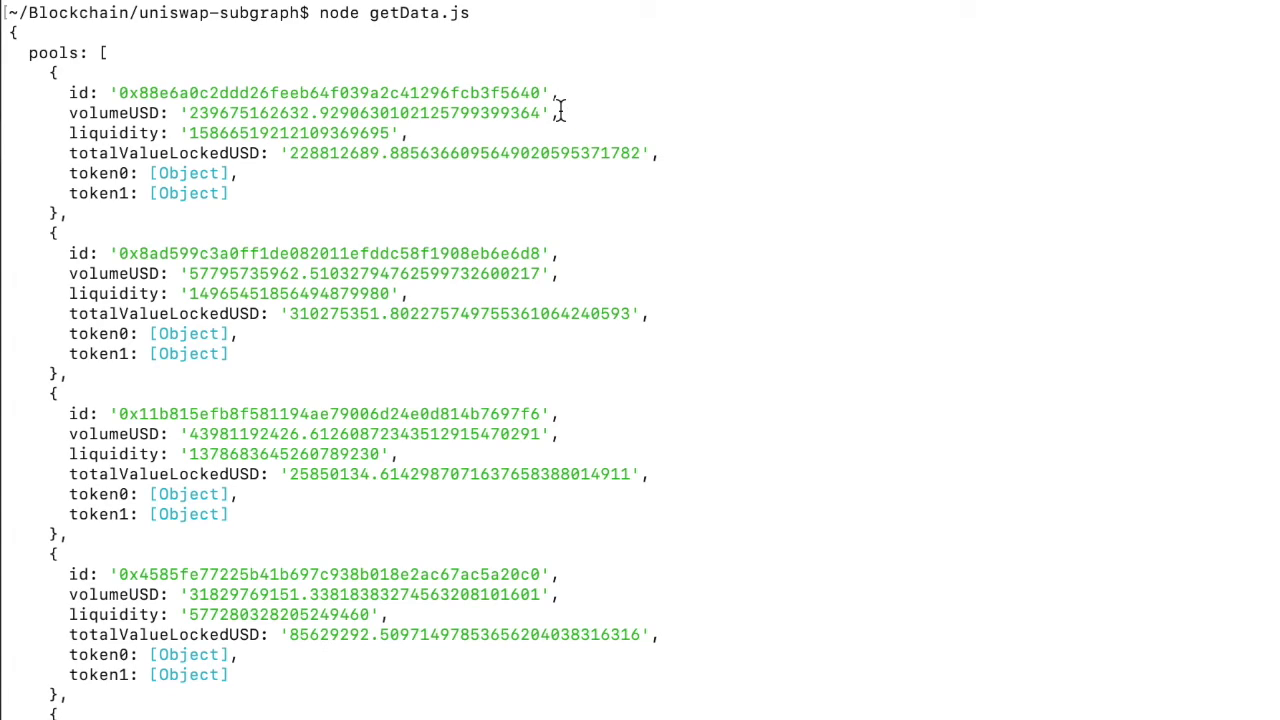
mouse_move(556, 436)
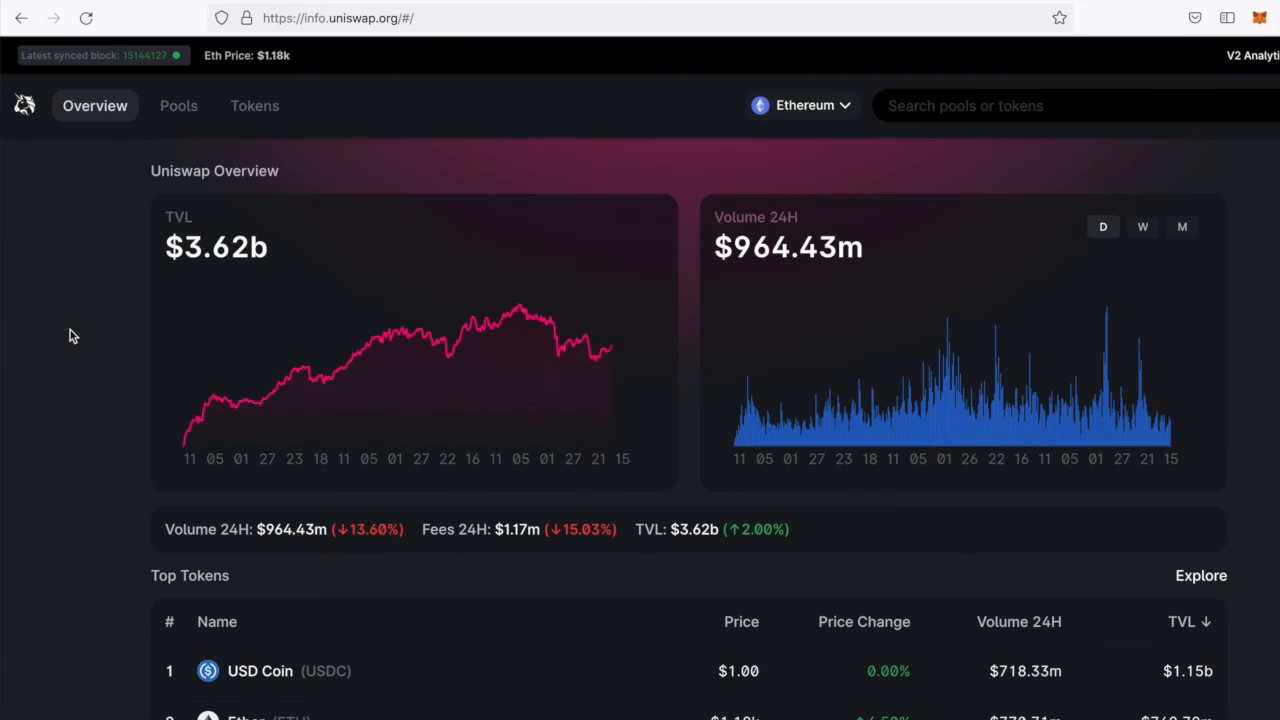
mouse_move(408, 52)
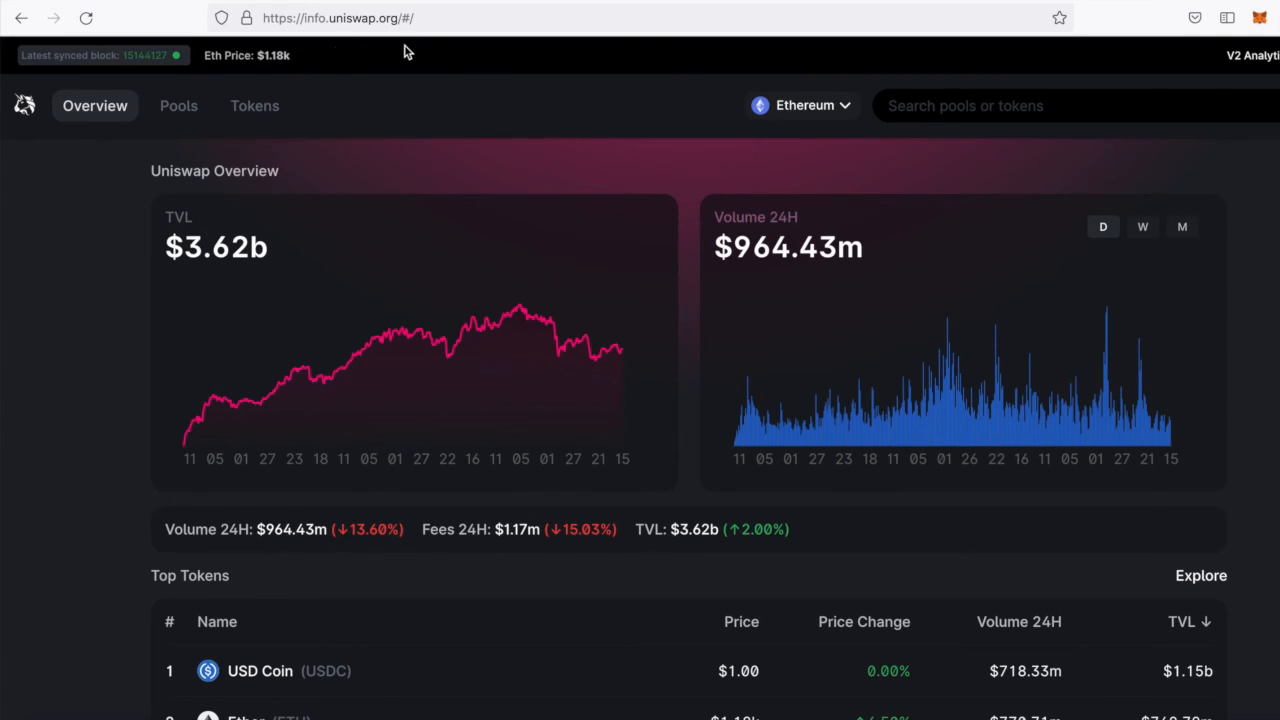
Step: Show the Pools list on info.uniswap.org and open the DAI / USDC 0.01% pool page
click(178, 104)
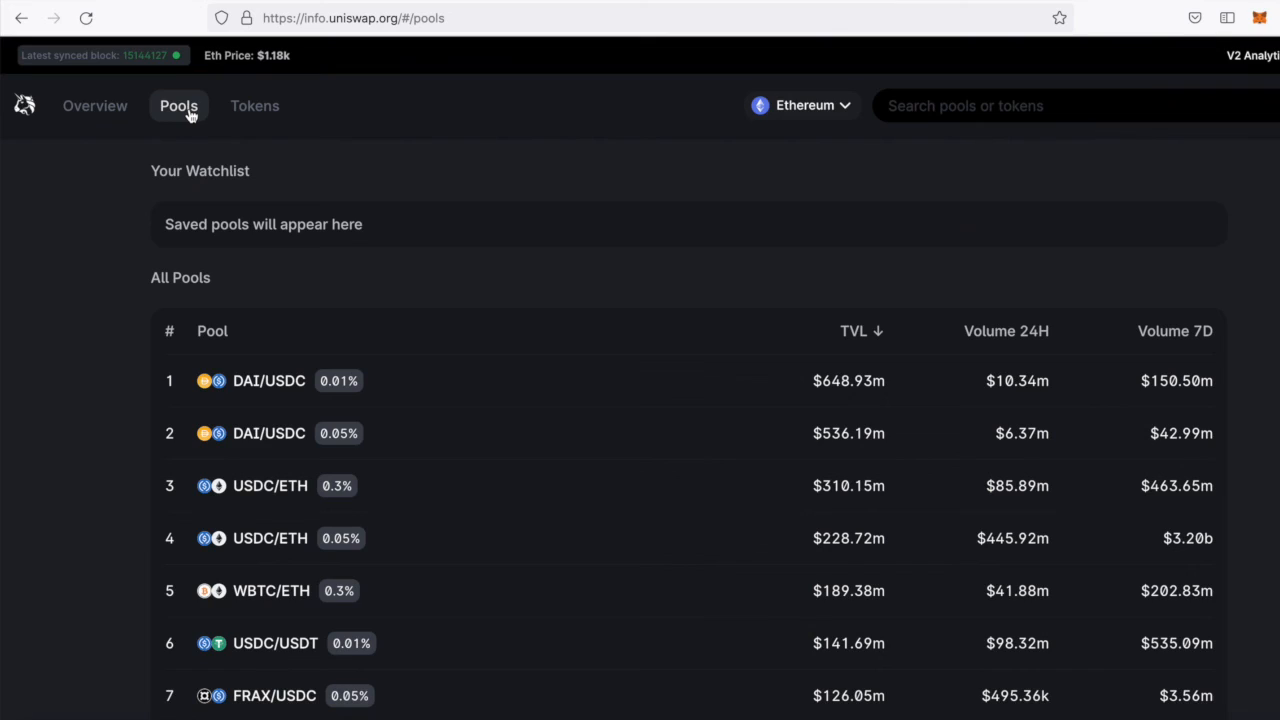
click(268, 380)
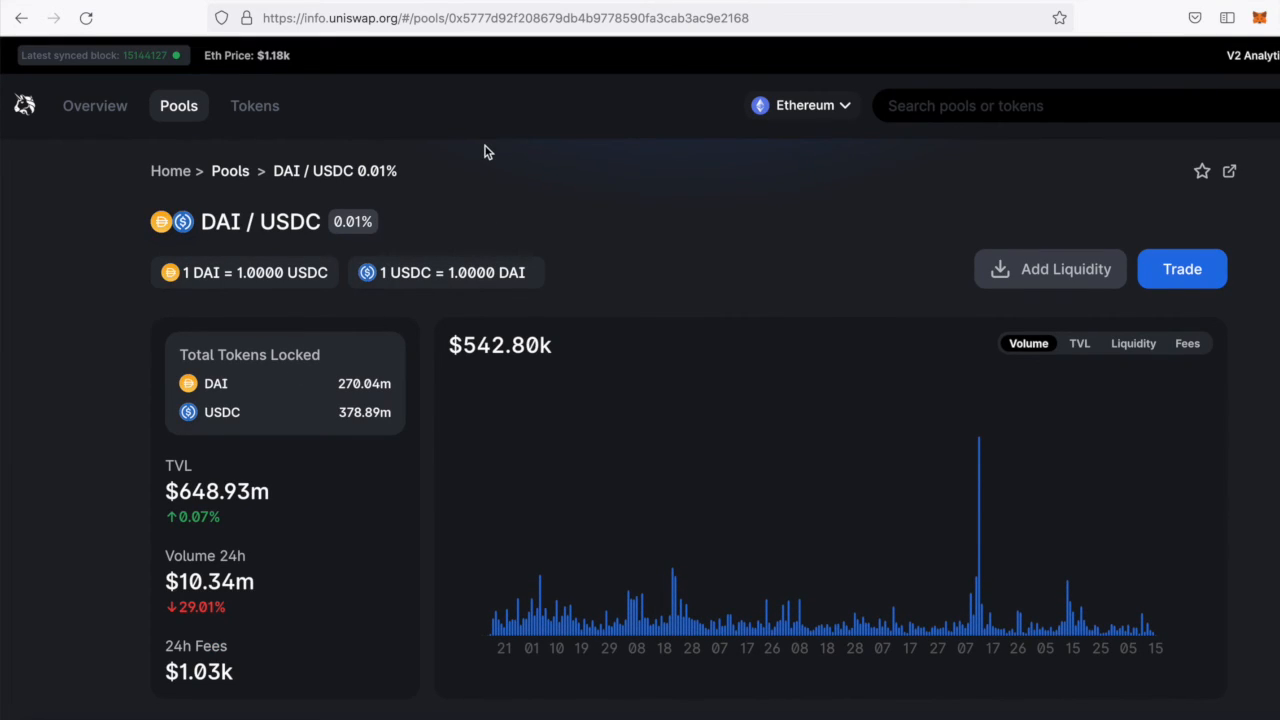
mouse_move(680, 88)
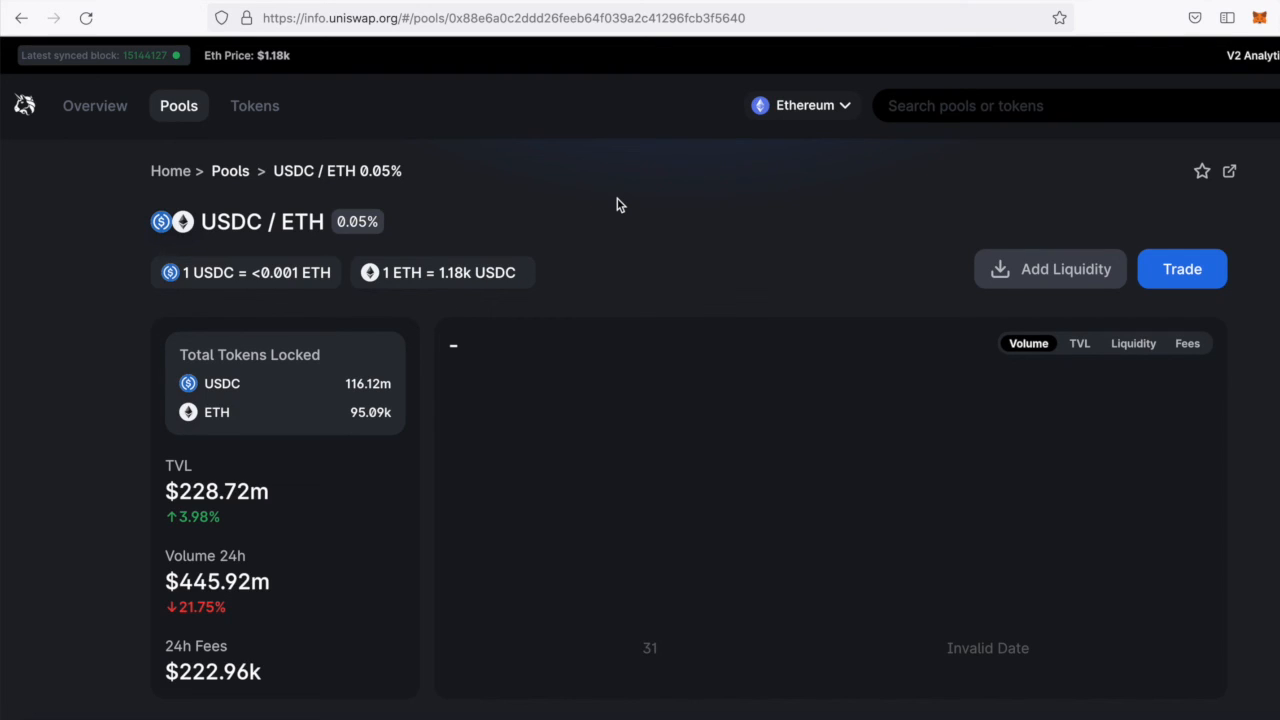
mouse_move(568, 216)
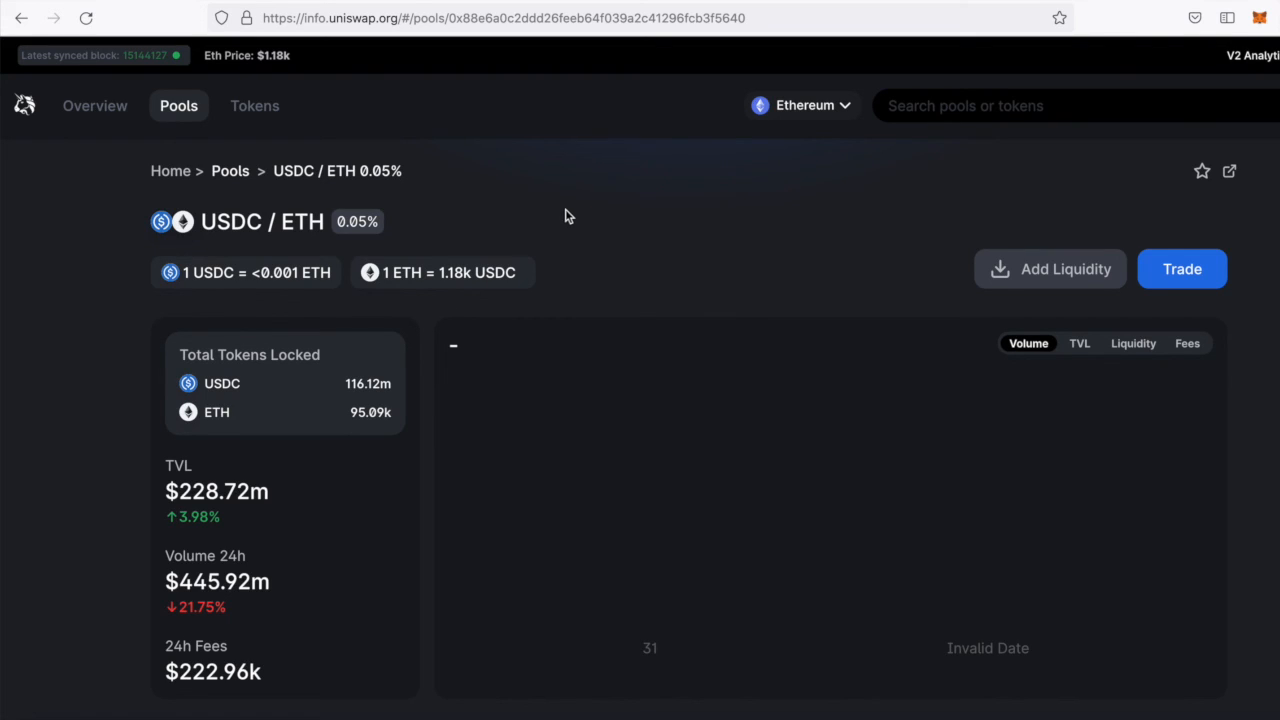
mouse_move(416, 188)
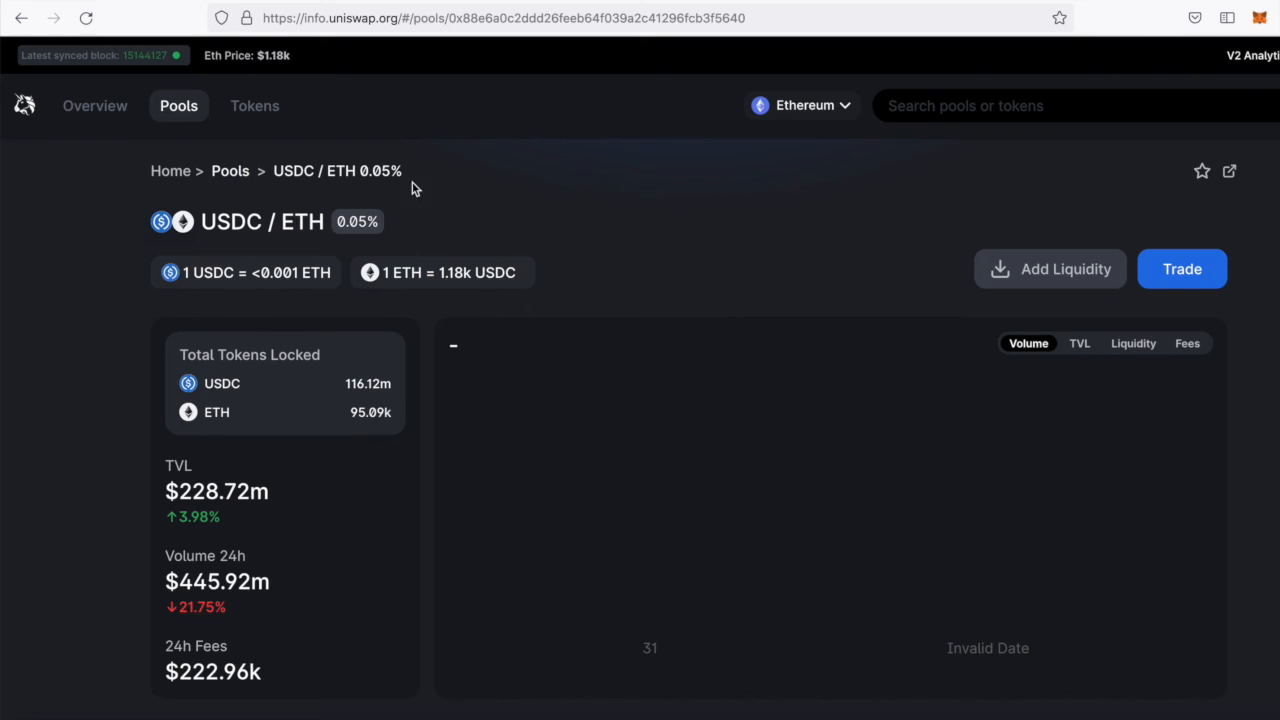
mouse_move(338, 250)
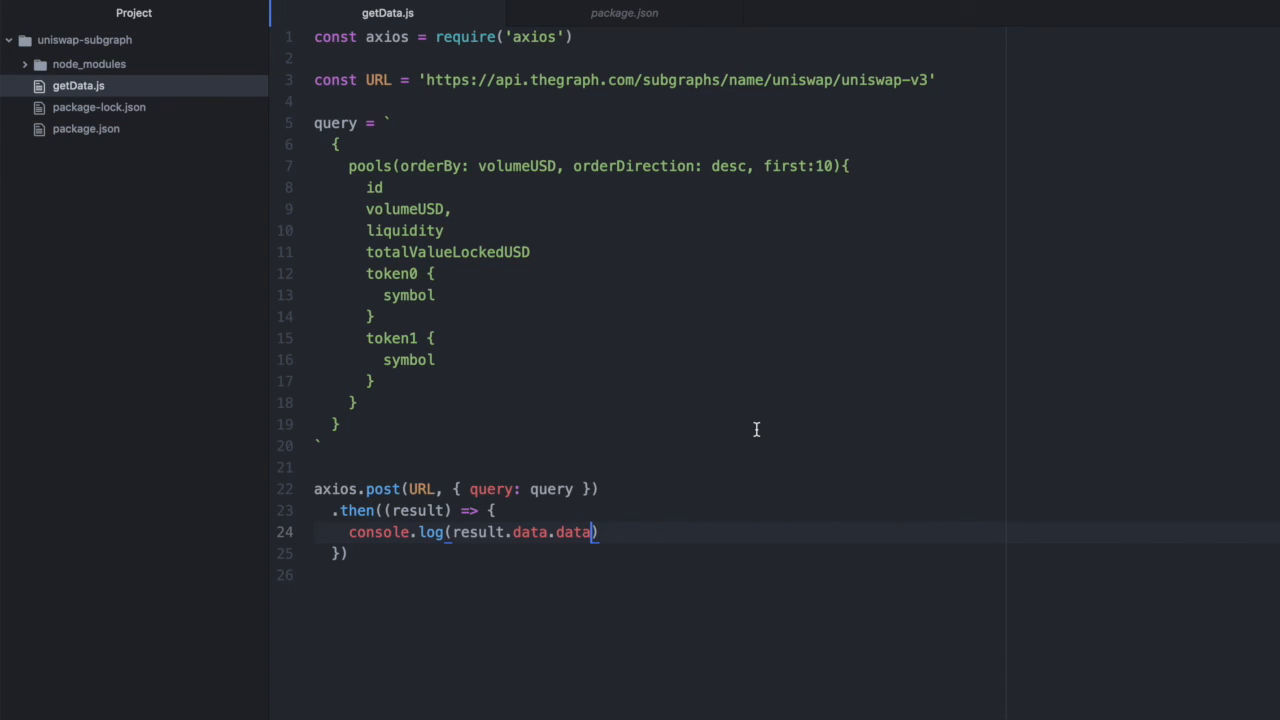
Step: Close console.log(result.data.data) with its final parenthesis
text())
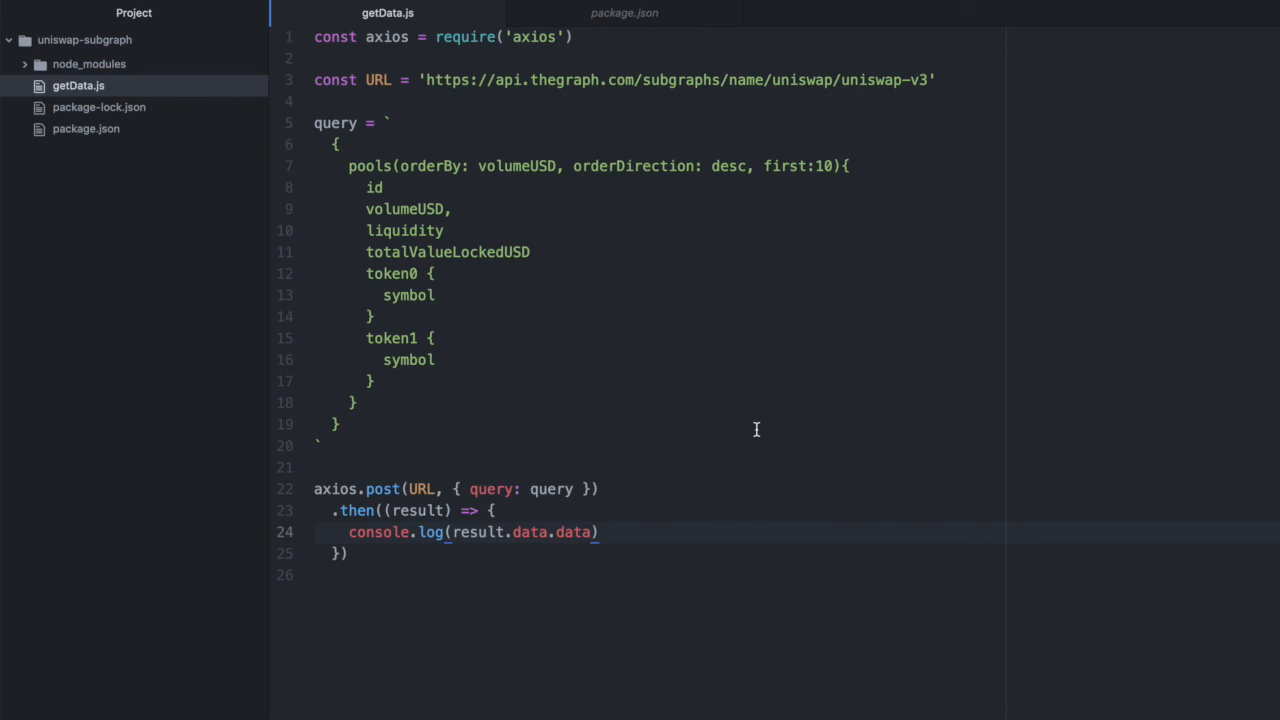